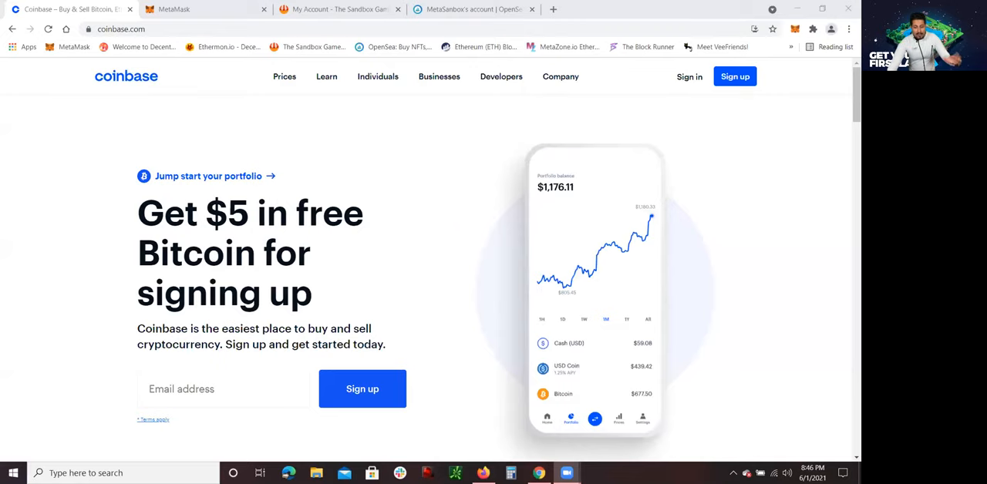
{"action": "mouse_move", "coordinate": [442, 300]}
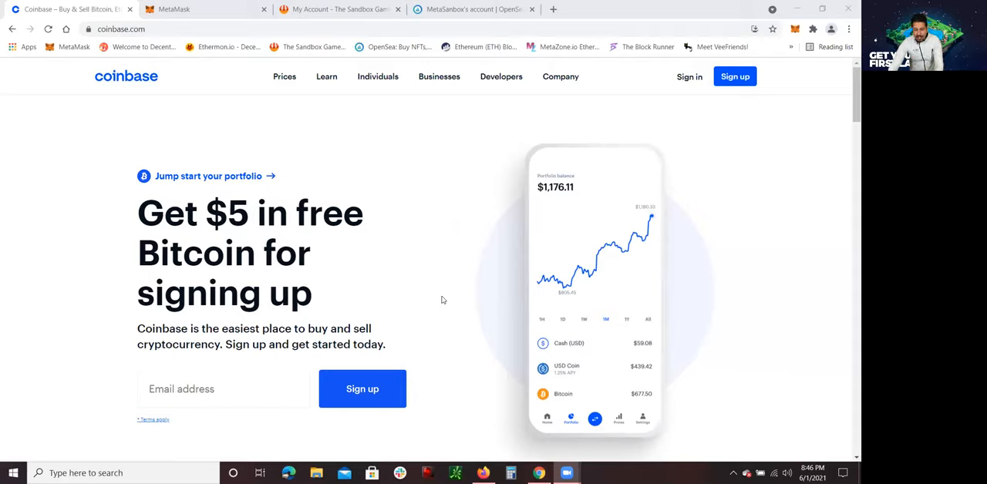
{"action": "mouse_move", "coordinate": [372, 171]}
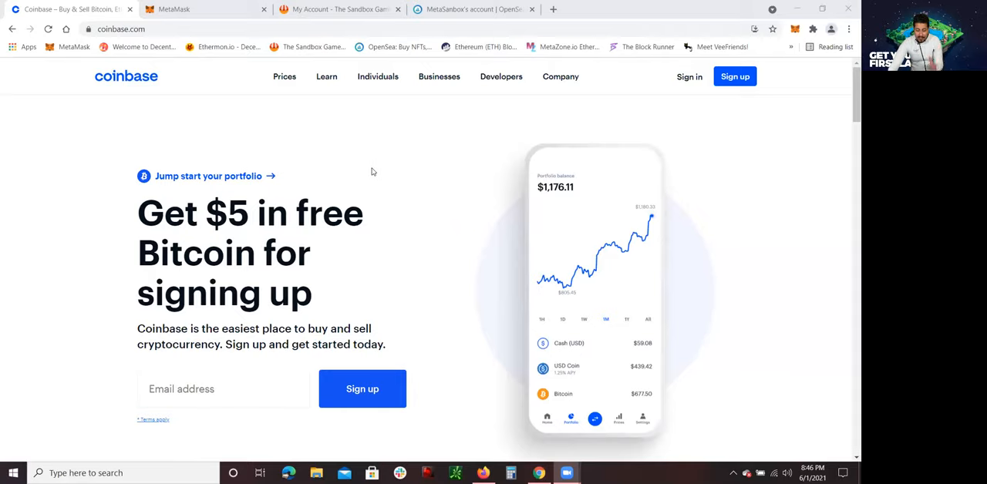
Scroll through the page shown before the MetaMask tab.
{"action": "scroll", "scroll_direction": "down", "scroll_amount": 3}
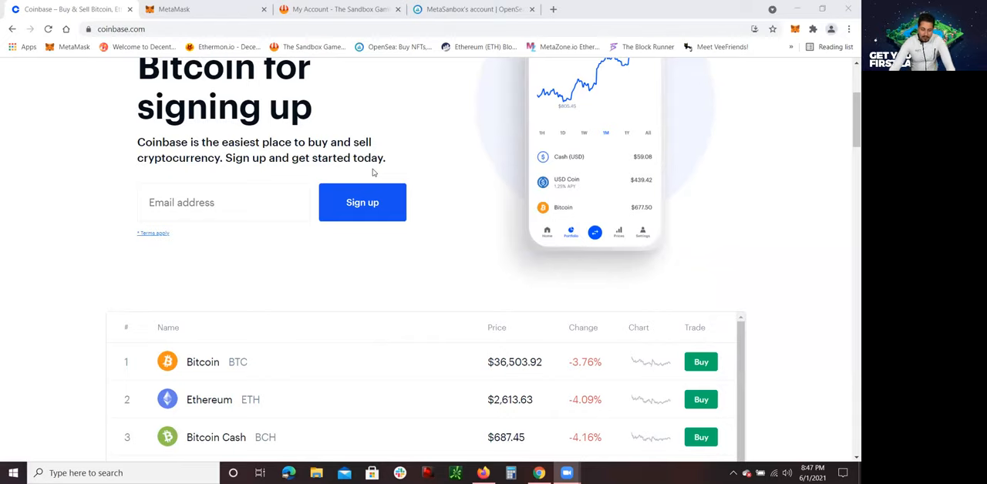
{"action": "scroll", "scroll_direction": "up", "scroll_amount": 3}
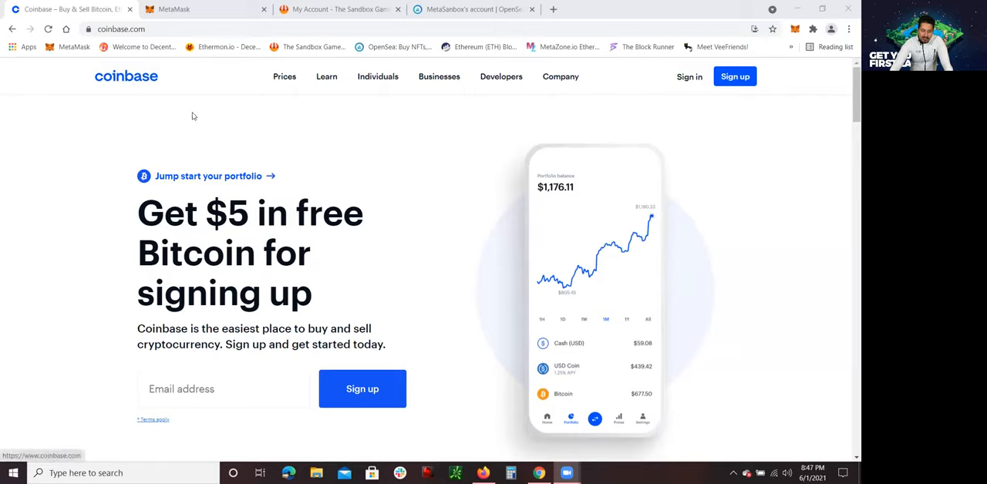
{"action": "mouse_move", "coordinate": [212, 96]}
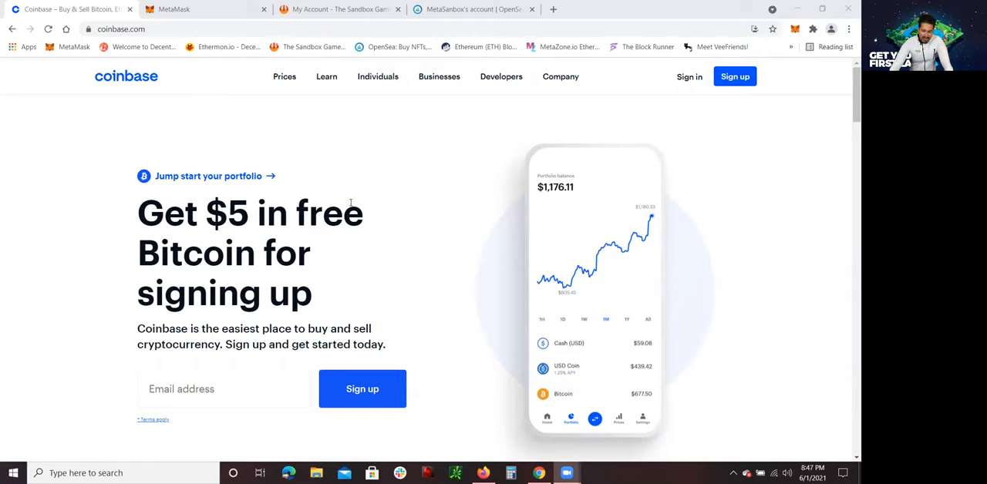
{"action": "mouse_move", "coordinate": [215, 101]}
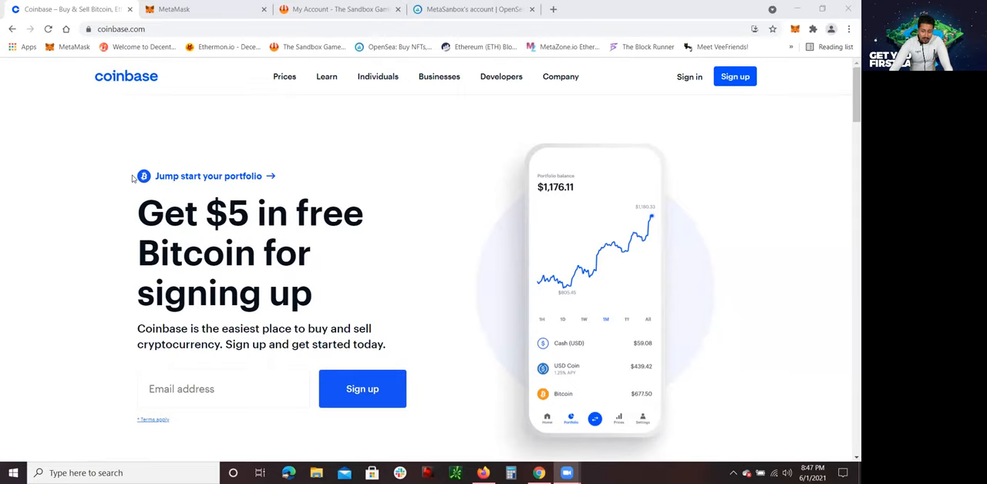
{"action": "mouse_move", "coordinate": [322, 173]}
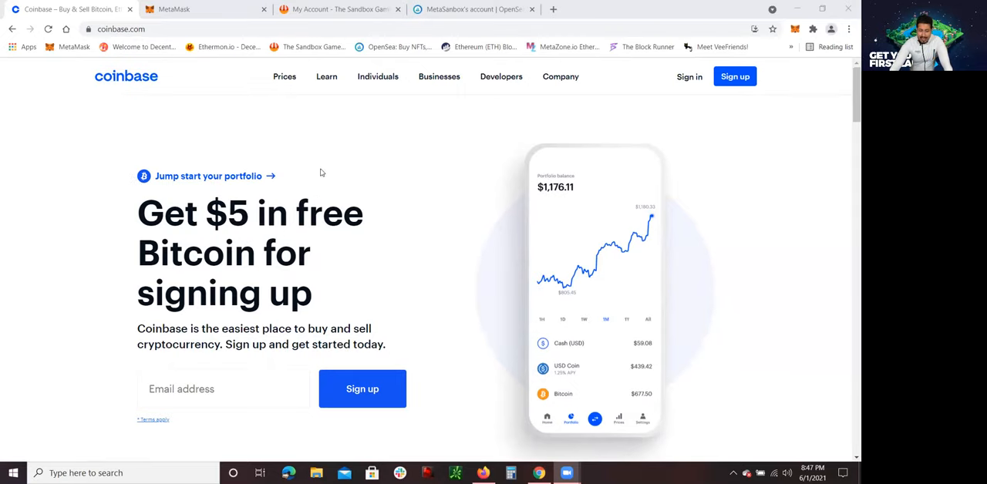
{"action": "mouse_move", "coordinate": [316, 157]}
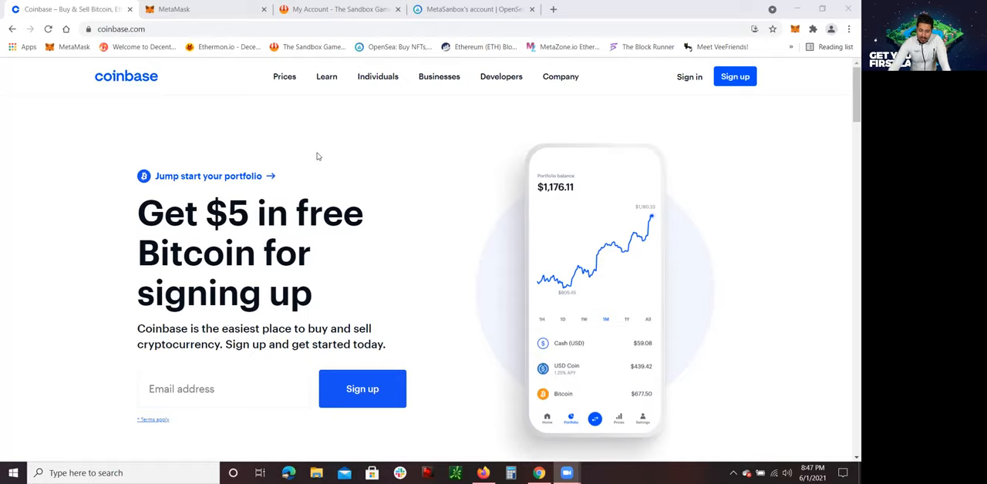
{"action": "mouse_move", "coordinate": [398, 160]}
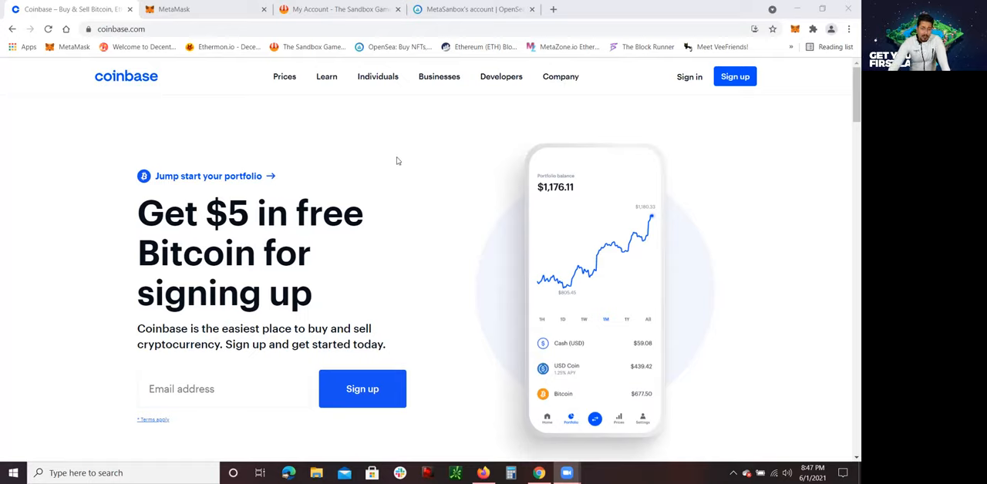
{"action": "mouse_move", "coordinate": [361, 184]}
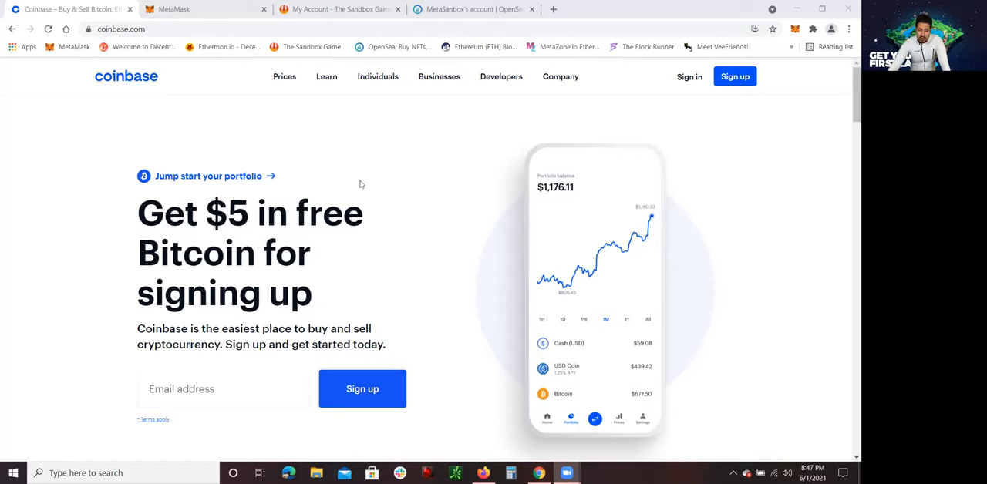
{"action": "scroll", "scroll_direction": "down", "scroll_amount": 3}
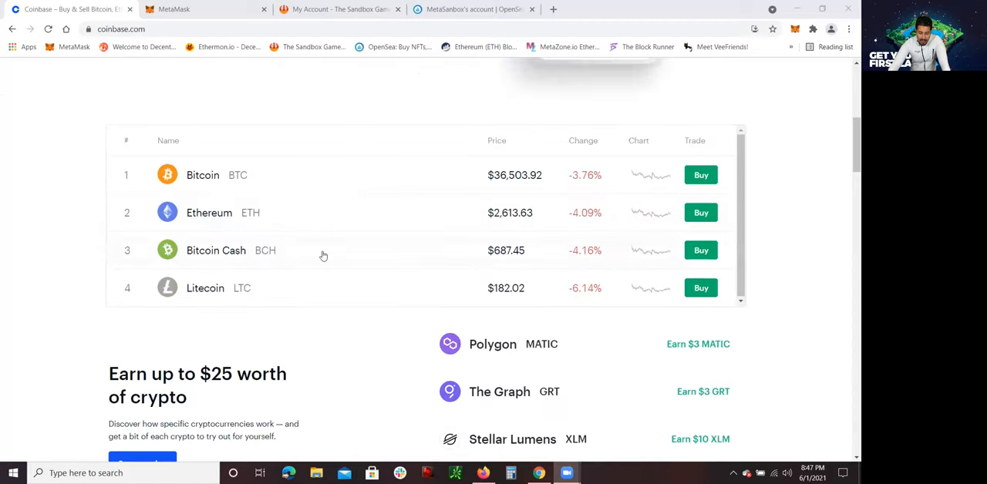
{"action": "mouse_move", "coordinate": [464, 226]}
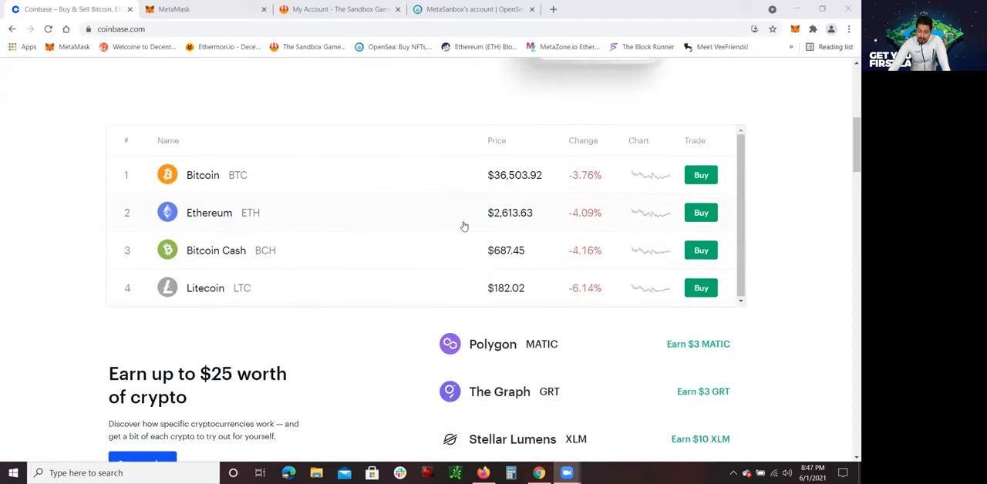
{"action": "mouse_move", "coordinate": [355, 216]}
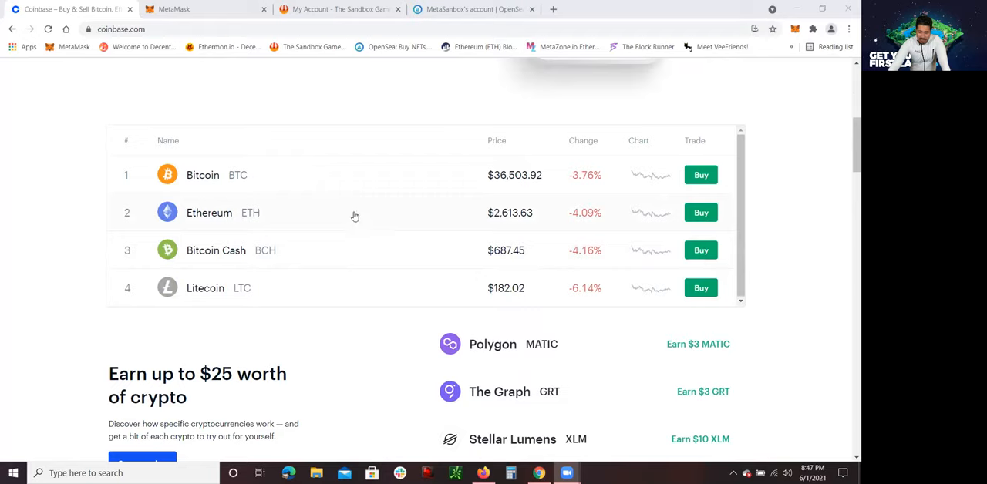
{"action": "mouse_move", "coordinate": [401, 220]}
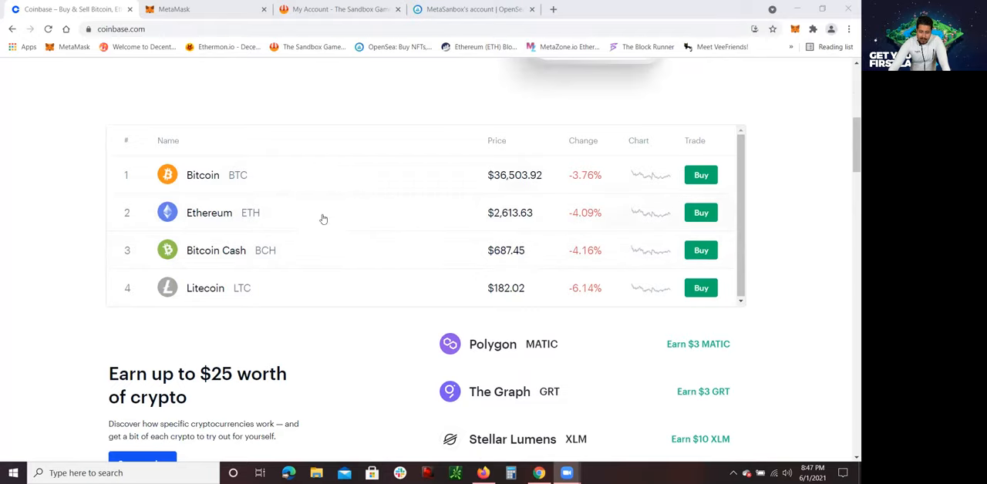
{"action": "scroll", "scroll_direction": "up", "scroll_amount": 3}
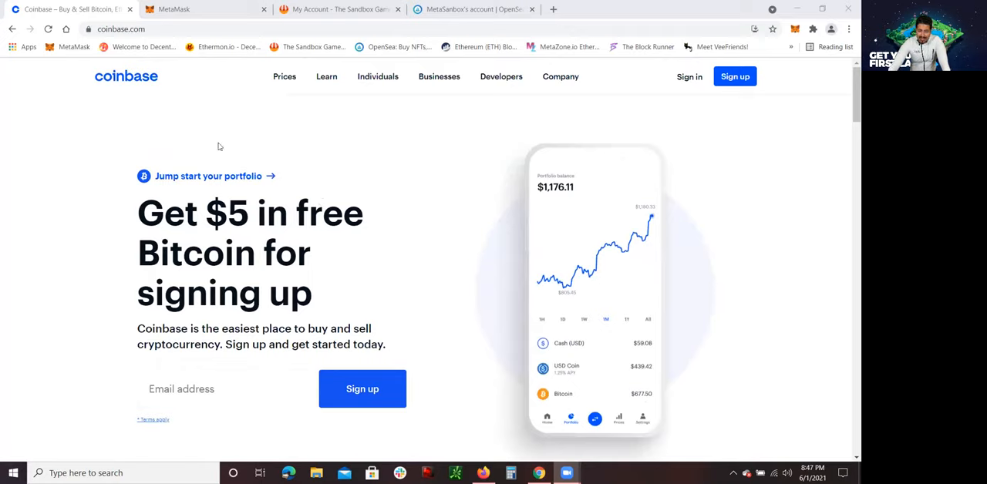
{"action": "mouse_move", "coordinate": [218, 118]}
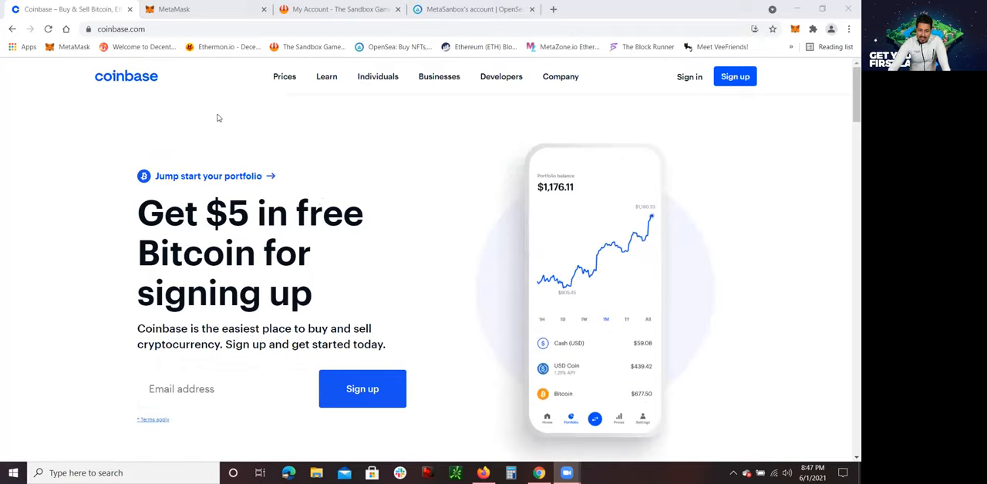
{"action": "mouse_move", "coordinate": [236, 85]}
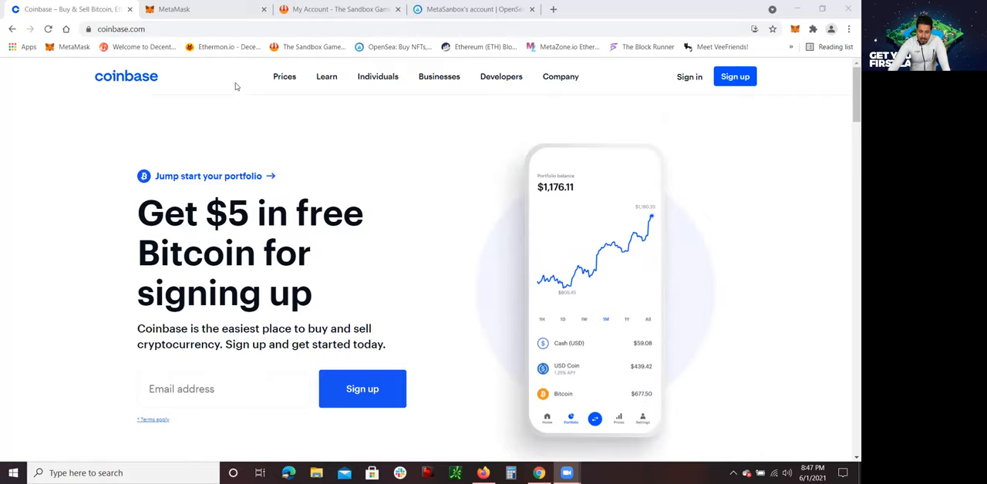
Switch to the metamask.io tab and highlight its crypto wallet headline and tagline.
{"action": "left_click", "coordinate": [205, 9]}
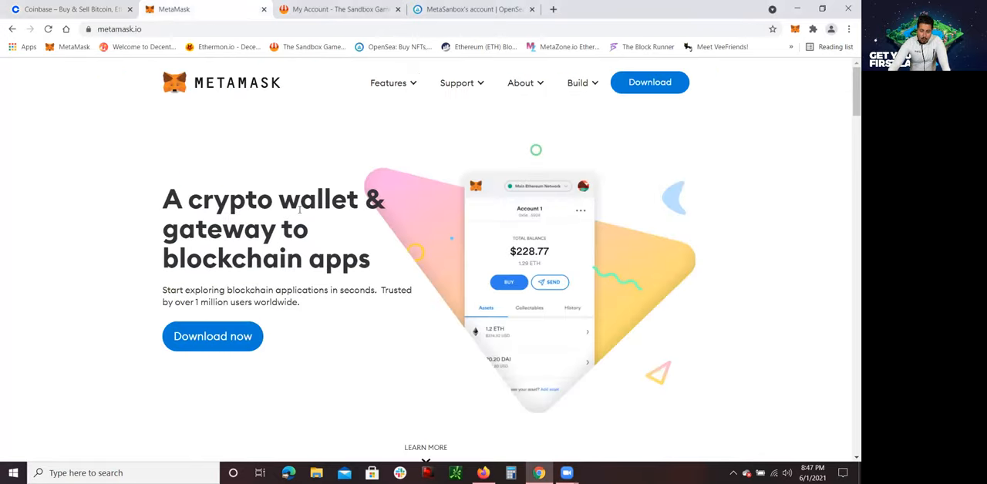
{"action": "scroll", "scroll_direction": "down", "scroll_amount": 3}
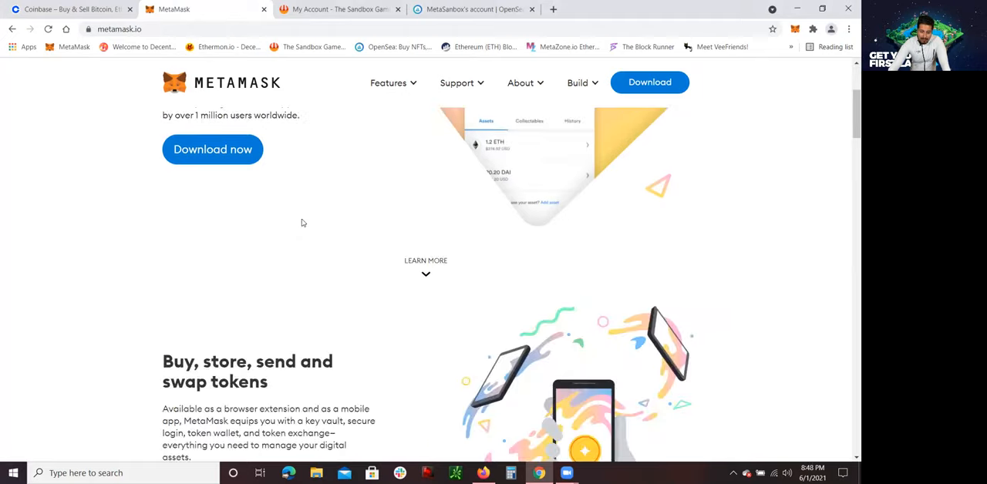
{"action": "scroll", "scroll_direction": "up", "scroll_amount": 3}
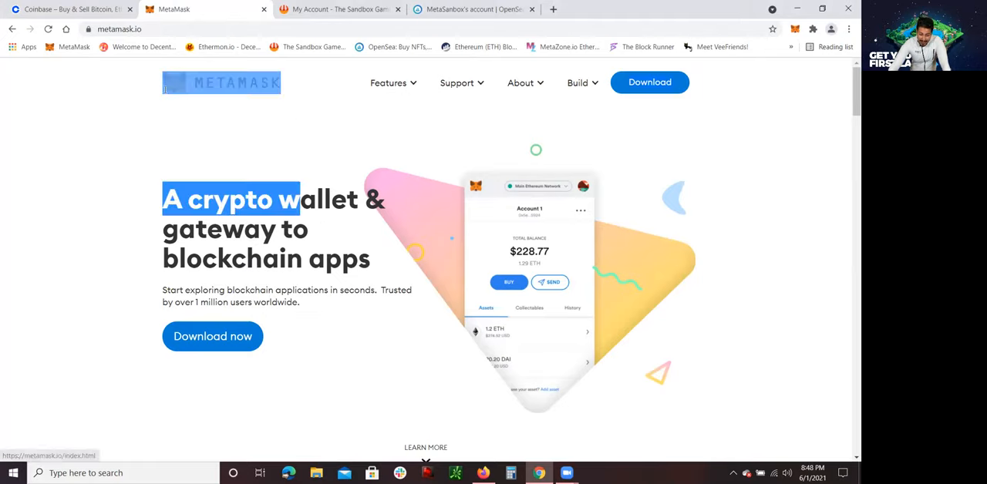
{"action": "left_click", "coordinate": [273, 164]}
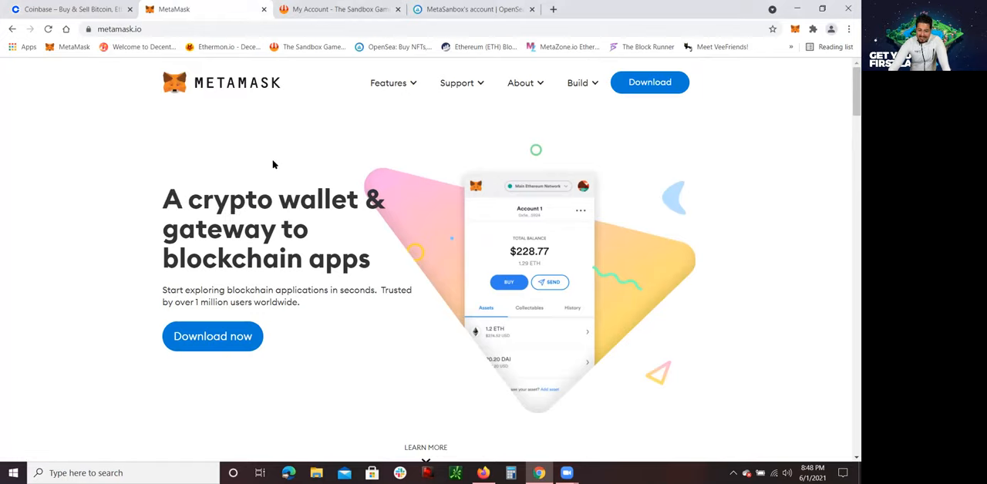
{"action": "mouse_move", "coordinate": [164, 181]}
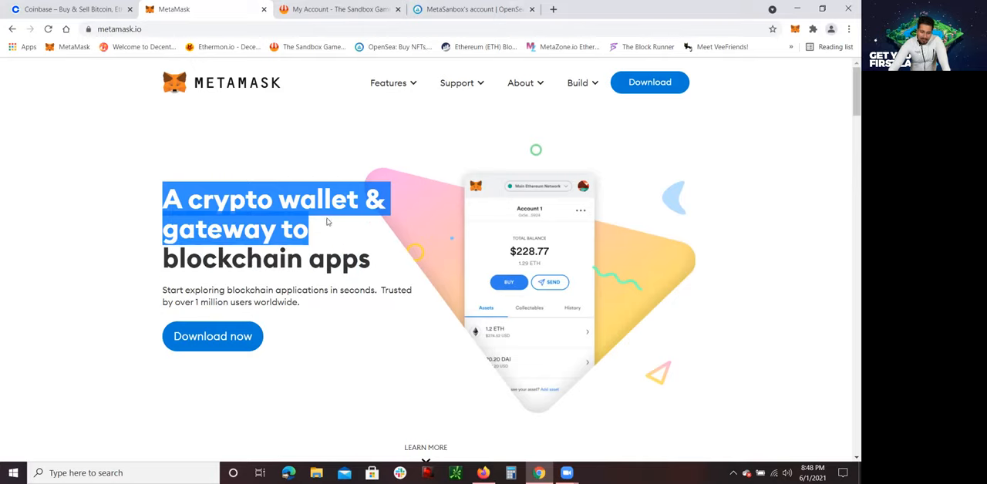
{"action": "left_click_drag", "start_coordinate": [328, 223], "coordinate": [382, 350]}
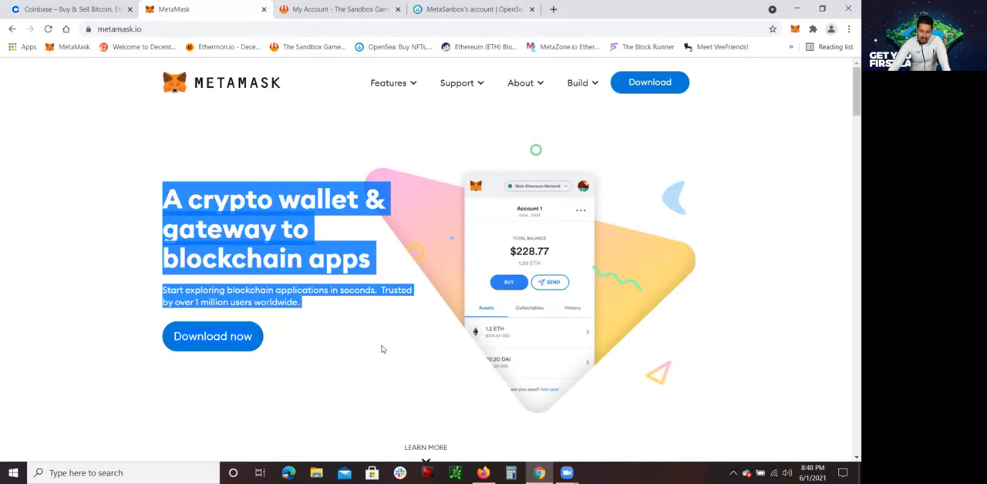
{"action": "left_click", "coordinate": [227, 111]}
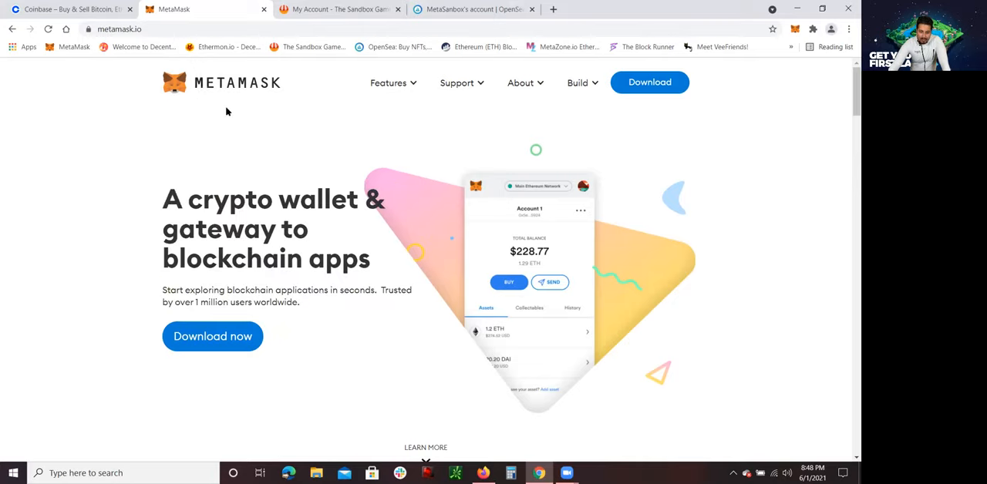
{"action": "mouse_move", "coordinate": [276, 113]}
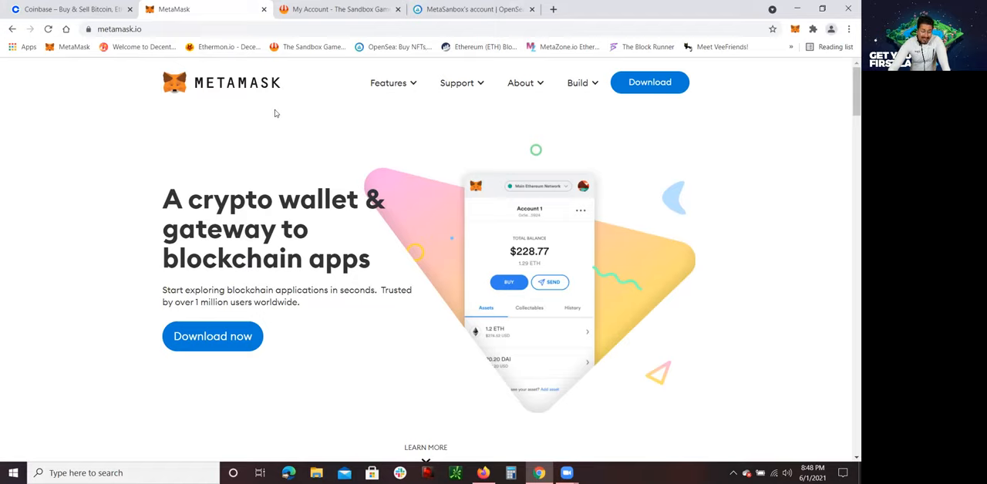
{"action": "mouse_move", "coordinate": [289, 143]}
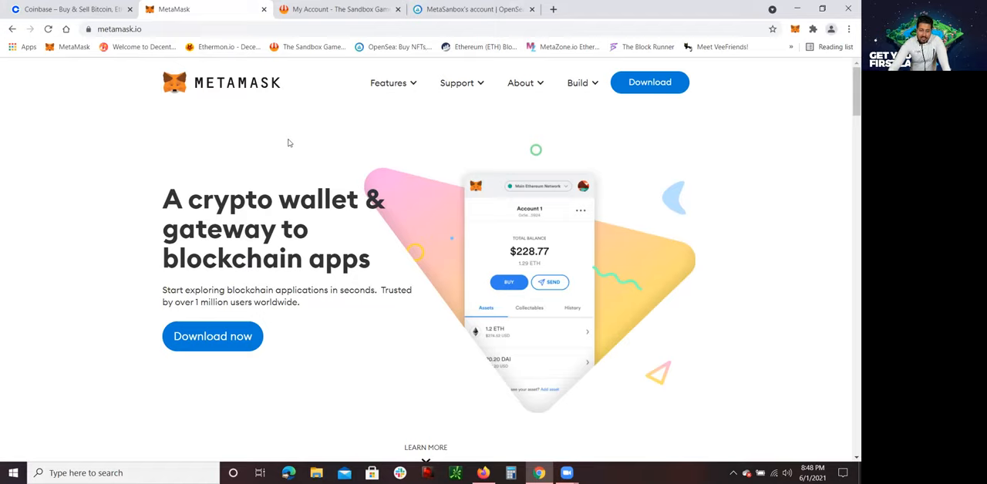
{"action": "mouse_move", "coordinate": [314, 127]}
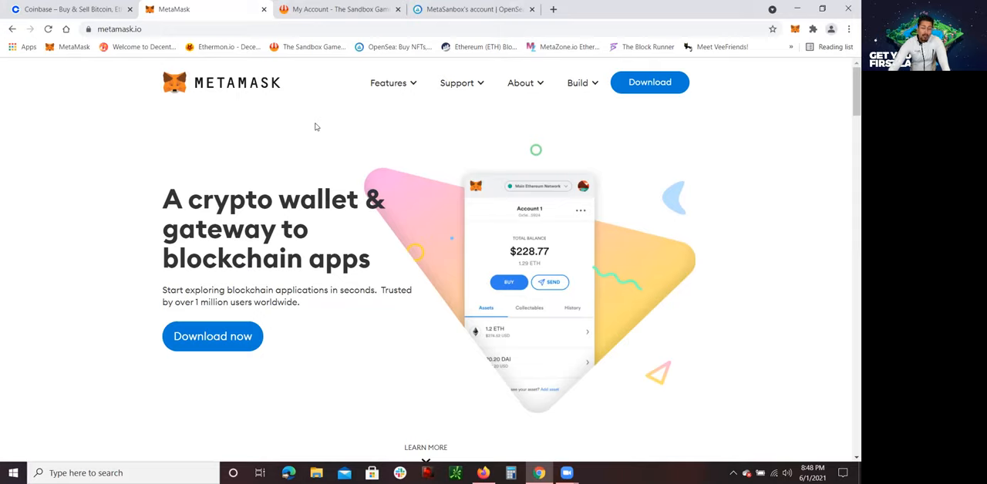
{"action": "mouse_move", "coordinate": [295, 125]}
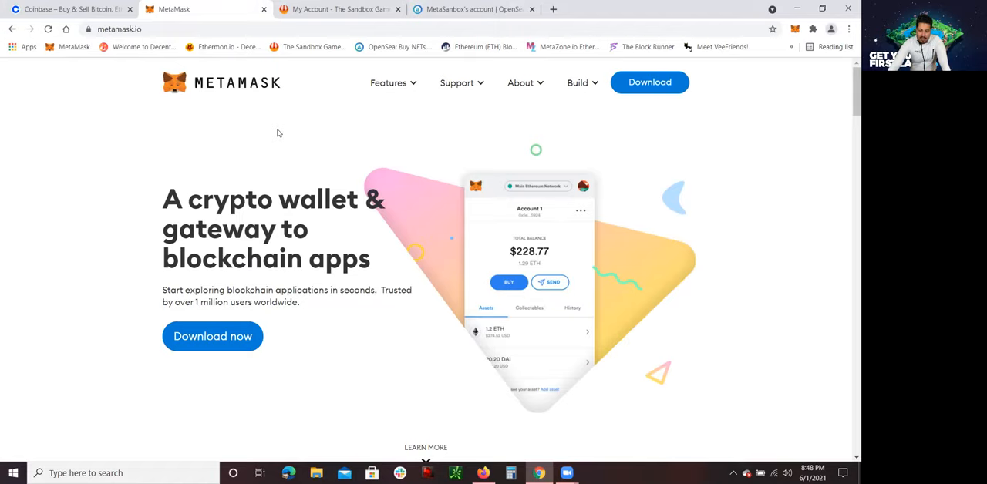
{"action": "mouse_move", "coordinate": [561, 168]}
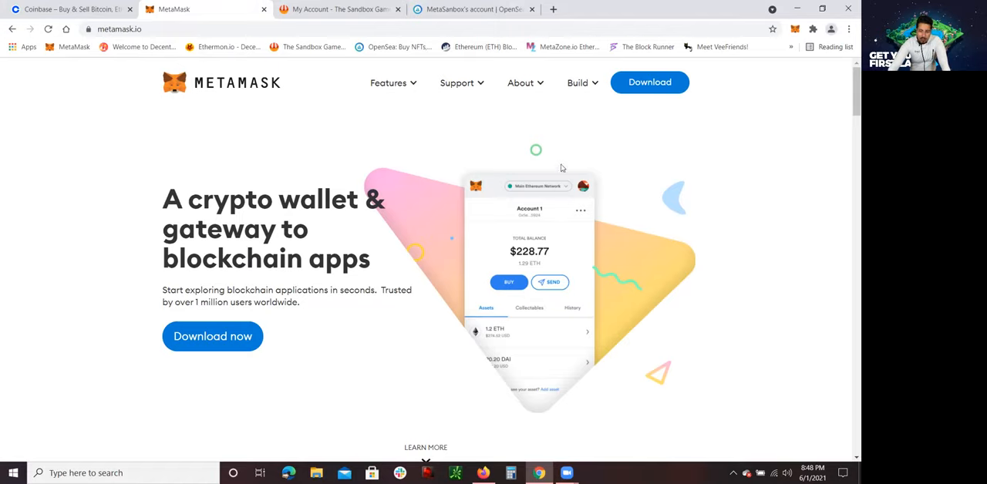
Scroll the download page to the Supported Browsers list and back to the top.
{"action": "scroll", "scroll_direction": "down", "scroll_amount": 3}
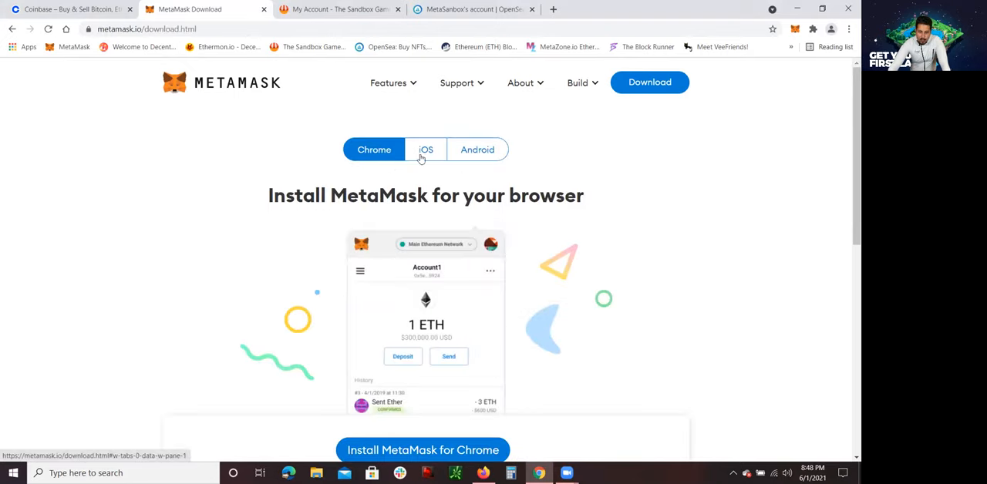
{"action": "scroll", "scroll_direction": "down", "scroll_amount": 3}
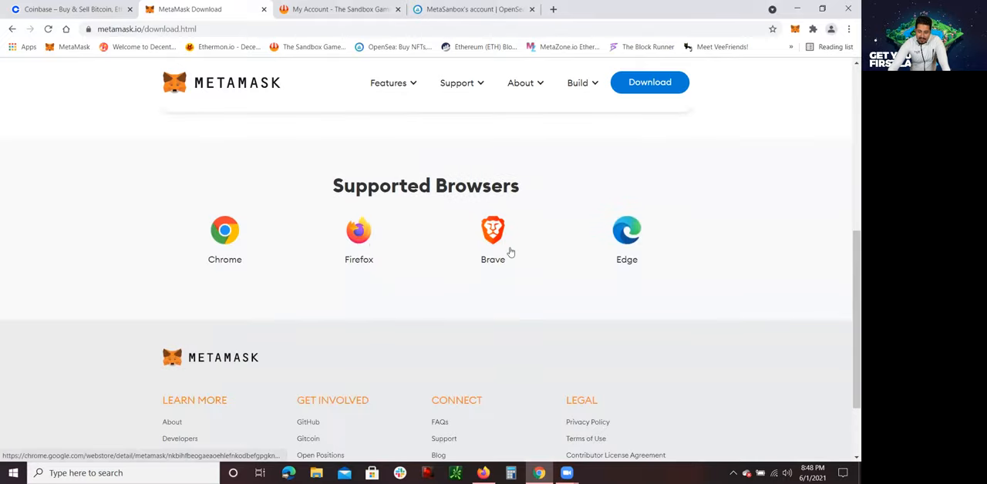
{"action": "scroll", "scroll_direction": "up", "scroll_amount": 3}
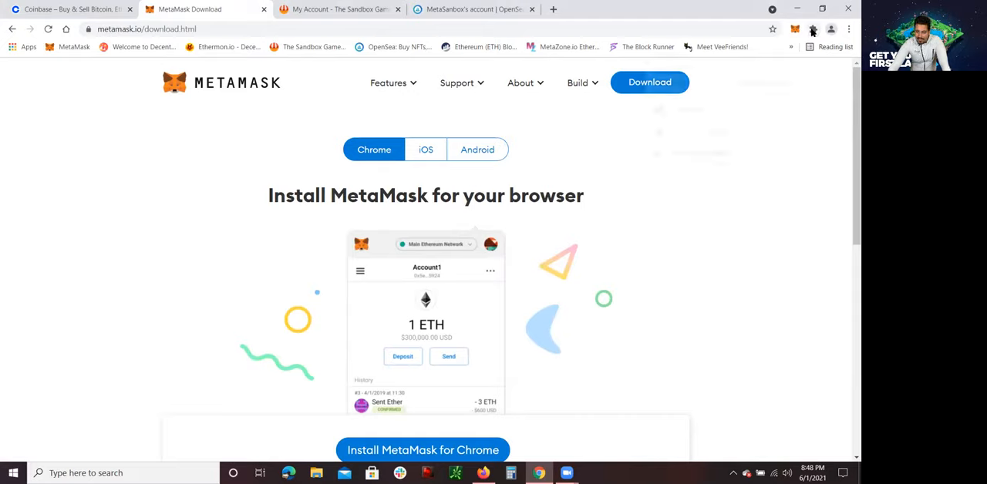
{"action": "left_click", "coordinate": [813, 29]}
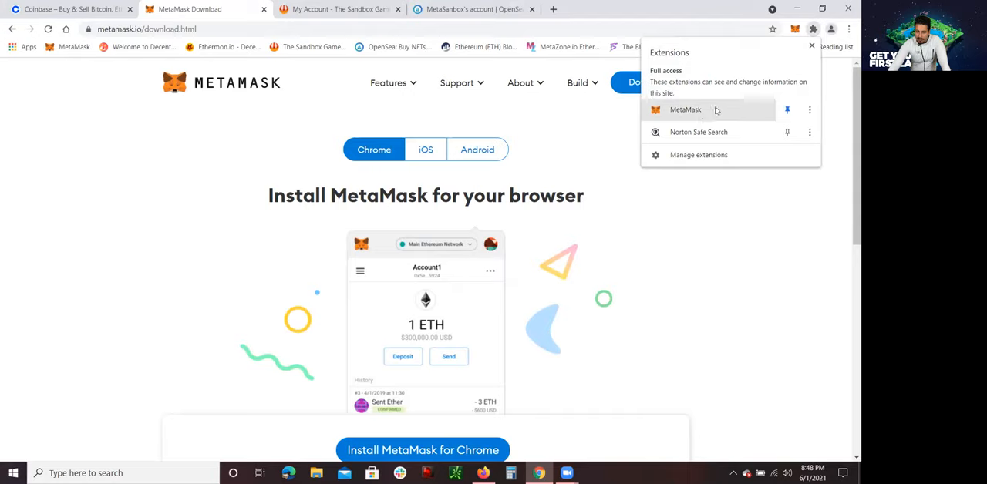
{"action": "mouse_move", "coordinate": [797, 63]}
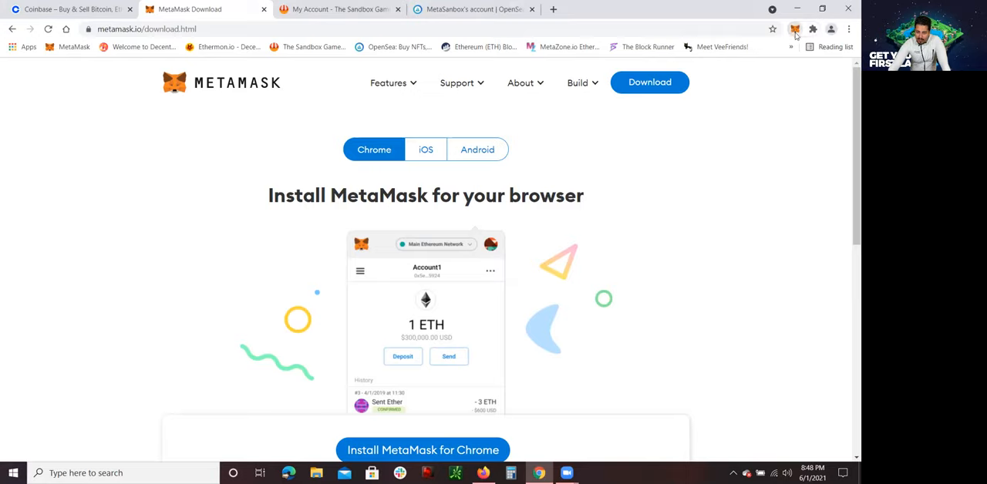
Copy The Sandbox account address holding 0.165 ETH from MetaMask, then return to Coinbase.
{"action": "left_click", "coordinate": [795, 29]}
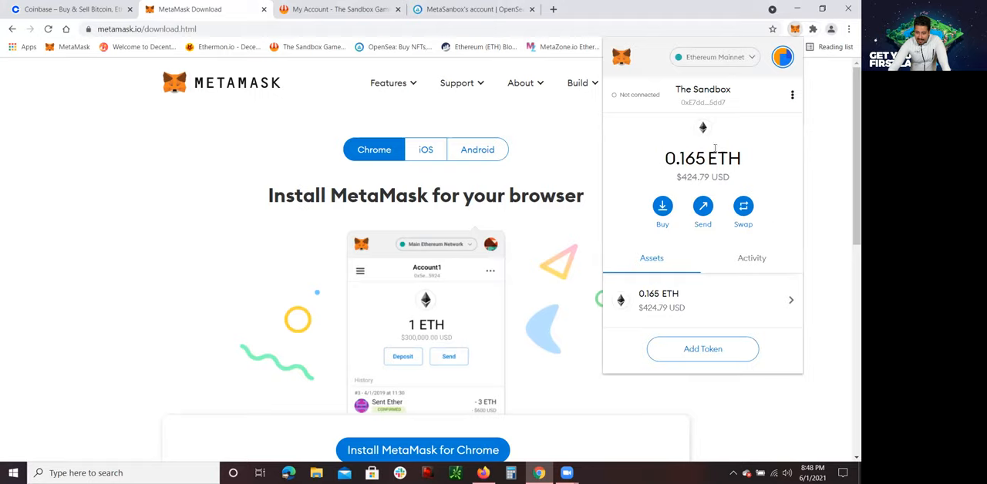
{"action": "mouse_move", "coordinate": [703, 102]}
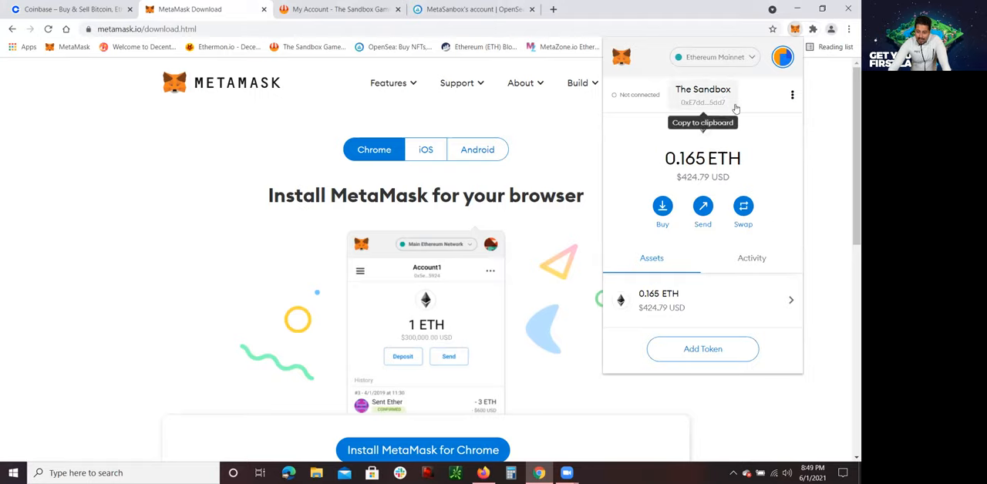
{"action": "mouse_move", "coordinate": [753, 133]}
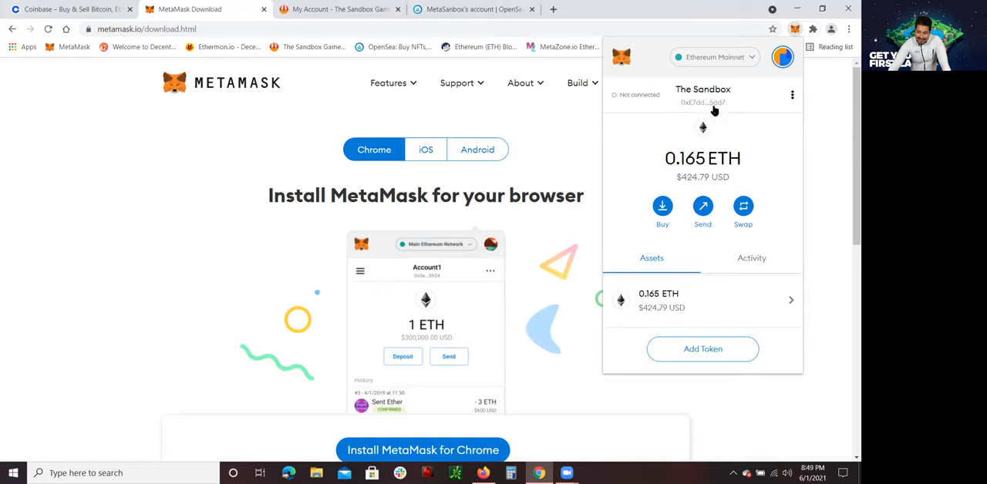
{"action": "mouse_move", "coordinate": [747, 126]}
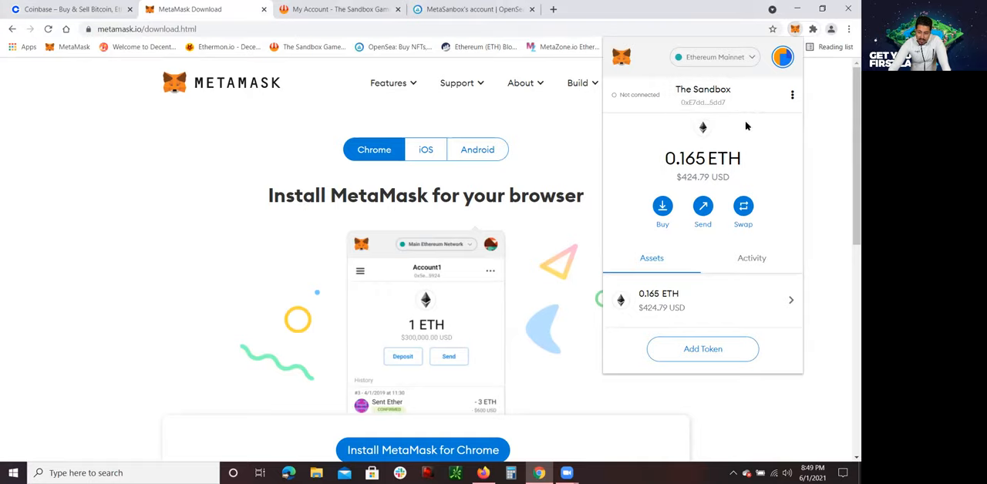
{"action": "mouse_move", "coordinate": [703, 102]}
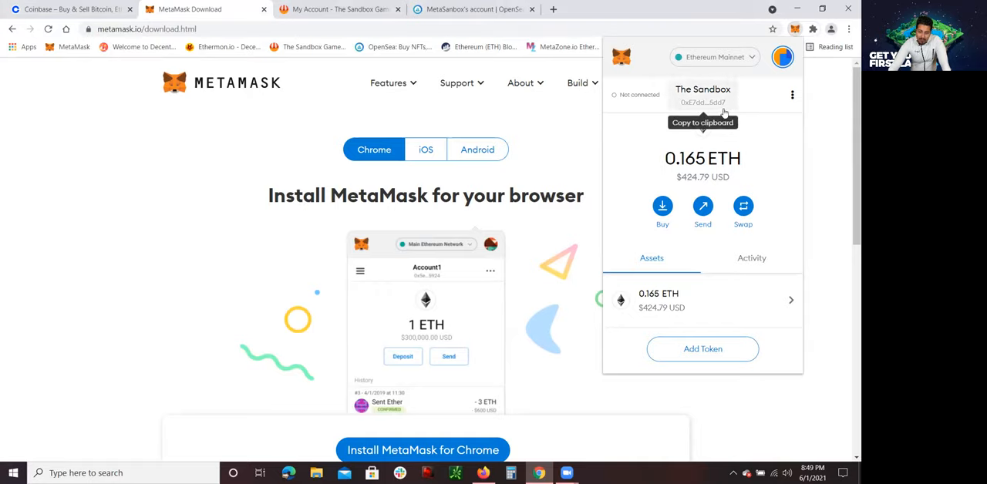
{"action": "left_click", "coordinate": [702, 102]}
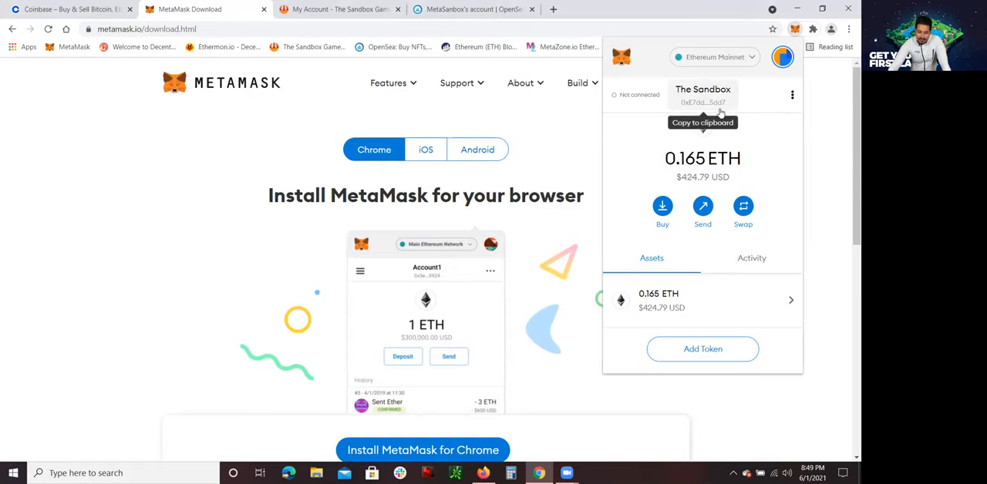
{"action": "left_click", "coordinate": [69, 9]}
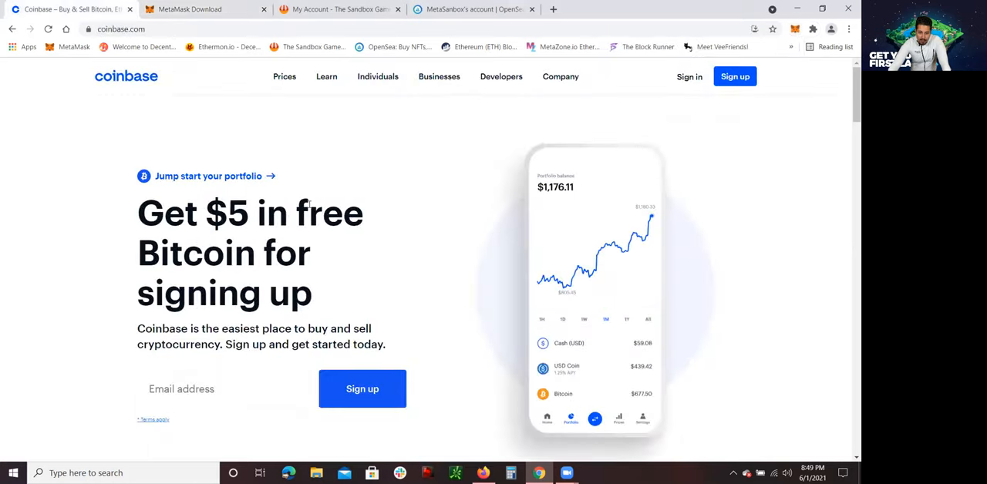
{"action": "mouse_move", "coordinate": [488, 192]}
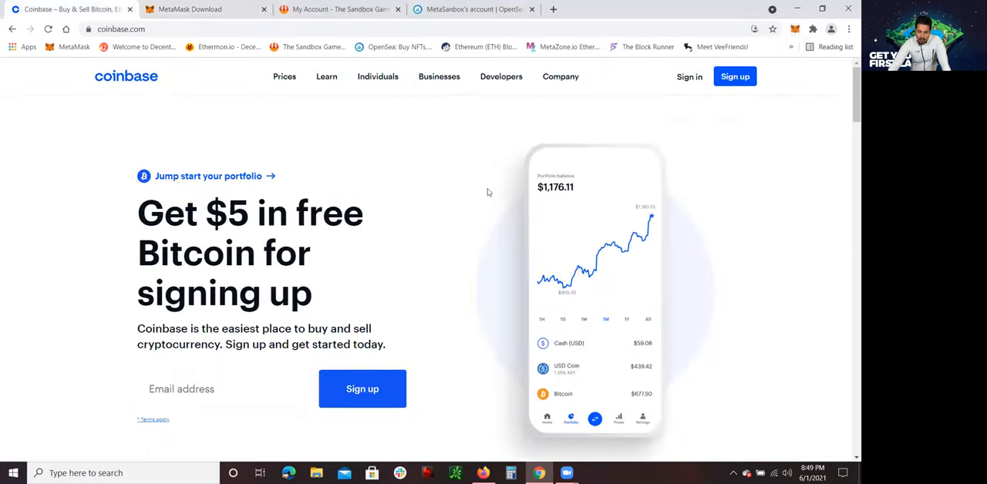
{"action": "mouse_move", "coordinate": [300, 167]}
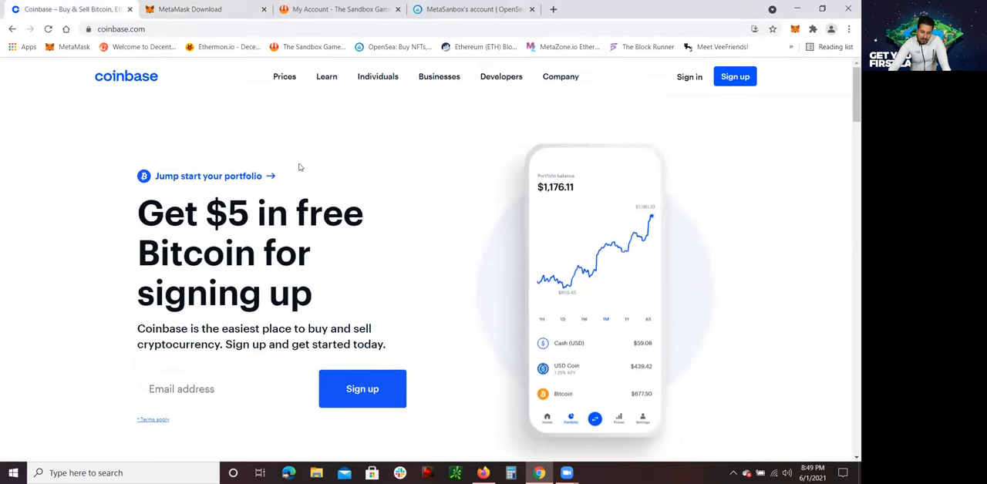
{"action": "mouse_move", "coordinate": [383, 168]}
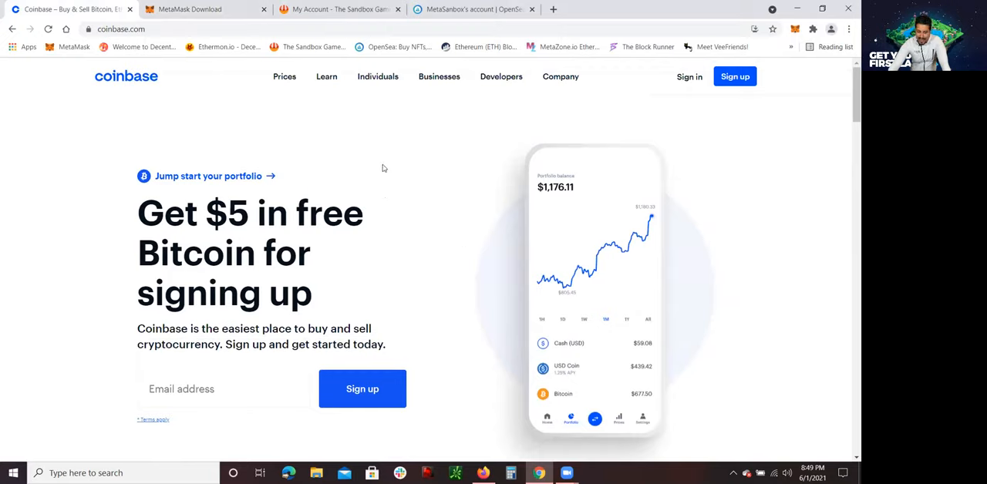
{"action": "mouse_move", "coordinate": [793, 63]}
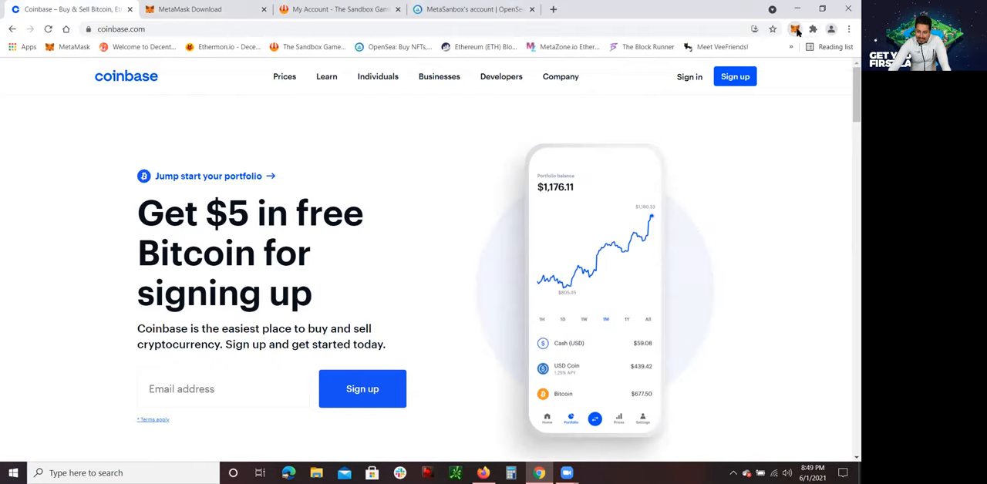
Check MetaMask Activity (0.33 ETH OpenSea transaction, 0.5 ETH received), then close the wallet.
{"action": "left_click", "coordinate": [796, 29]}
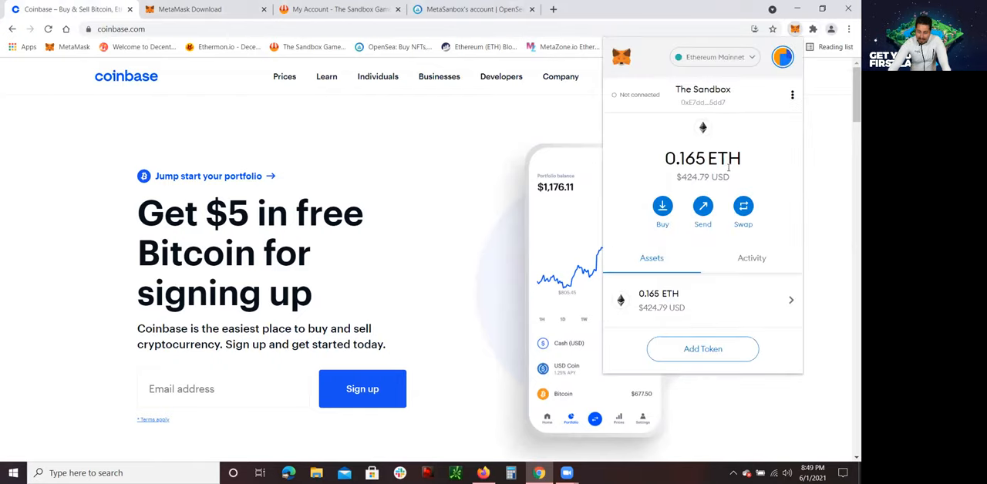
{"action": "mouse_move", "coordinate": [714, 152]}
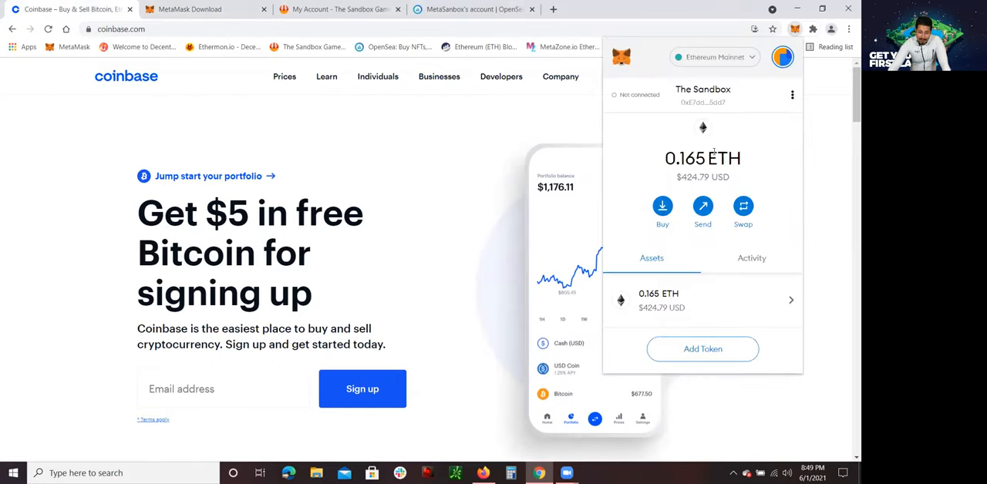
{"action": "mouse_move", "coordinate": [700, 123]}
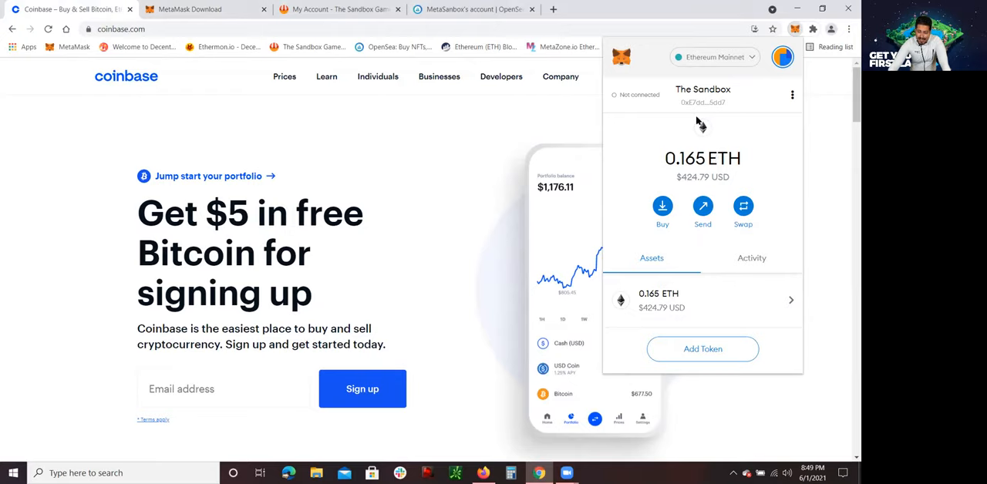
{"action": "mouse_move", "coordinate": [732, 140]}
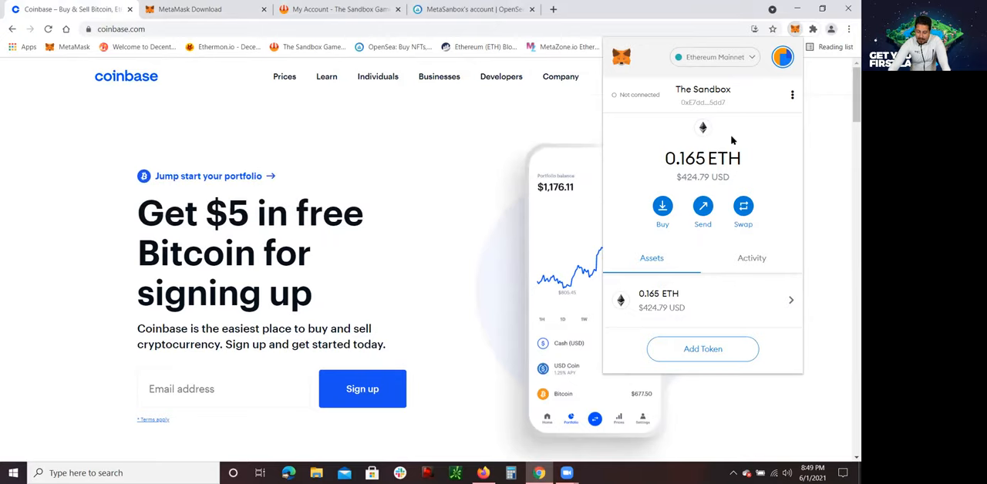
{"action": "scroll", "scroll_direction": "down", "scroll_amount": 3}
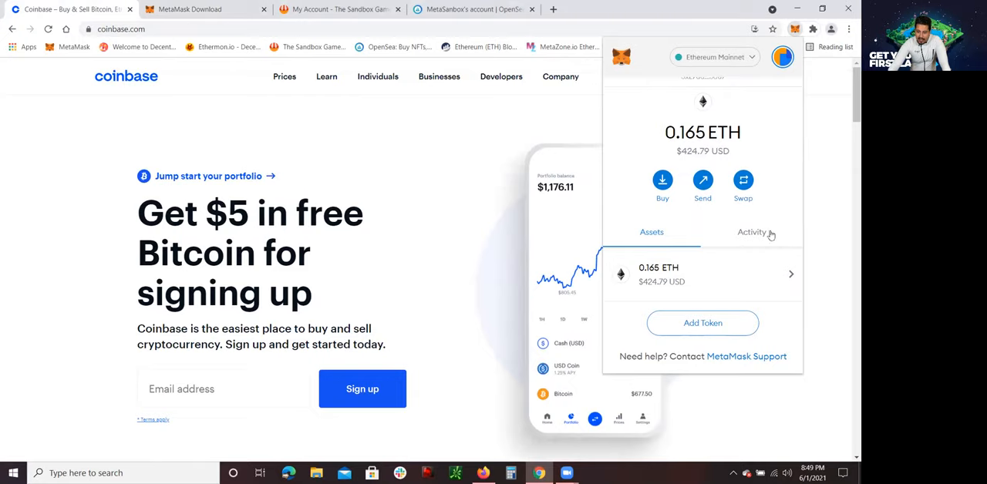
{"action": "left_click", "coordinate": [752, 231]}
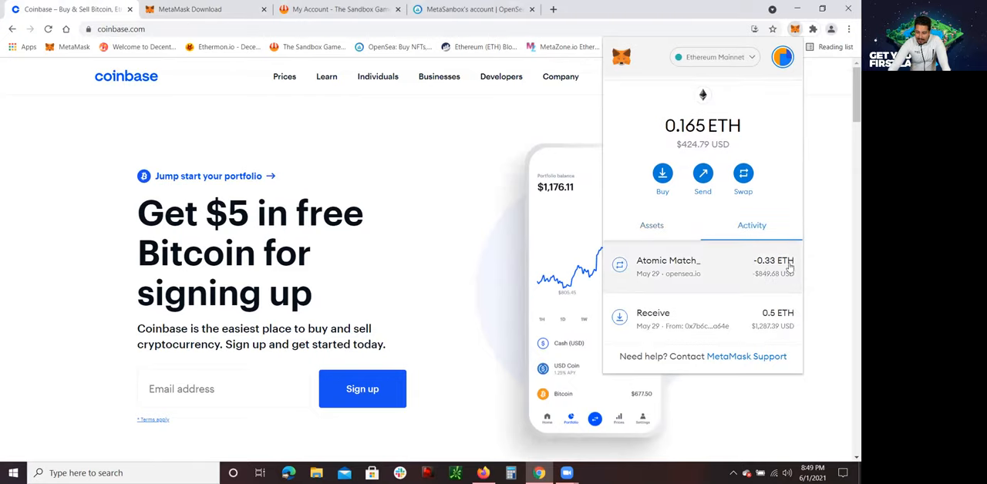
{"action": "mouse_move", "coordinate": [721, 282]}
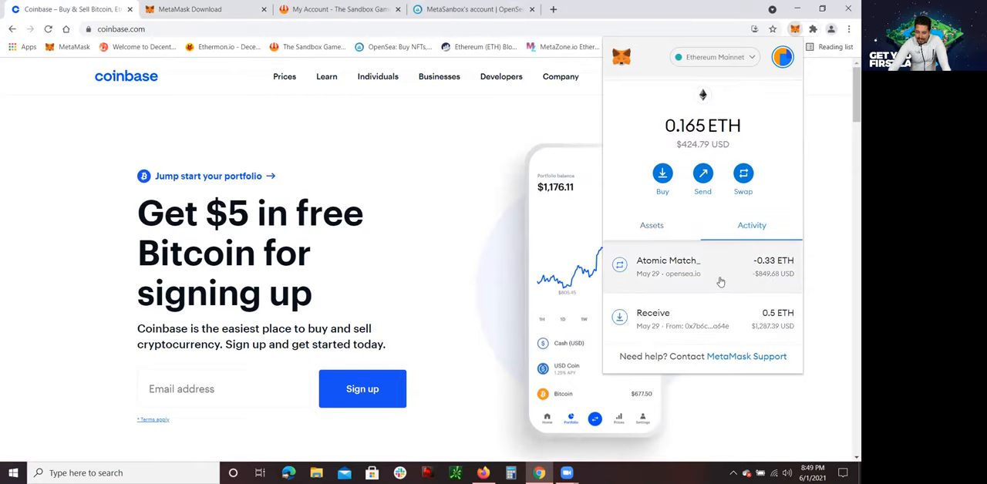
{"action": "mouse_move", "coordinate": [663, 289]}
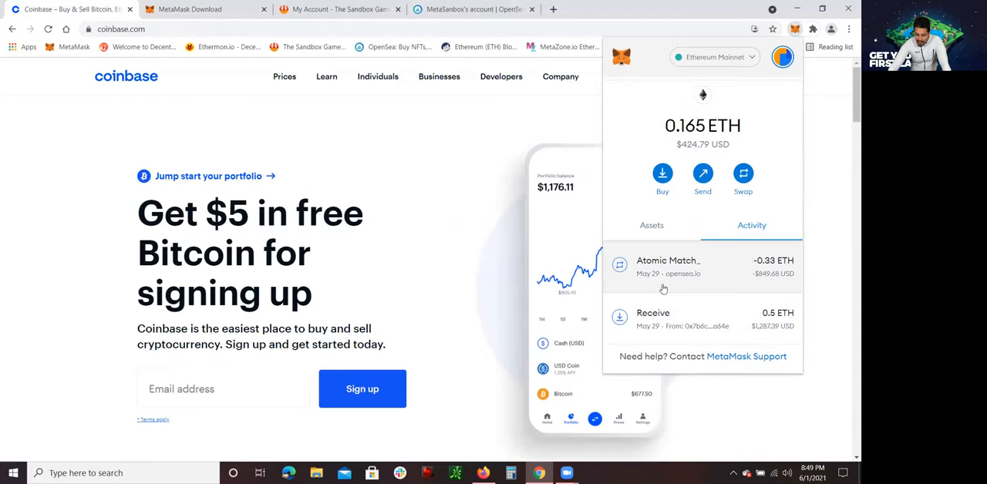
{"action": "mouse_move", "coordinate": [683, 284]}
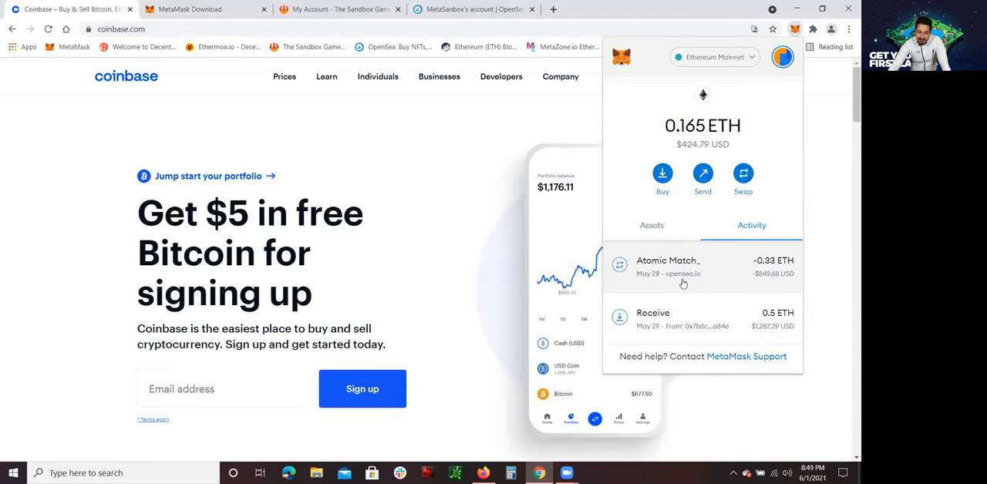
{"action": "mouse_move", "coordinate": [764, 288]}
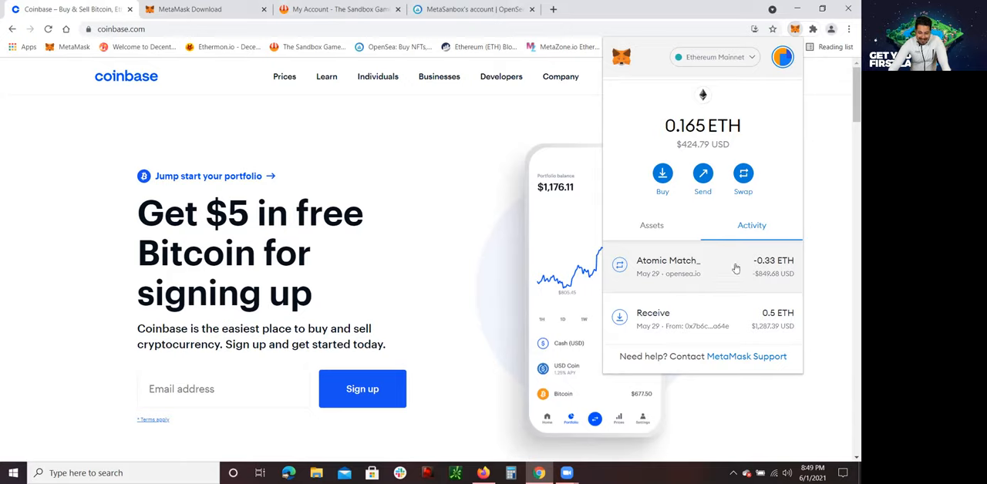
{"action": "mouse_move", "coordinate": [760, 282]}
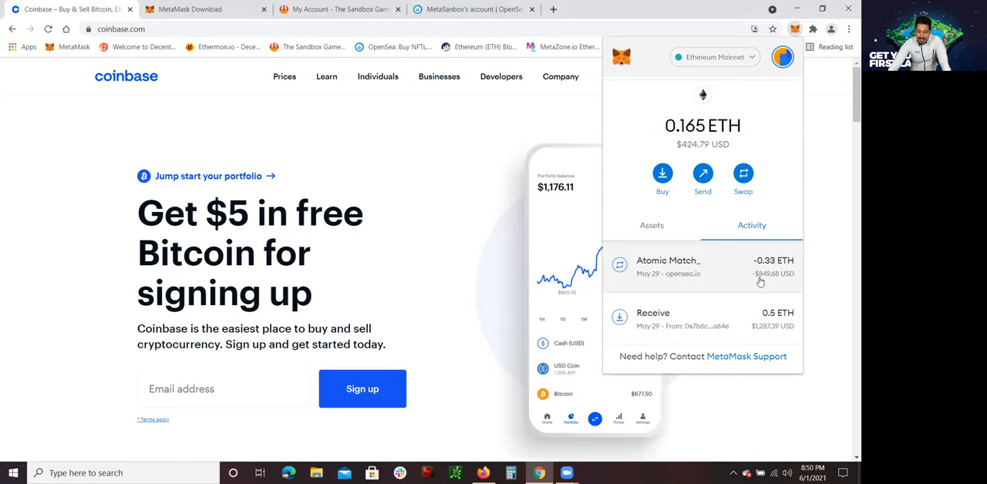
{"action": "left_click", "coordinate": [193, 158]}
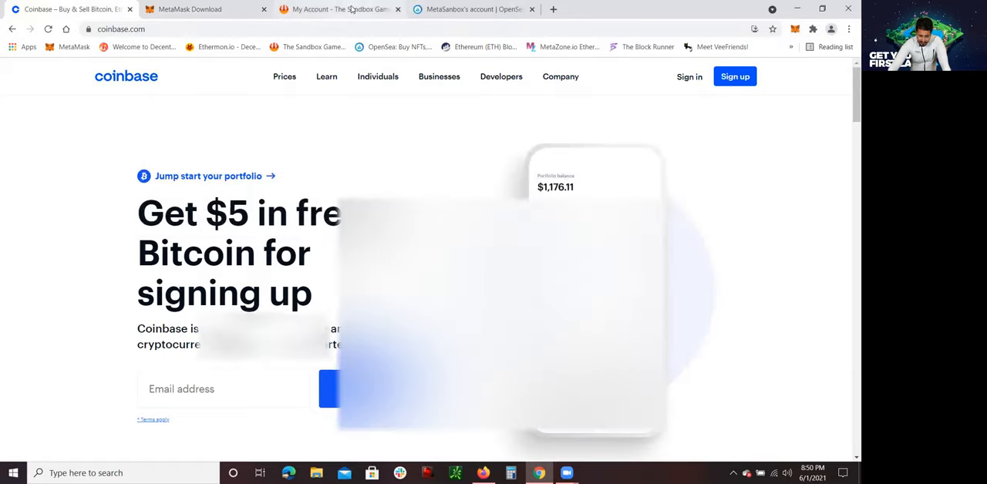
Filter the My Account inventory to Lands, showing the 1x1 Premium LAND at -128, 9.
{"action": "left_click", "coordinate": [340, 9]}
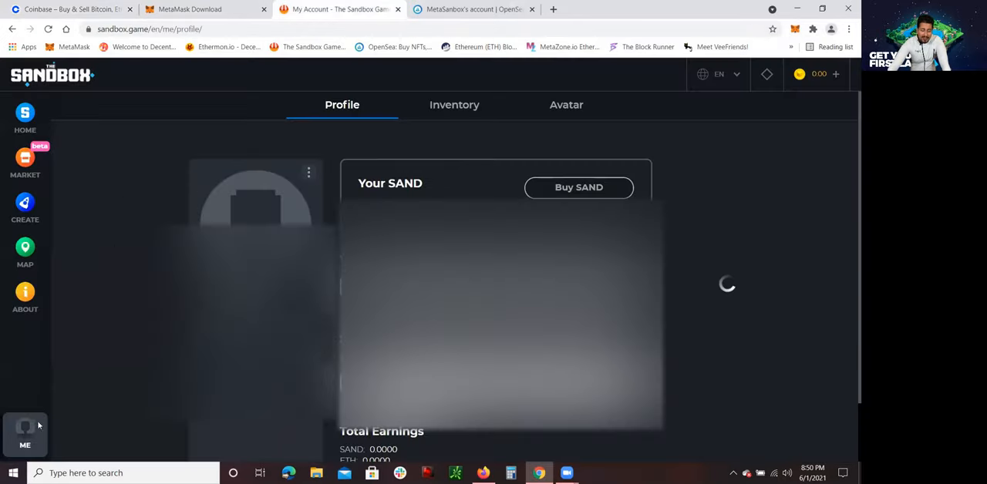
{"action": "mouse_move", "coordinate": [85, 357]}
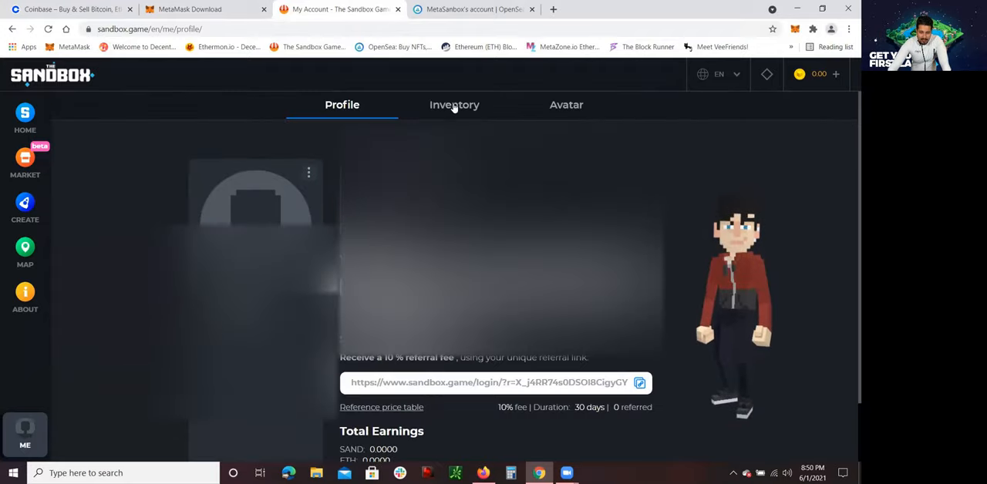
{"action": "left_click", "coordinate": [454, 105]}
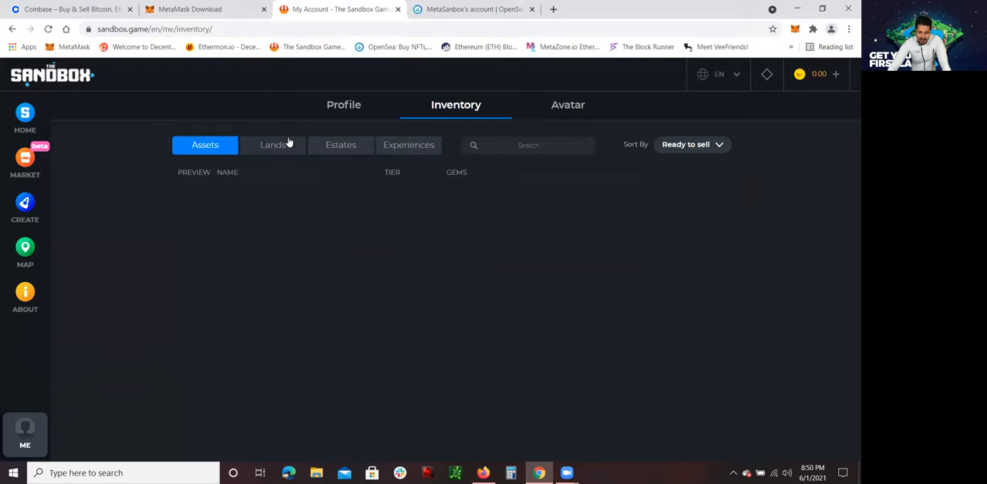
{"action": "mouse_move", "coordinate": [300, 190]}
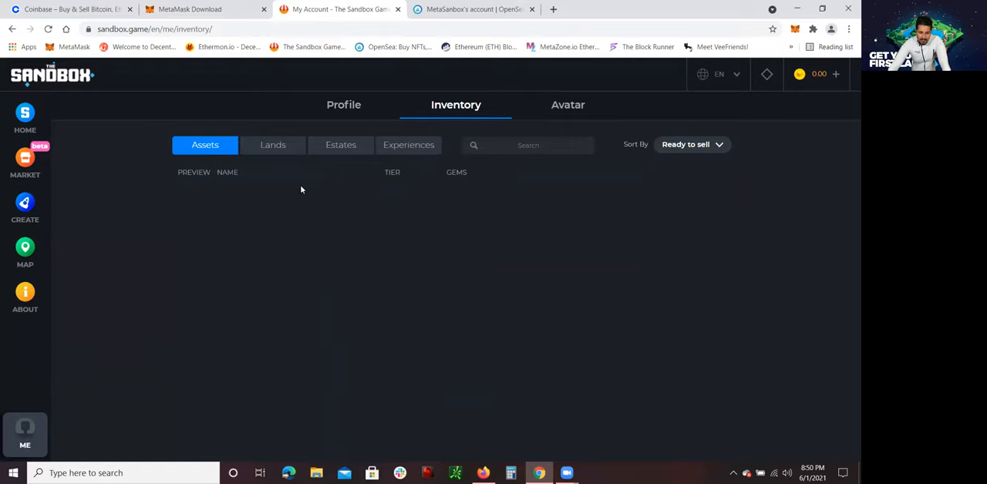
{"action": "left_click", "coordinate": [273, 145]}
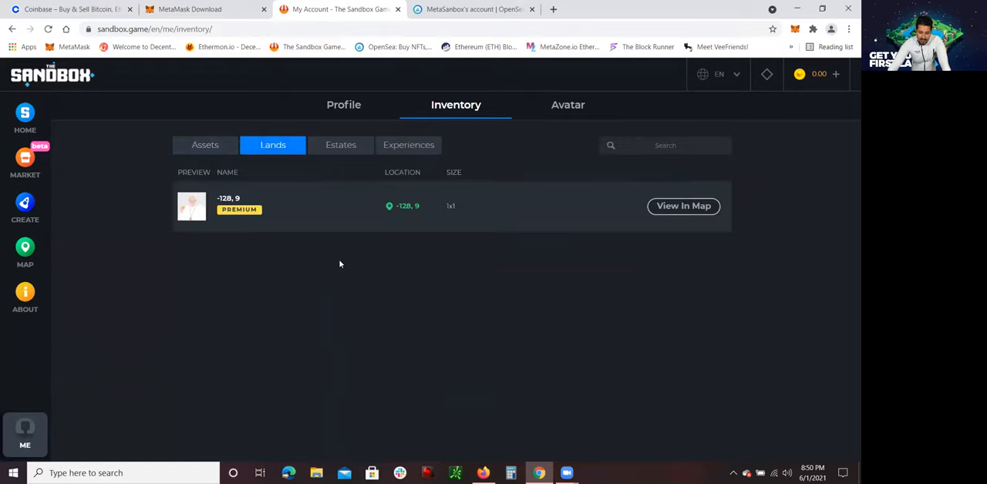
{"action": "mouse_move", "coordinate": [196, 254]}
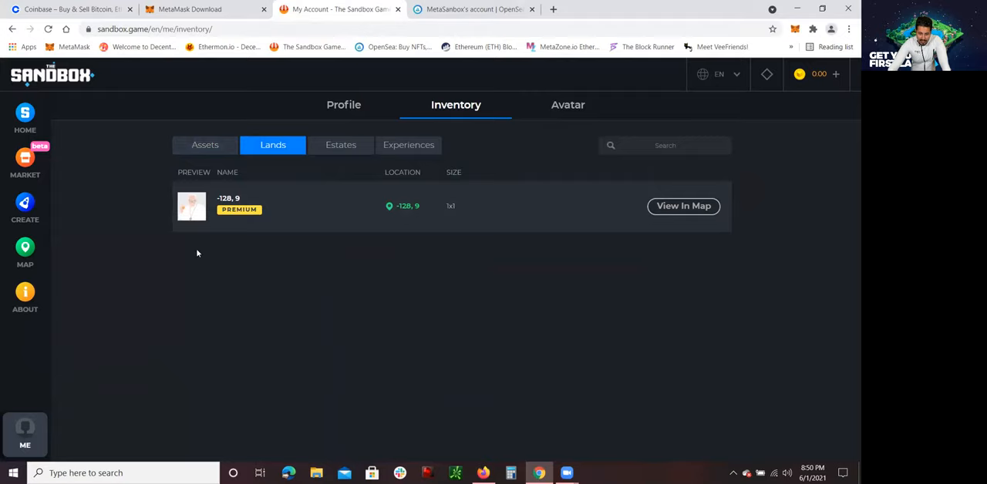
{"action": "mouse_move", "coordinate": [683, 206]}
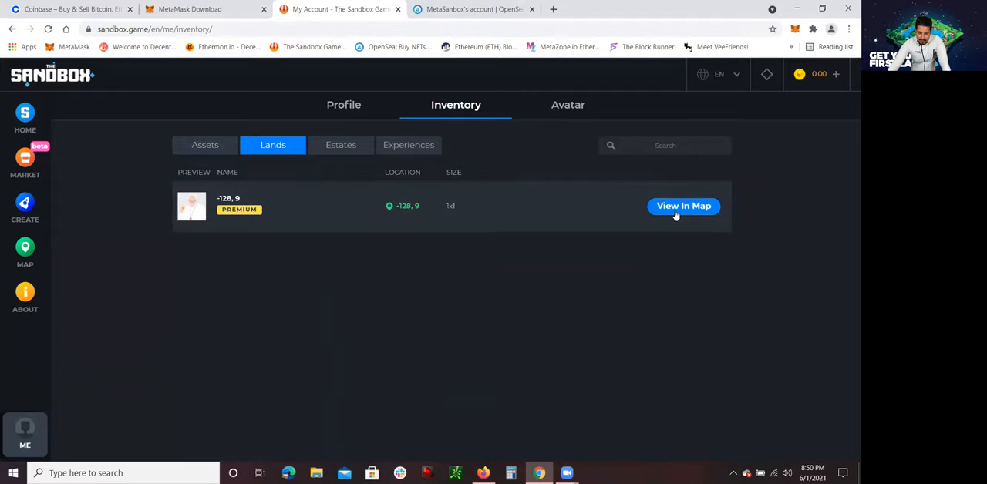
Locate LAND -128, 9 on the map and scroll its included assets: Grooving Good Luck, Queen Petunia, Baby Yoorg.
{"action": "left_click", "coordinate": [683, 206]}
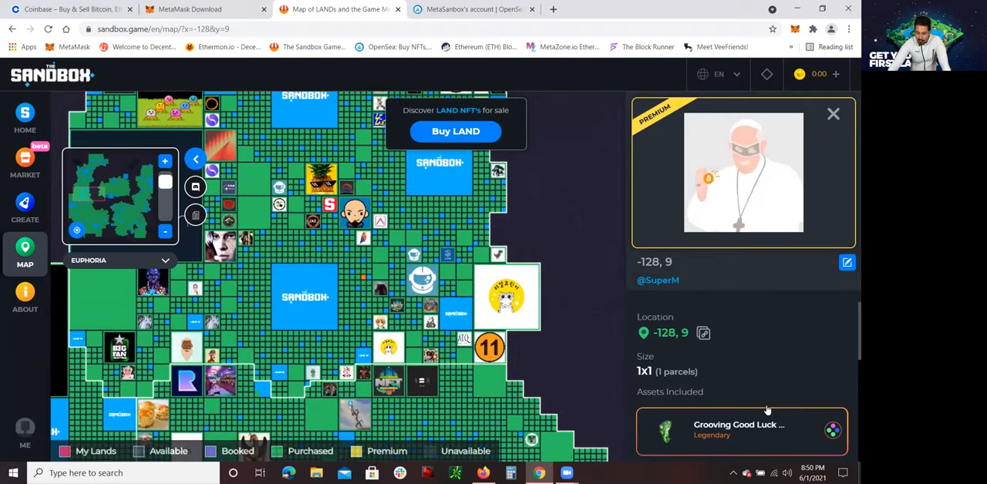
{"action": "mouse_move", "coordinate": [558, 330]}
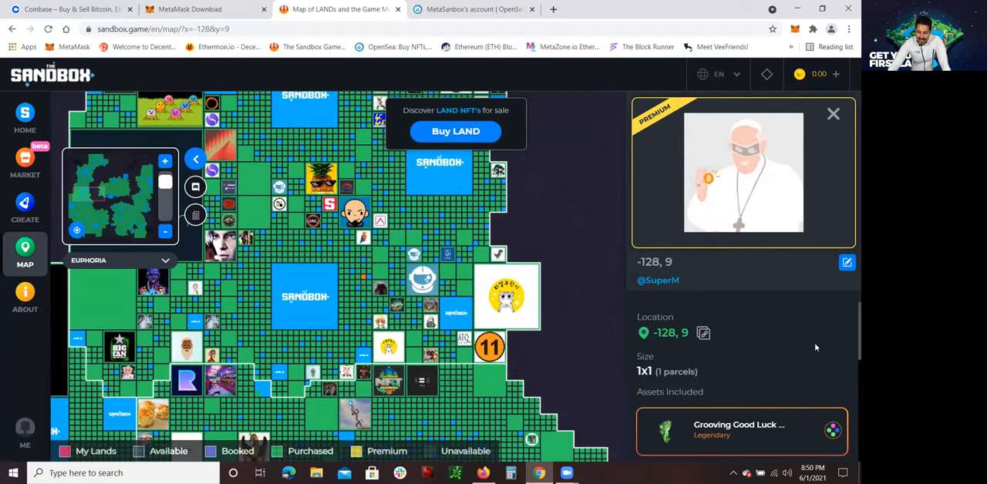
{"action": "scroll", "scroll_direction": "down", "scroll_amount": 3}
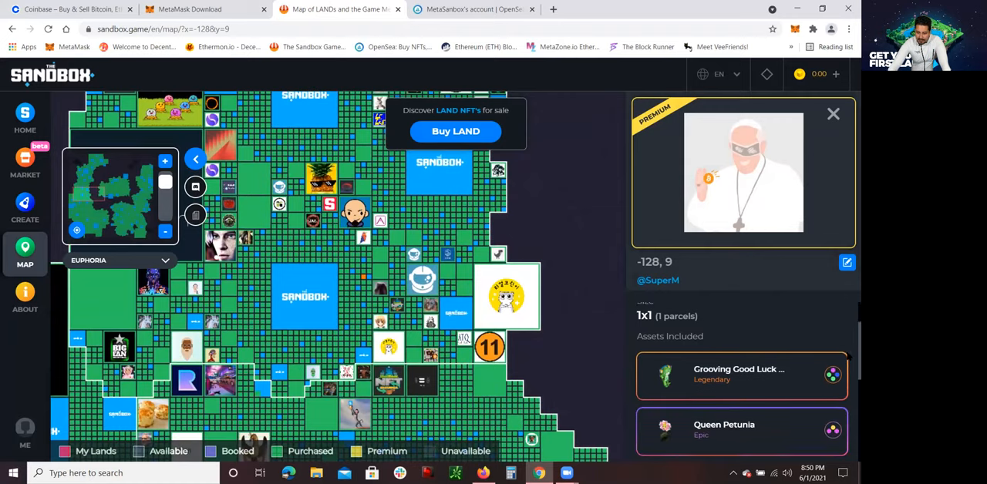
{"action": "scroll", "scroll_direction": "down", "scroll_amount": 3}
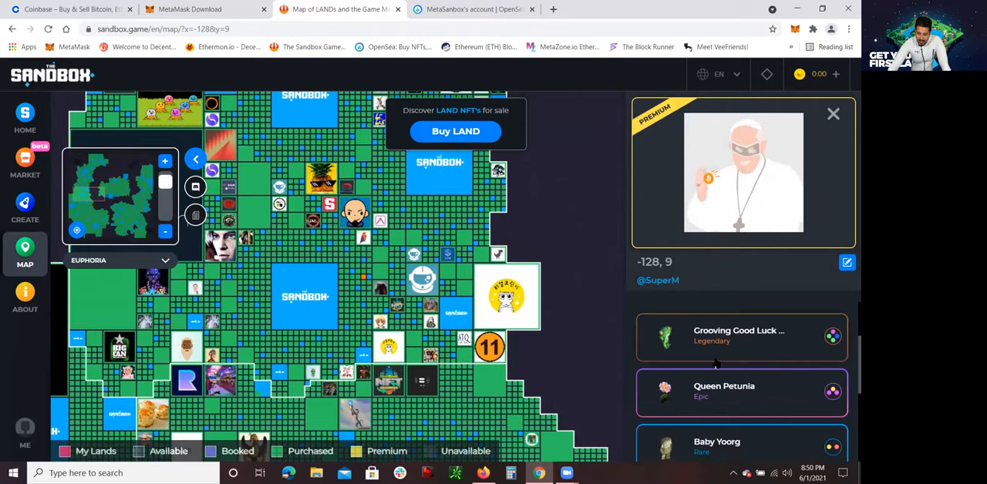
{"action": "mouse_move", "coordinate": [745, 347]}
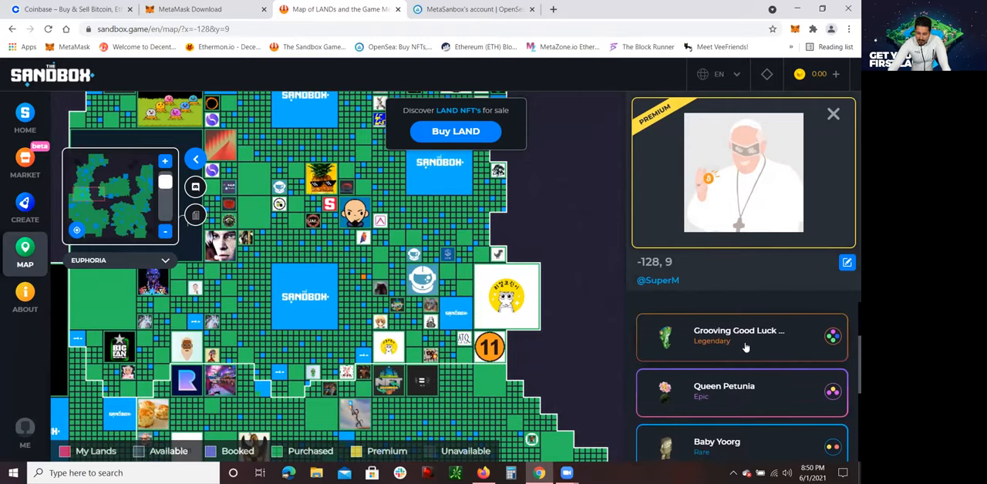
{"action": "scroll", "scroll_direction": "down", "scroll_amount": 3}
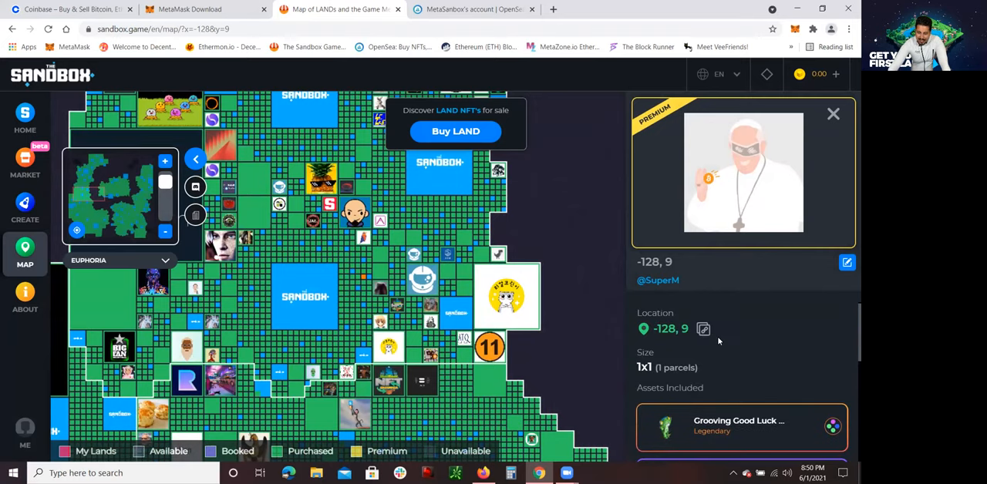
{"action": "scroll", "scroll_direction": "down", "scroll_amount": 3}
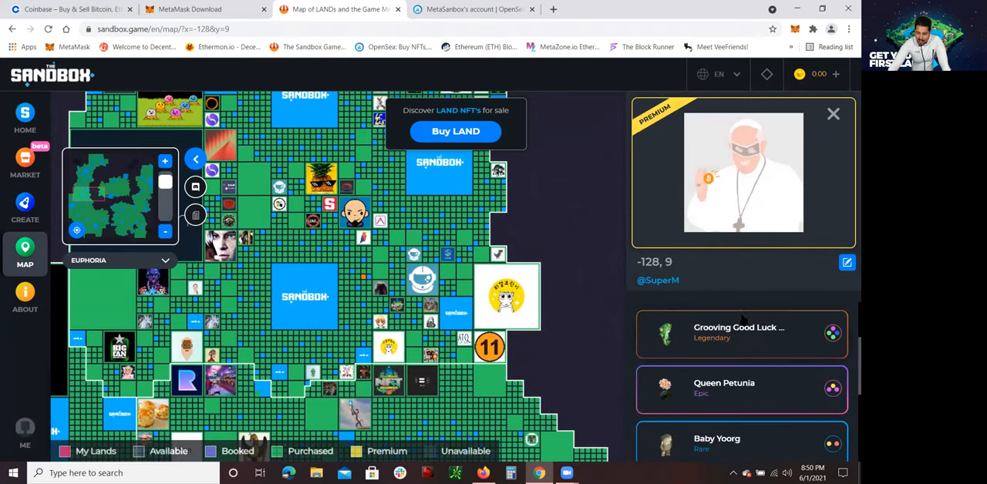
{"action": "scroll", "scroll_direction": "down", "scroll_amount": 3}
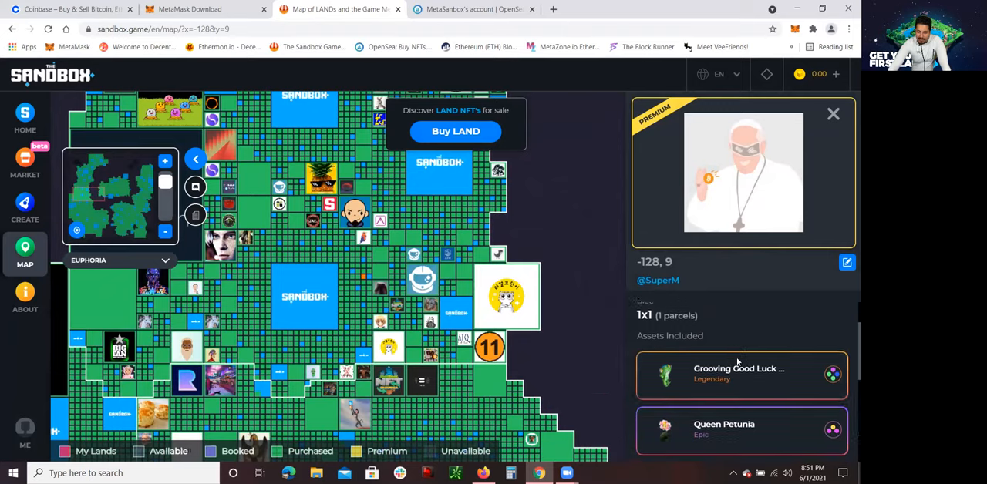
{"action": "scroll", "scroll_direction": "down", "scroll_amount": 3}
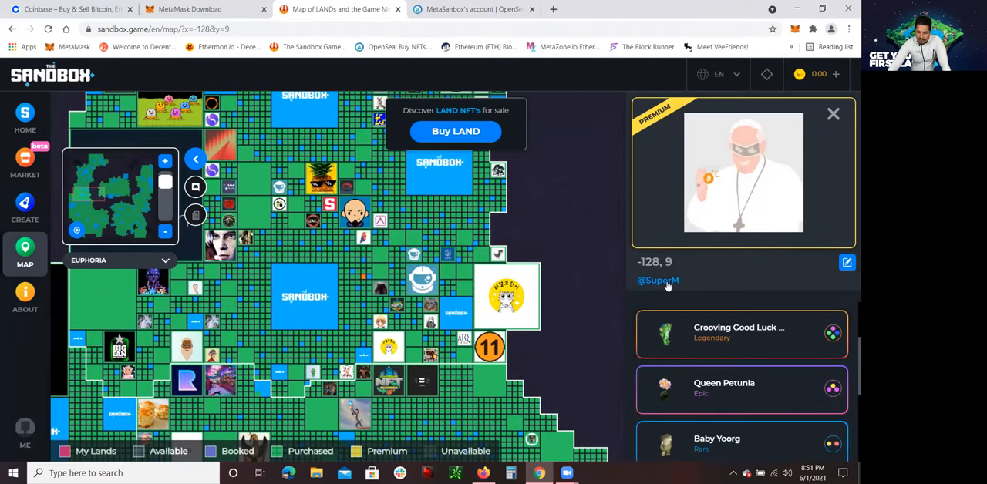
{"action": "left_click", "coordinate": [657, 280]}
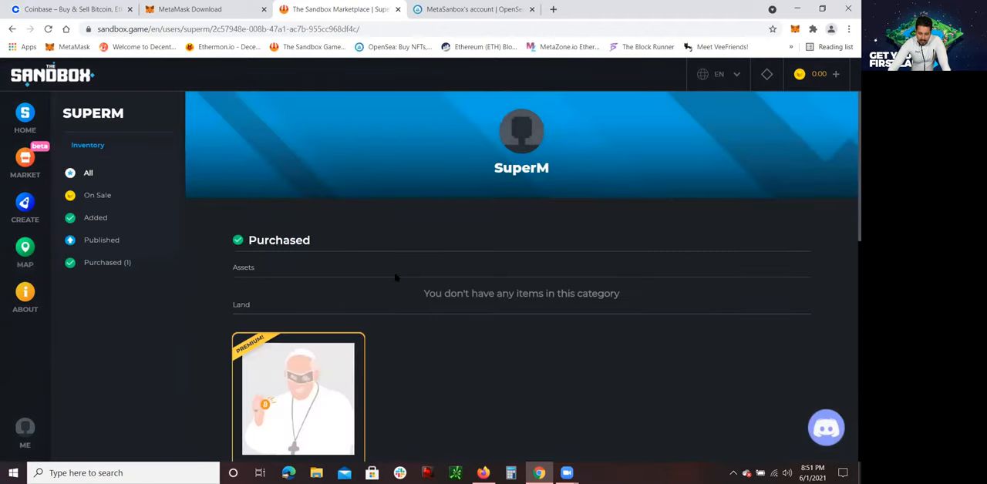
{"action": "scroll", "scroll_direction": "down", "scroll_amount": 3}
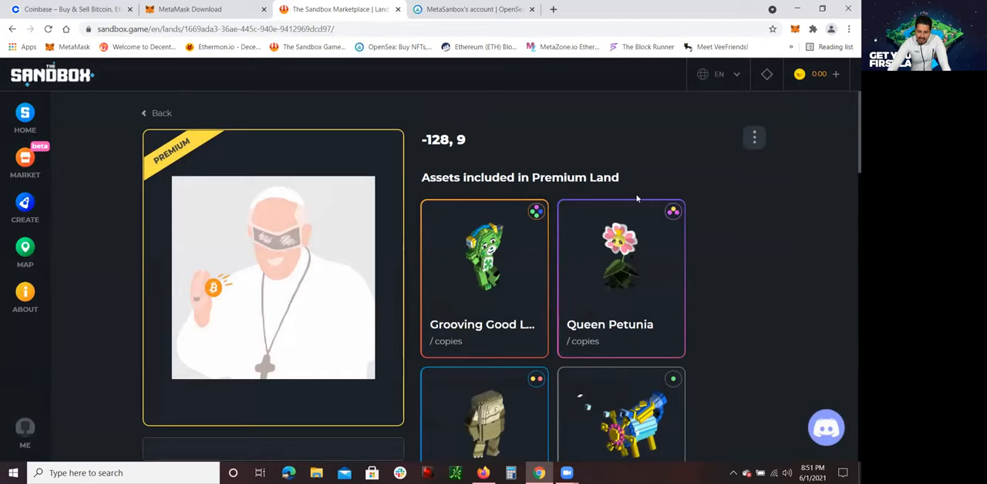
{"action": "scroll", "scroll_direction": "down", "scroll_amount": 3}
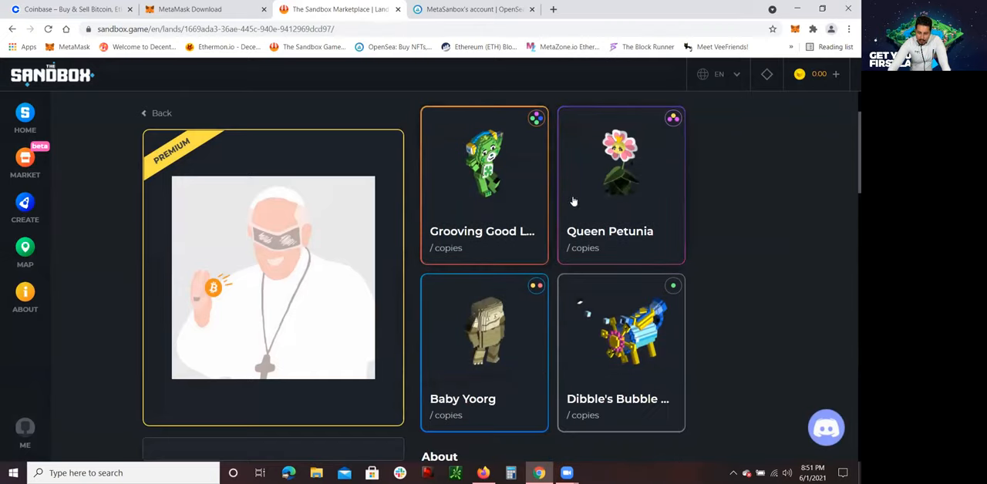
{"action": "scroll", "scroll_direction": "down", "scroll_amount": 3}
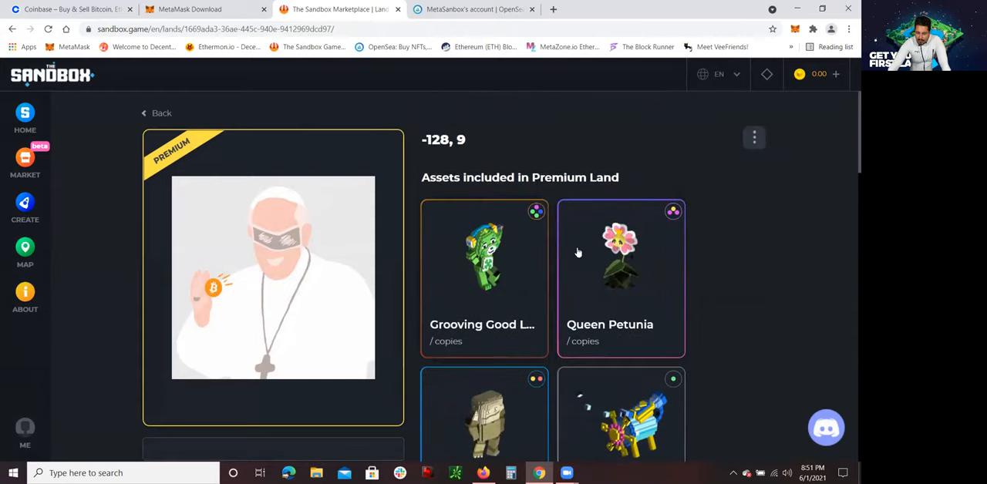
{"action": "scroll", "scroll_direction": "down", "scroll_amount": 3}
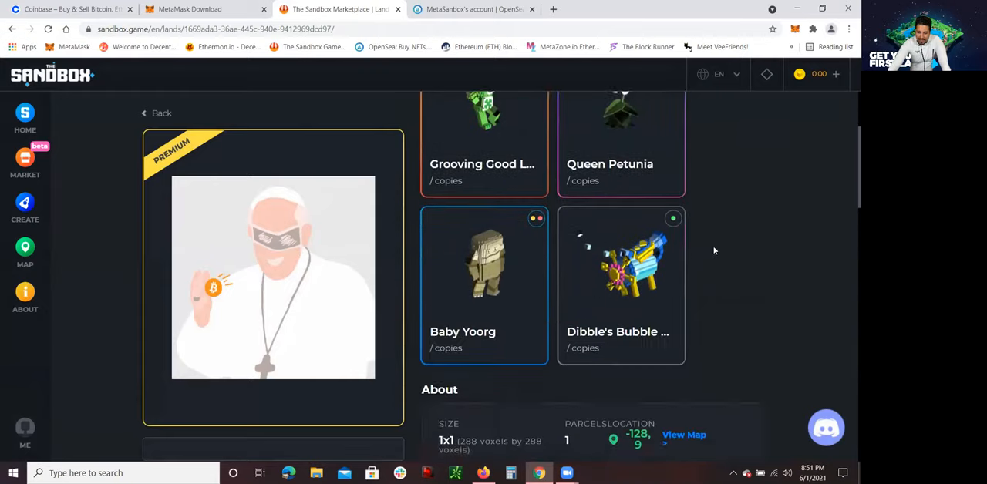
{"action": "scroll", "scroll_direction": "up", "scroll_amount": 3}
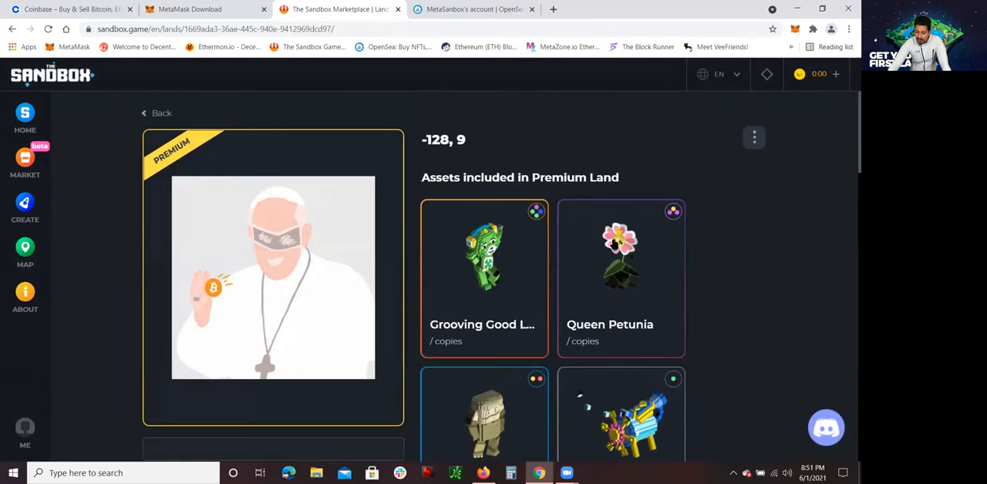
{"action": "scroll", "scroll_direction": "down", "scroll_amount": 3}
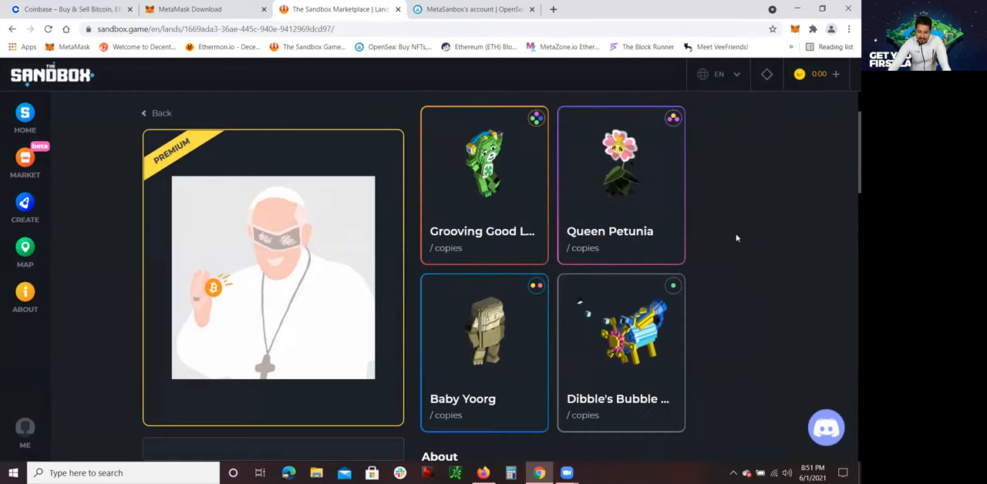
{"action": "mouse_move", "coordinate": [700, 306]}
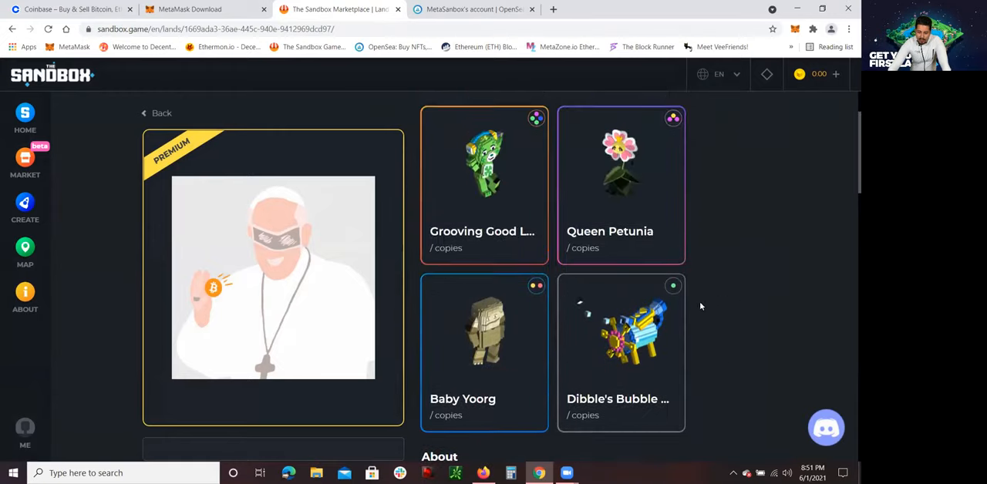
{"action": "mouse_move", "coordinate": [458, 186]}
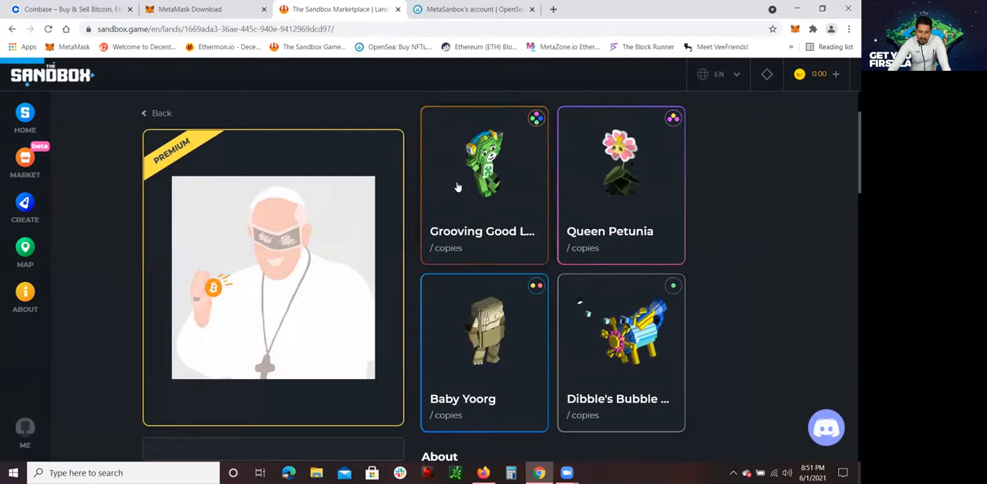
Review the Grooving Good Luck Bear's legendary attributes and 3D preview, then go to the LAND map.
{"action": "left_click", "coordinate": [484, 185]}
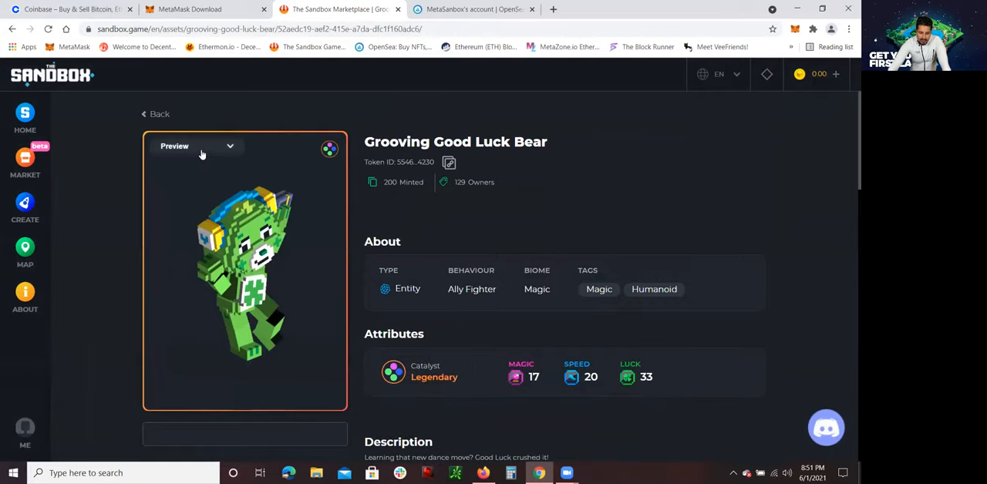
{"action": "mouse_move", "coordinate": [265, 174]}
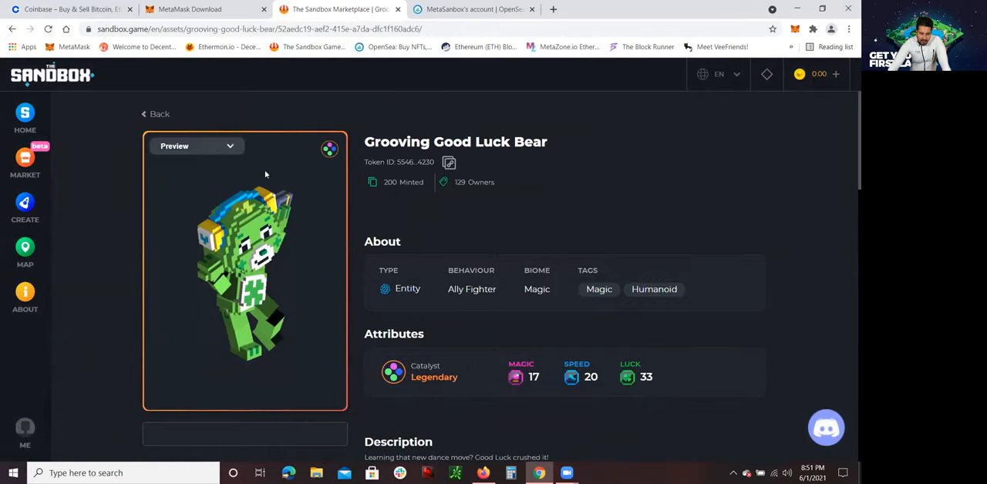
{"action": "scroll", "scroll_direction": "down", "scroll_amount": 3}
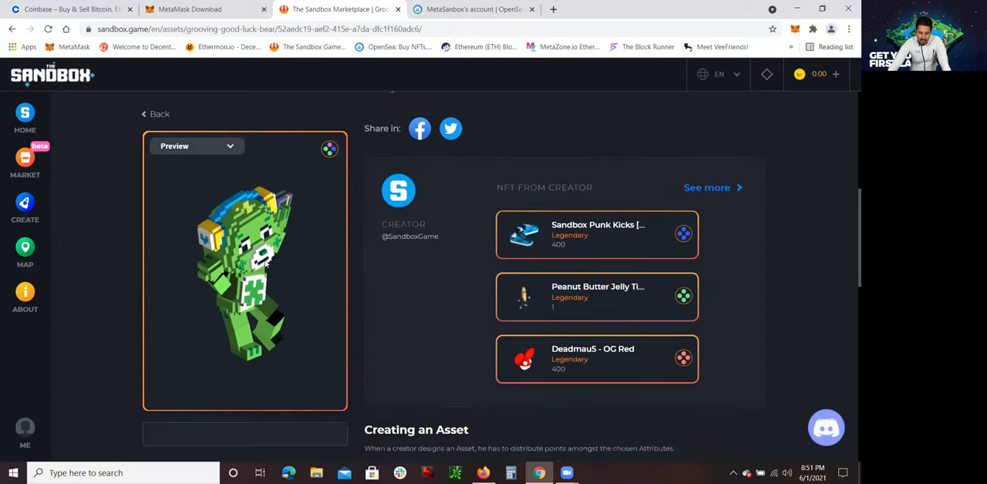
{"action": "scroll", "scroll_direction": "up", "scroll_amount": 3}
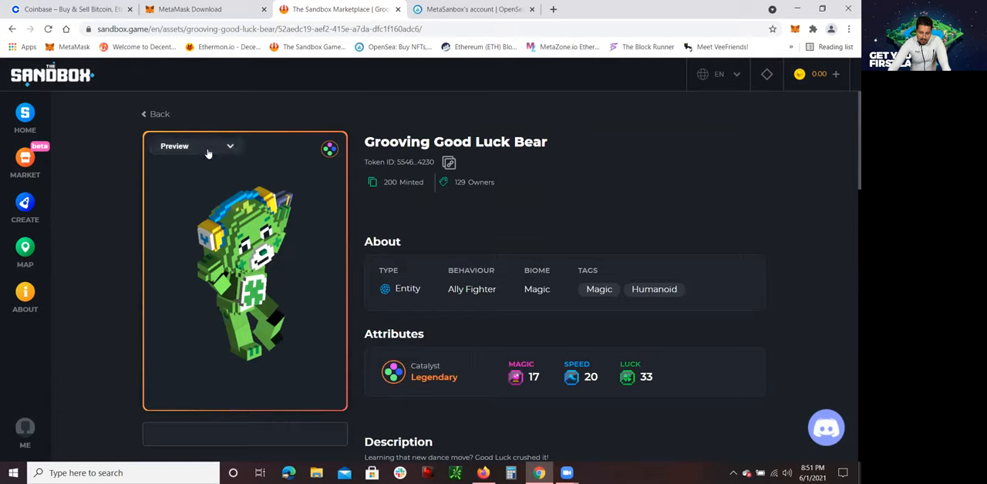
{"action": "scroll", "scroll_direction": "up", "scroll_amount": 3}
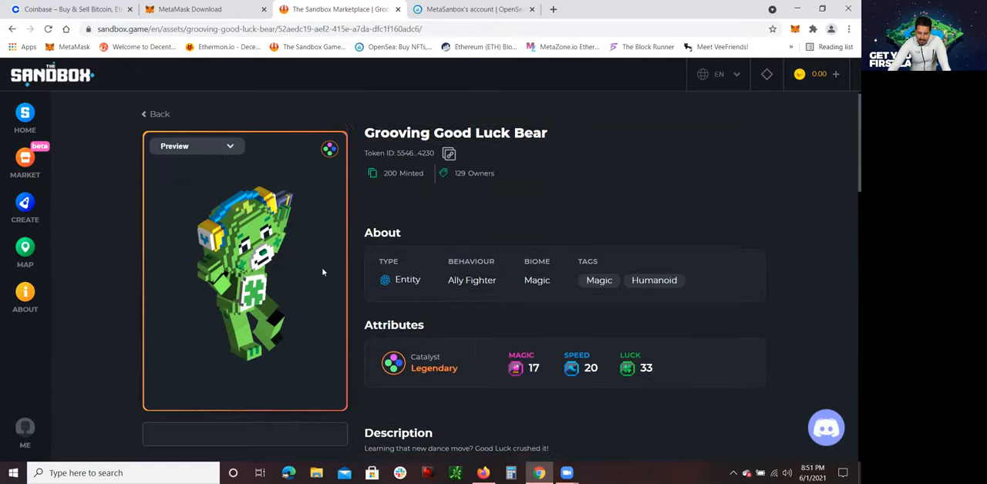
{"action": "scroll", "scroll_direction": "down", "scroll_amount": 3}
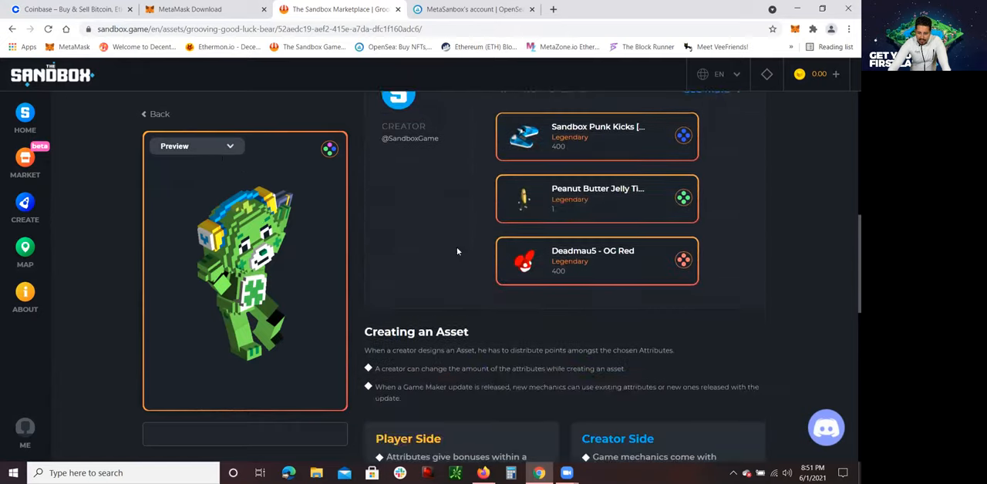
{"action": "scroll", "scroll_direction": "up", "scroll_amount": 3}
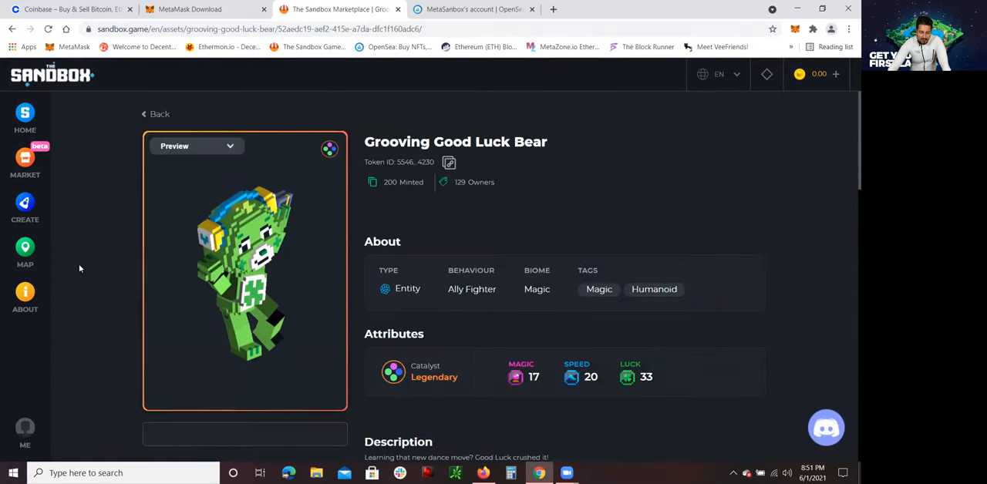
{"action": "mouse_move", "coordinate": [123, 108]}
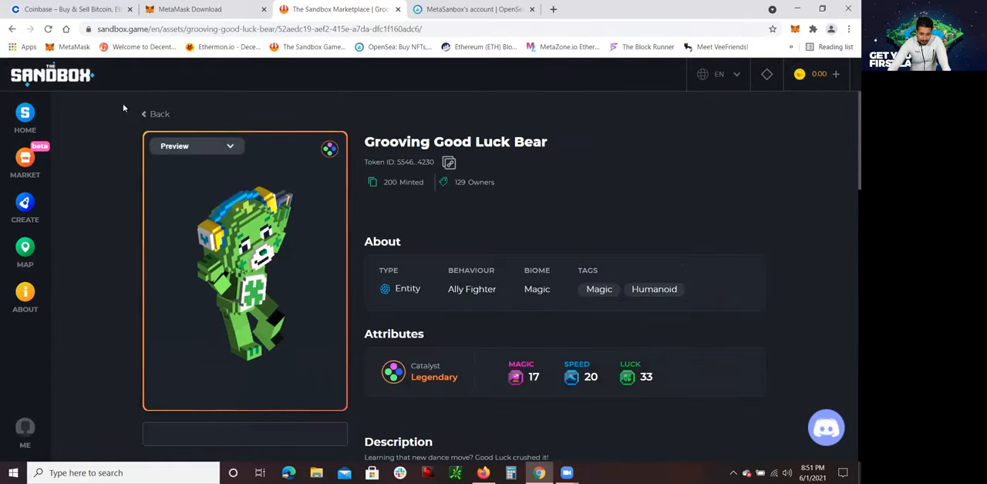
{"action": "mouse_move", "coordinate": [100, 388]}
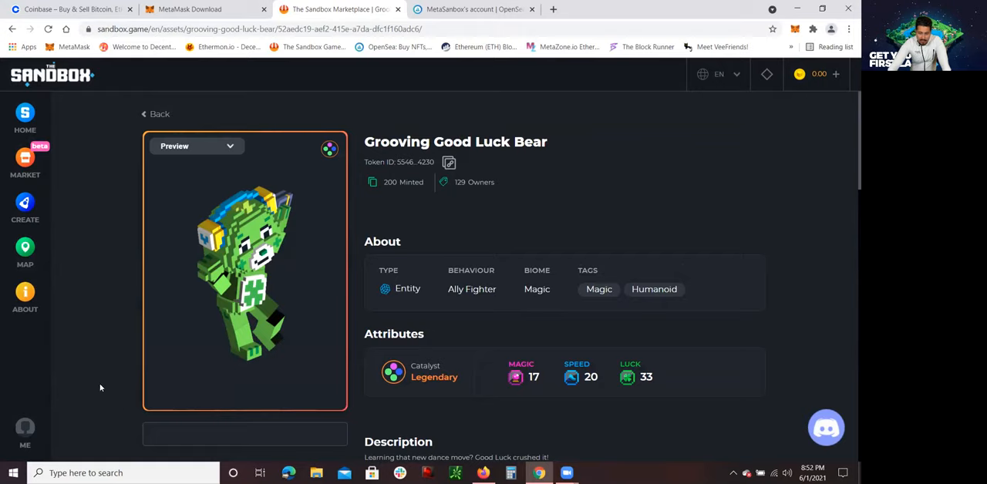
{"action": "mouse_move", "coordinate": [39, 255]}
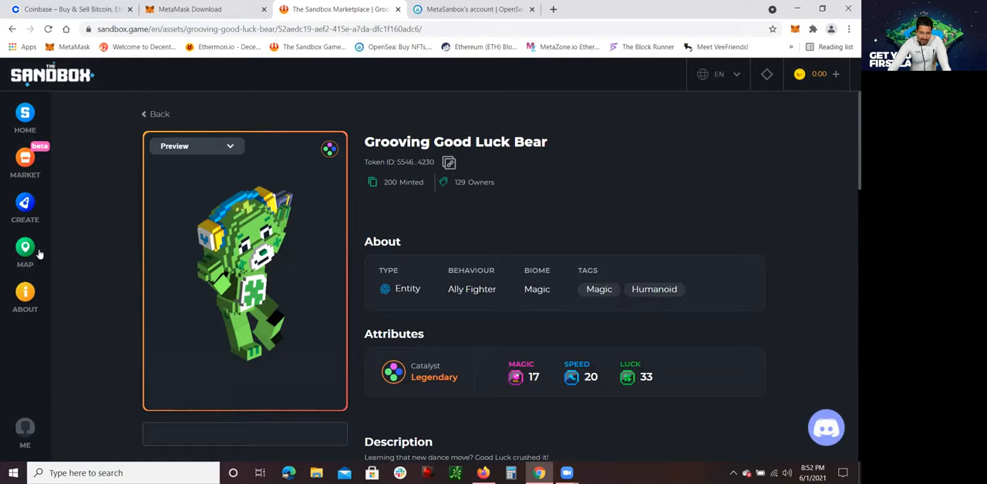
{"action": "mouse_move", "coordinate": [689, 151]}
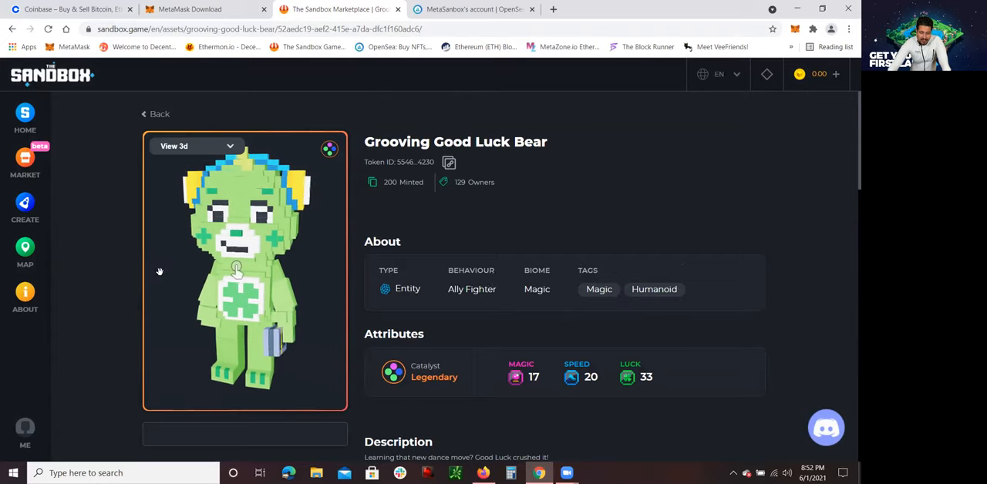
{"action": "left_click", "coordinate": [25, 250]}
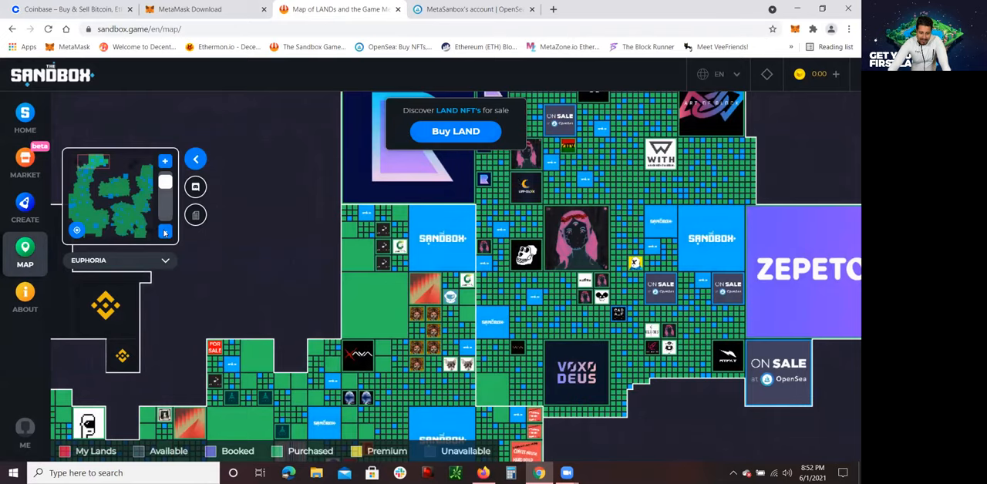
Zoom the map out twice to all districts, then in three times onto plots near Atari and Beast Quest.
{"action": "left_click", "coordinate": [164, 232]}
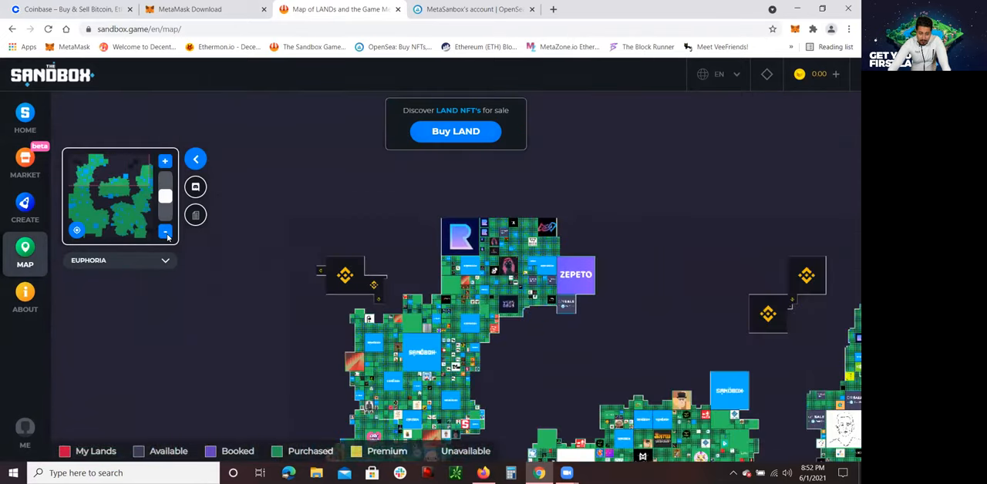
{"action": "left_click", "coordinate": [165, 231]}
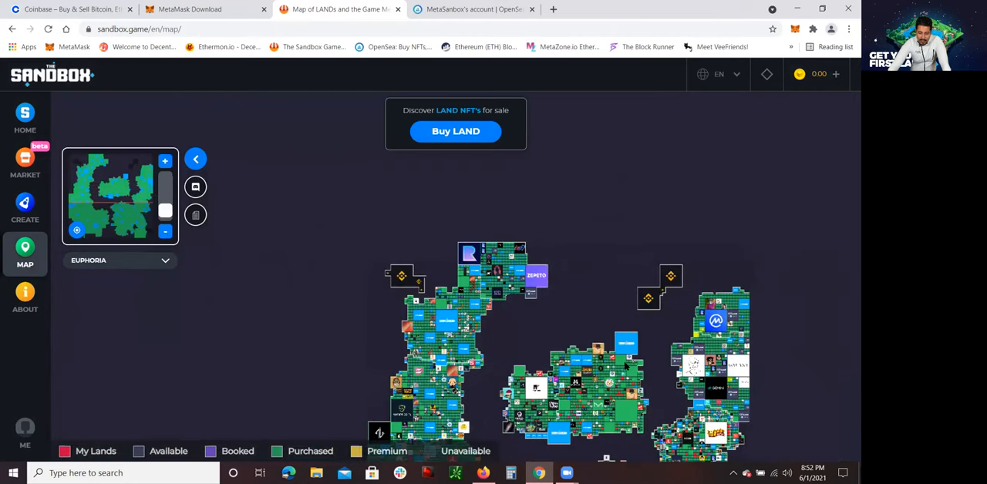
{"action": "left_click", "coordinate": [165, 160]}
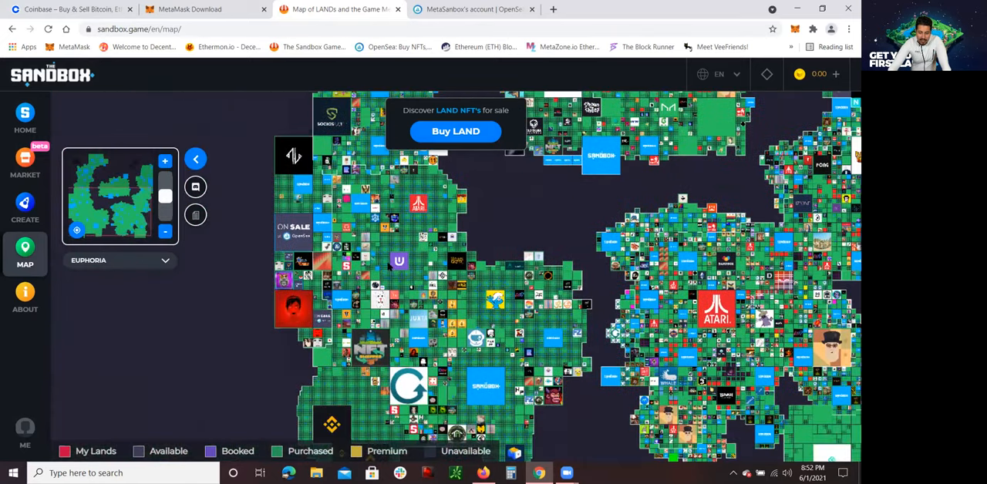
{"action": "left_click", "coordinate": [164, 161]}
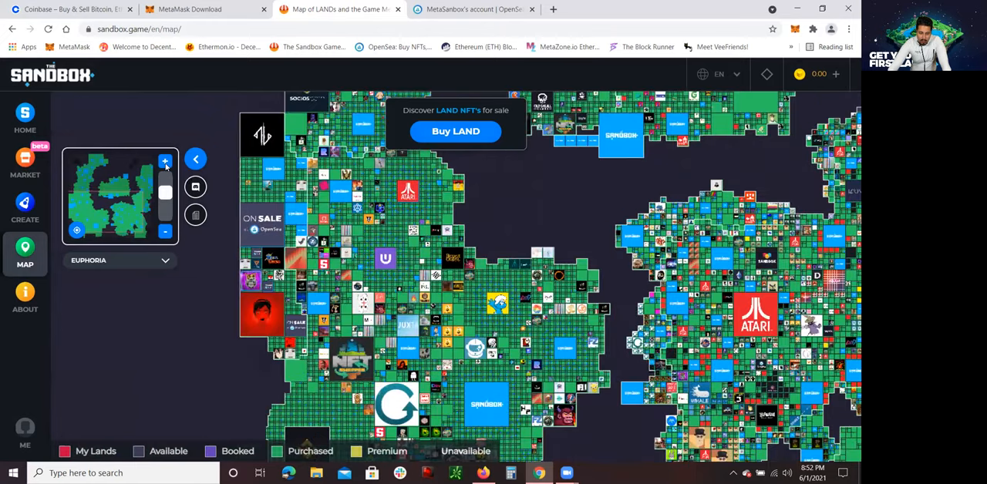
{"action": "left_click", "coordinate": [165, 161]}
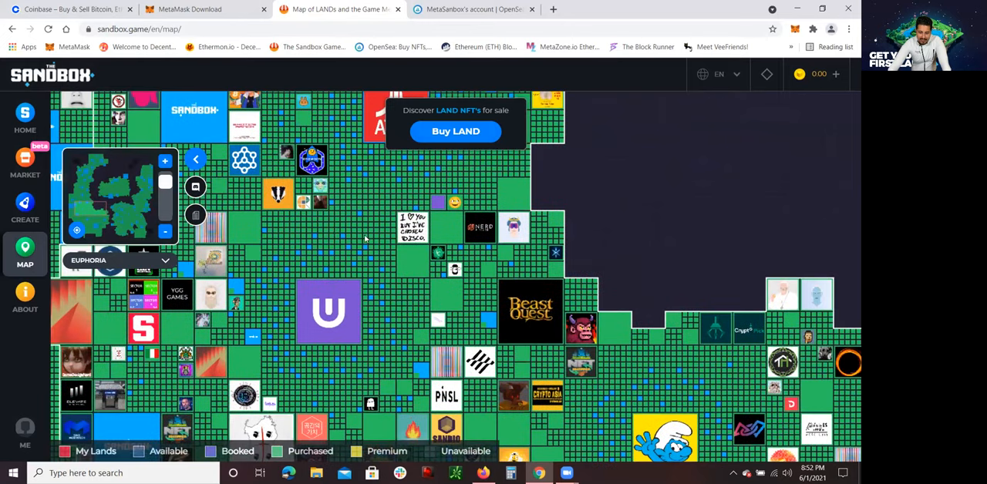
{"action": "mouse_move", "coordinate": [373, 233]}
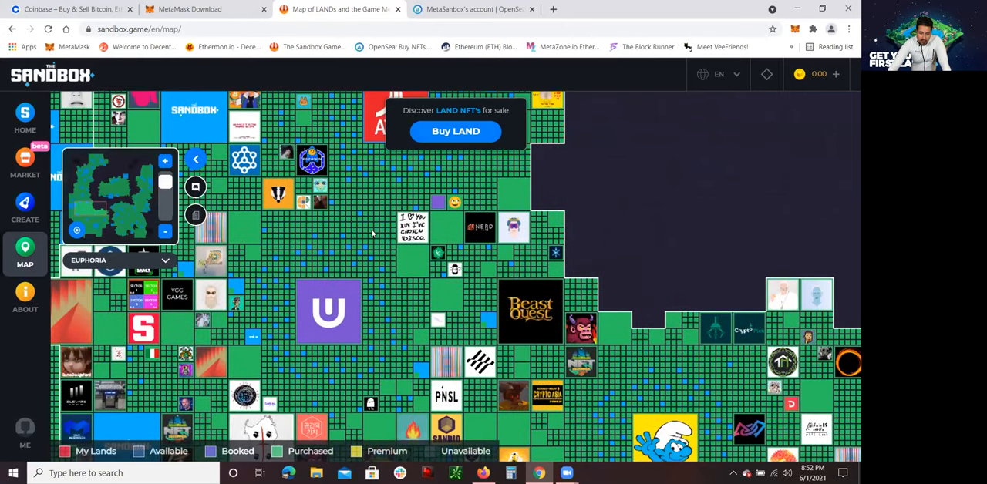
{"action": "mouse_move", "coordinate": [355, 235]}
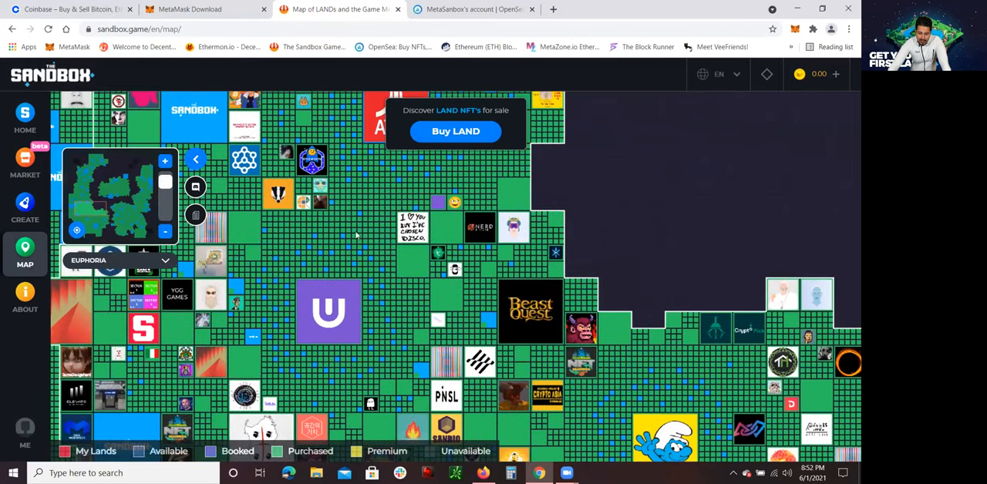
{"action": "mouse_move", "coordinate": [482, 275]}
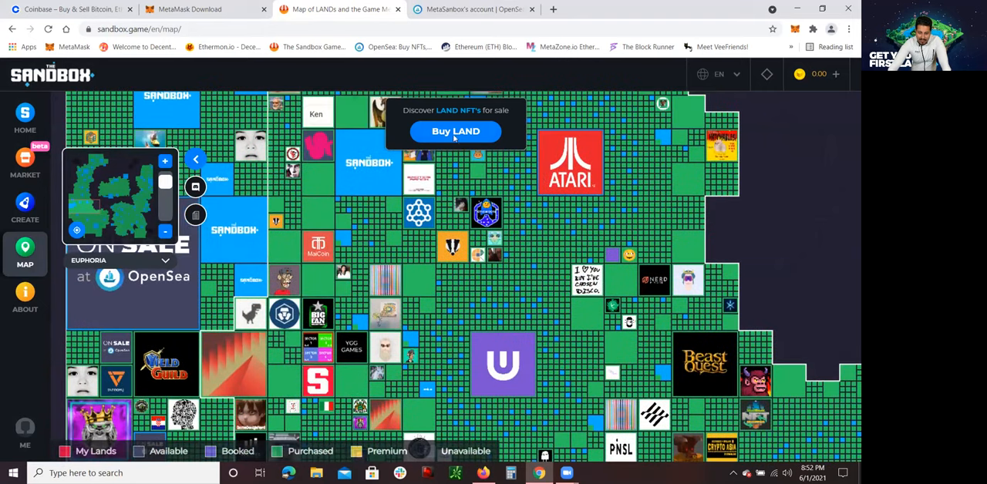
{"action": "mouse_move", "coordinate": [456, 131]}
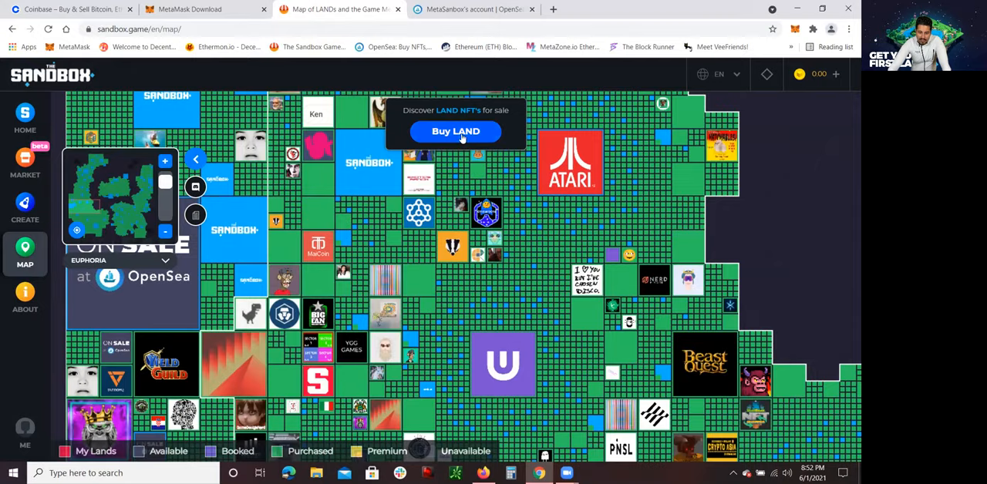
Open OpenSea's Buy Now listing of 2,161 LAND parcels and scroll through their coordinates and prices.
{"action": "left_click", "coordinate": [456, 131]}
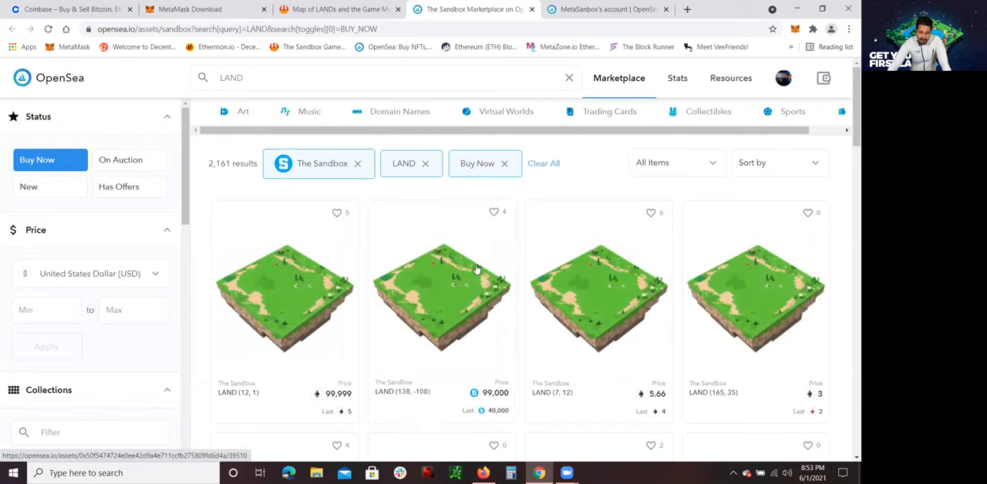
{"action": "mouse_move", "coordinate": [443, 288]}
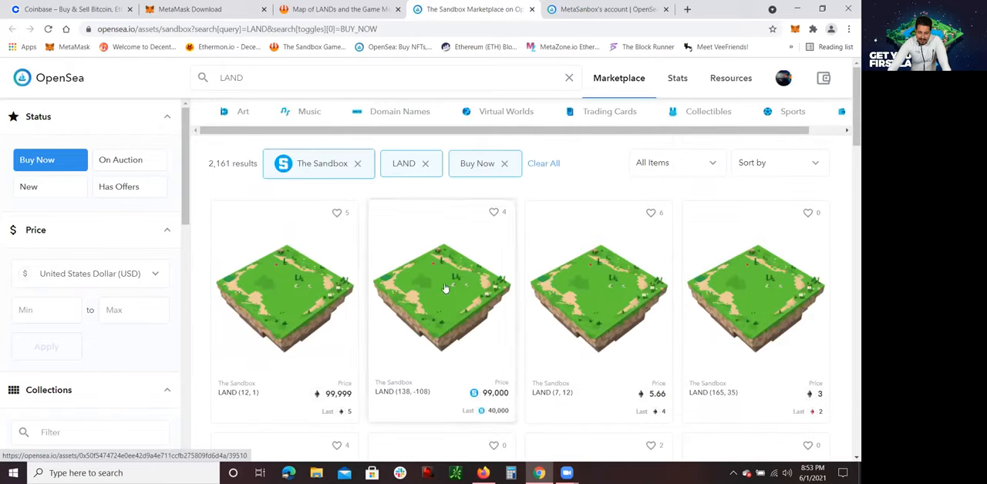
{"action": "mouse_move", "coordinate": [362, 343]}
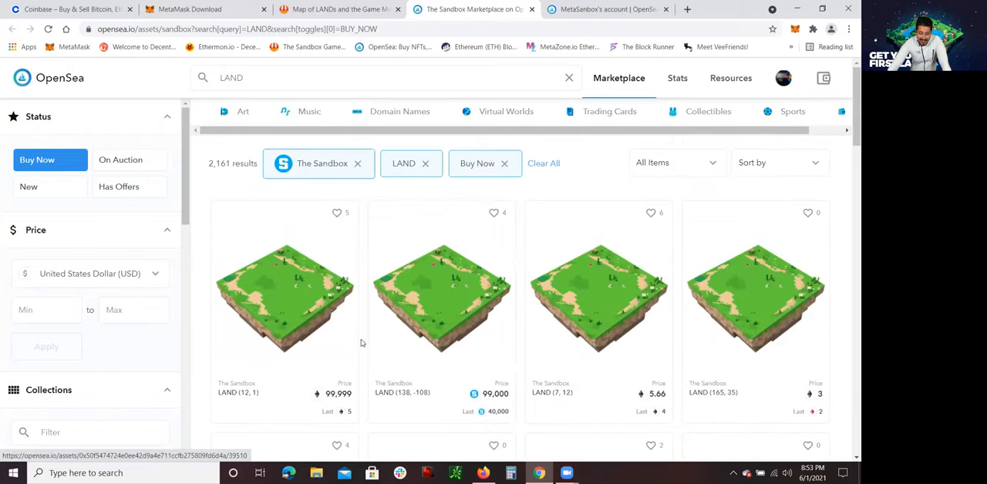
{"action": "scroll", "scroll_direction": "down", "scroll_amount": 3}
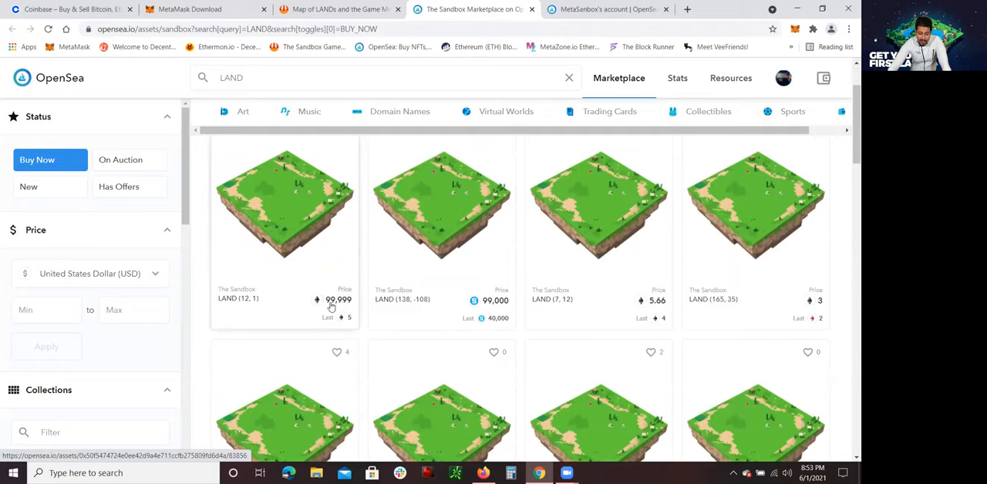
{"action": "mouse_move", "coordinate": [338, 280]}
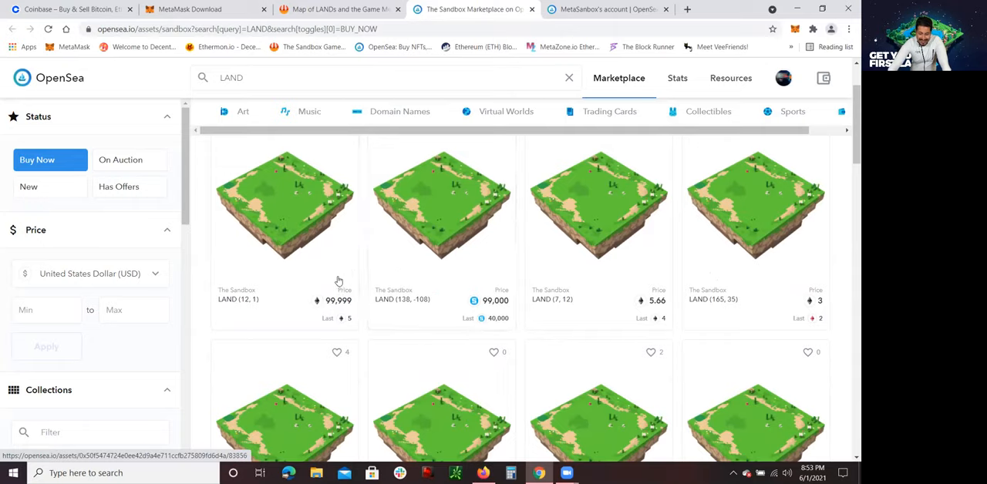
{"action": "scroll", "scroll_direction": "down", "scroll_amount": 3}
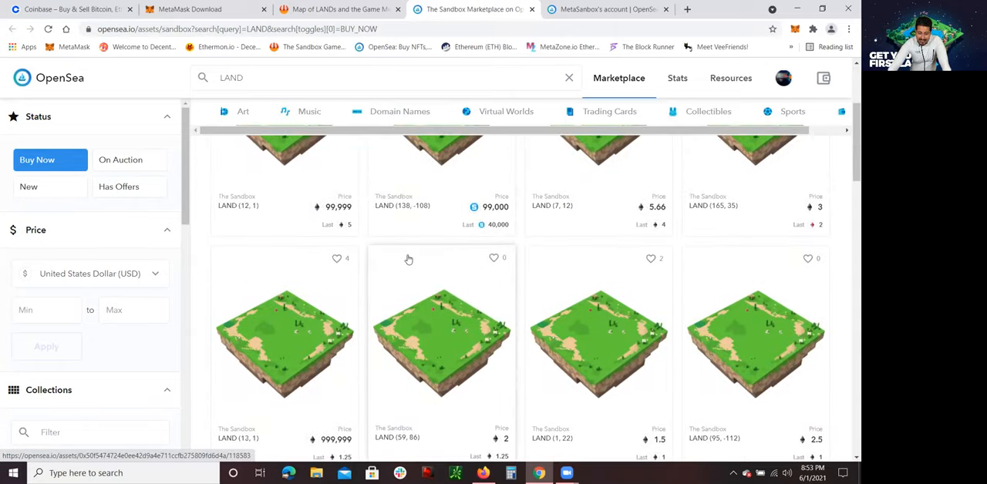
{"action": "scroll", "scroll_direction": "up", "scroll_amount": 3}
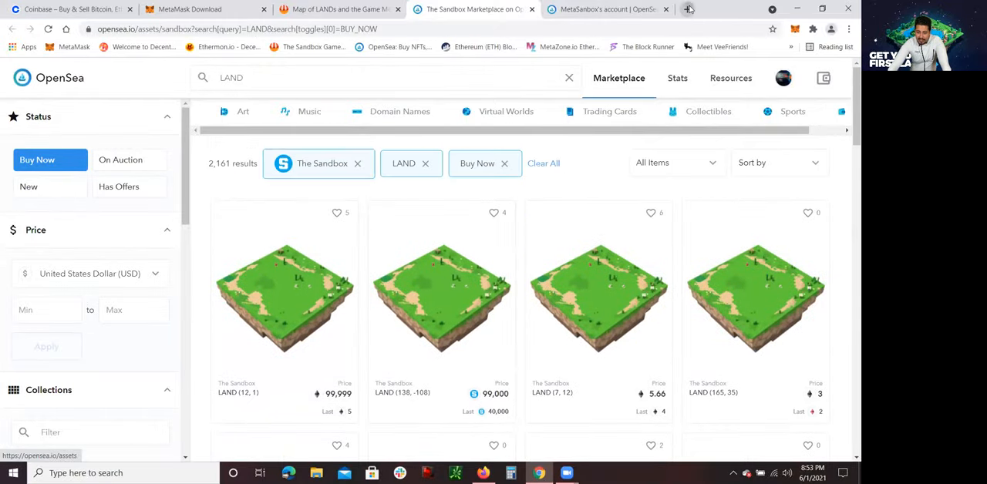
In a new tab, convert 100,000 ETH in CoinCodex's ETH/USD converter, getting about 258.34M USD.
{"action": "left_click", "coordinate": [687, 10]}
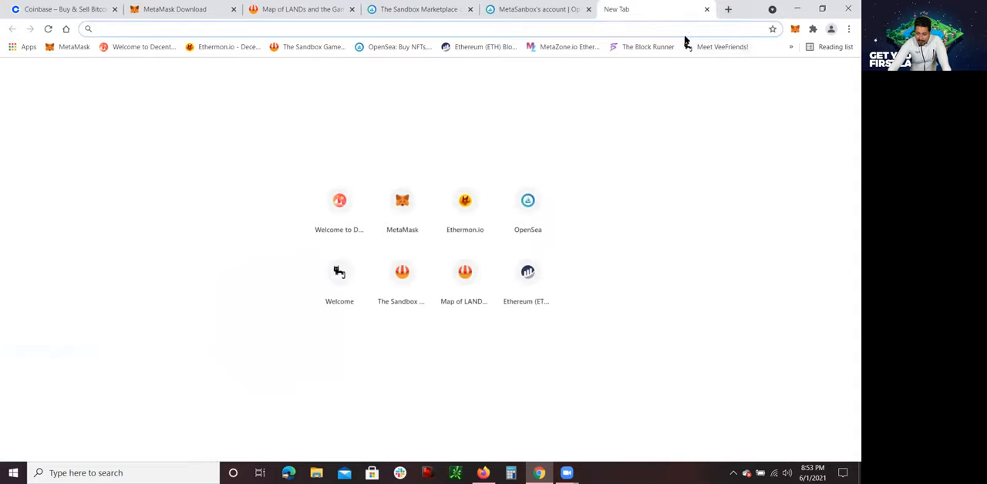
{"action": "left_click", "coordinate": [790, 46]}
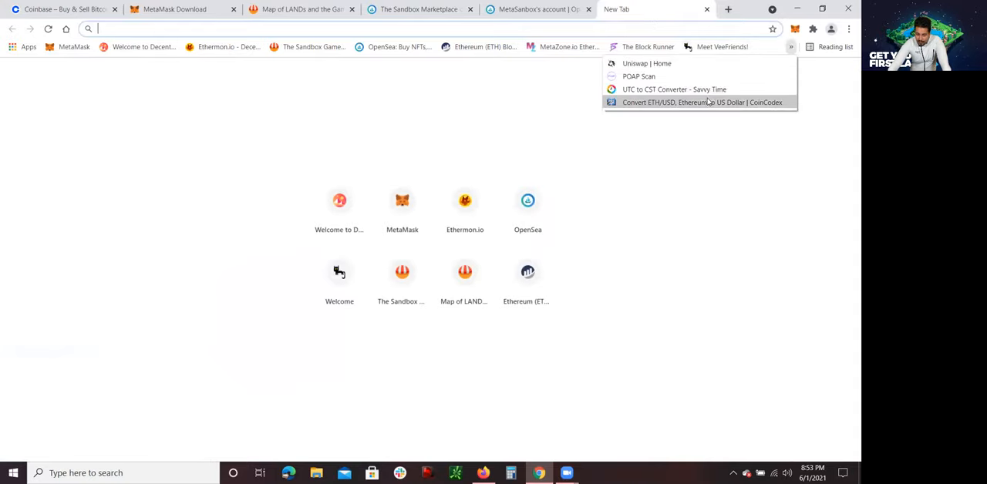
{"action": "left_click", "coordinate": [700, 102]}
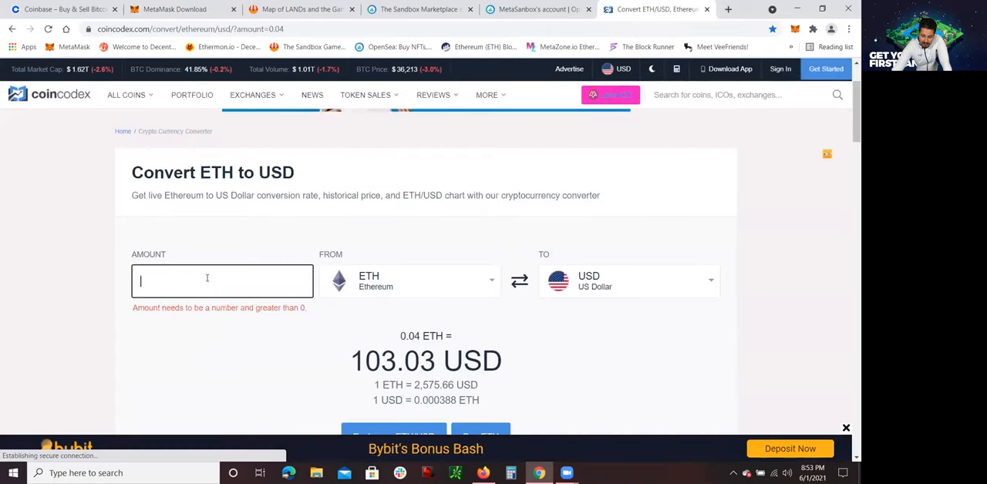
{"action": "type", "text": "100000"}
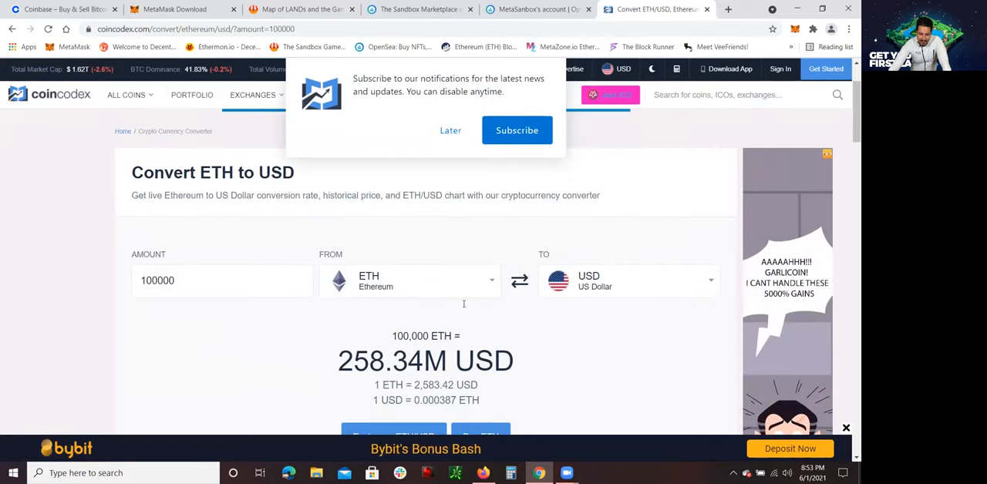
Sort the Sandbox LAND marketplace listings by Recently Sold.
{"action": "left_click", "coordinate": [416, 8]}
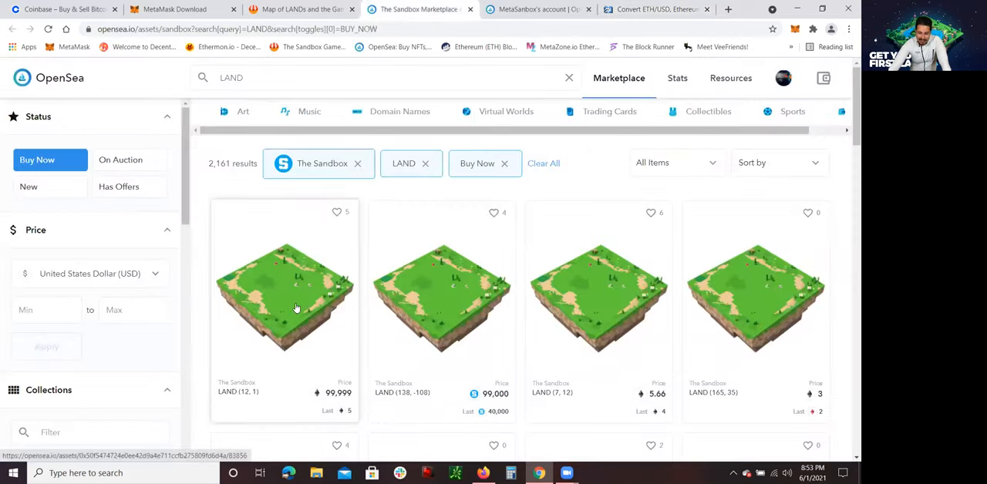
{"action": "scroll", "scroll_direction": "down", "scroll_amount": 3}
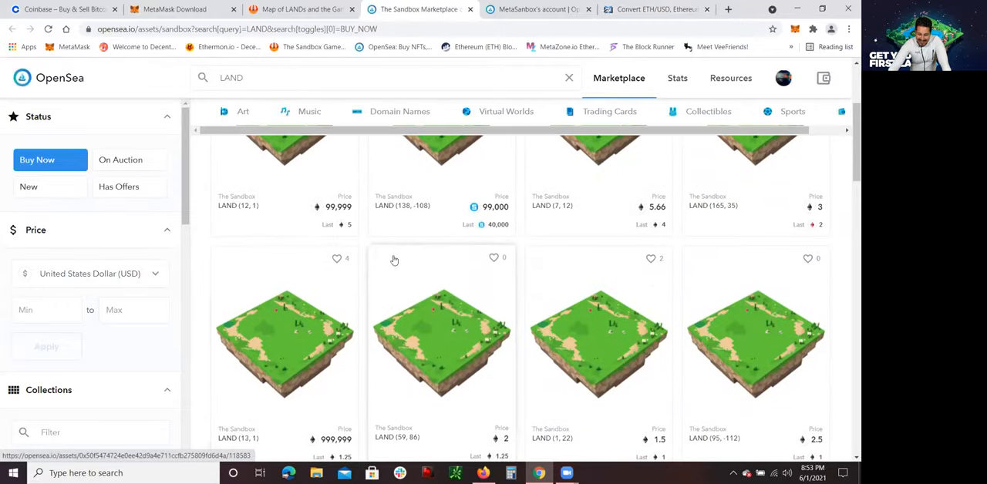
{"action": "scroll", "scroll_direction": "up", "scroll_amount": 3}
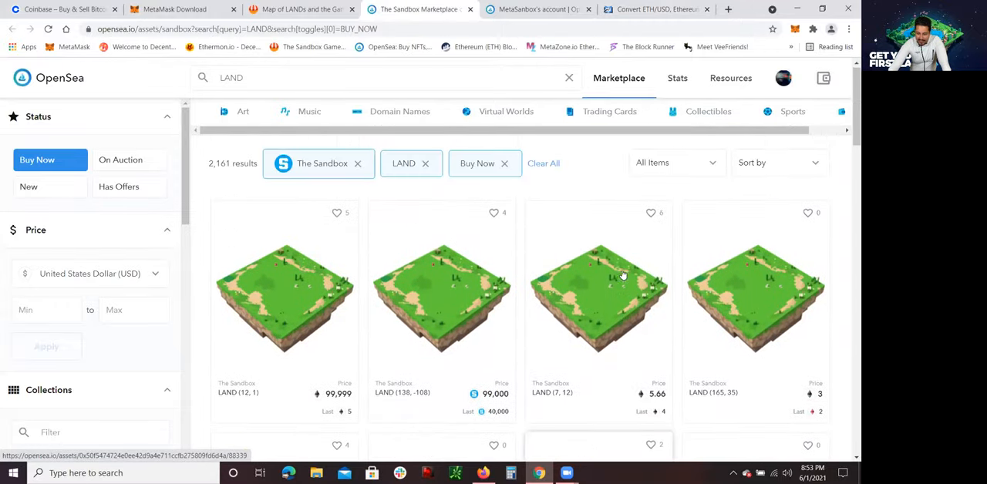
{"action": "left_click", "coordinate": [777, 162]}
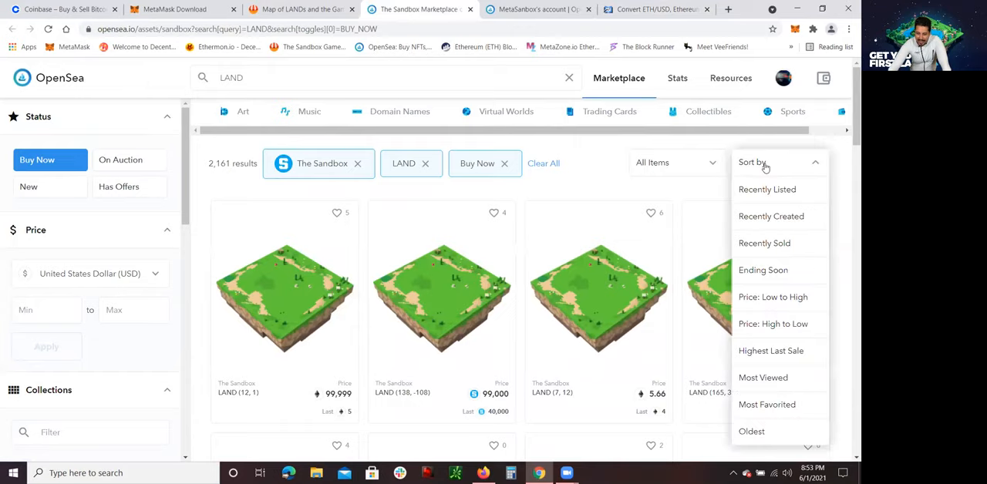
{"action": "mouse_move", "coordinate": [764, 242]}
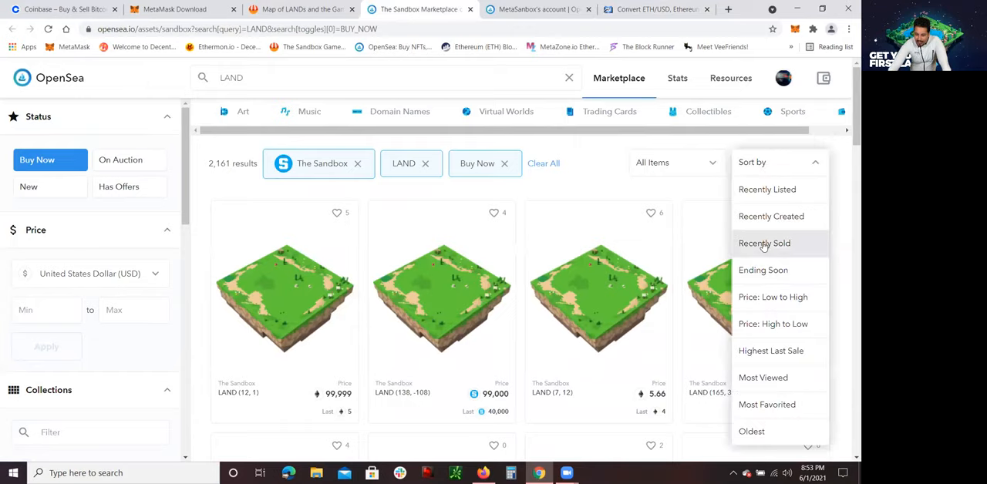
{"action": "left_click", "coordinate": [764, 243]}
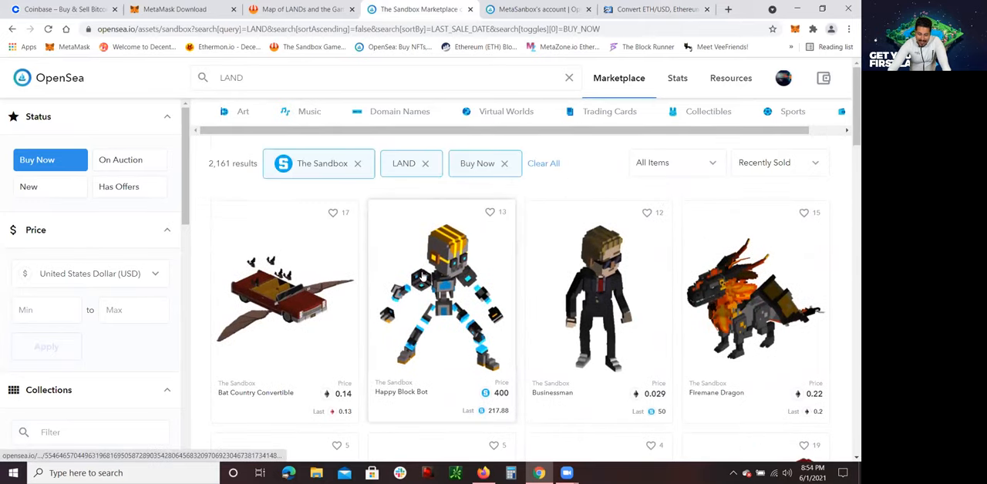
Browse the sold listings, check 8.8 ETH (~22,727 USD) in CoinCodex, then return to OpenSea.
{"action": "scroll", "scroll_direction": "down", "scroll_amount": 3}
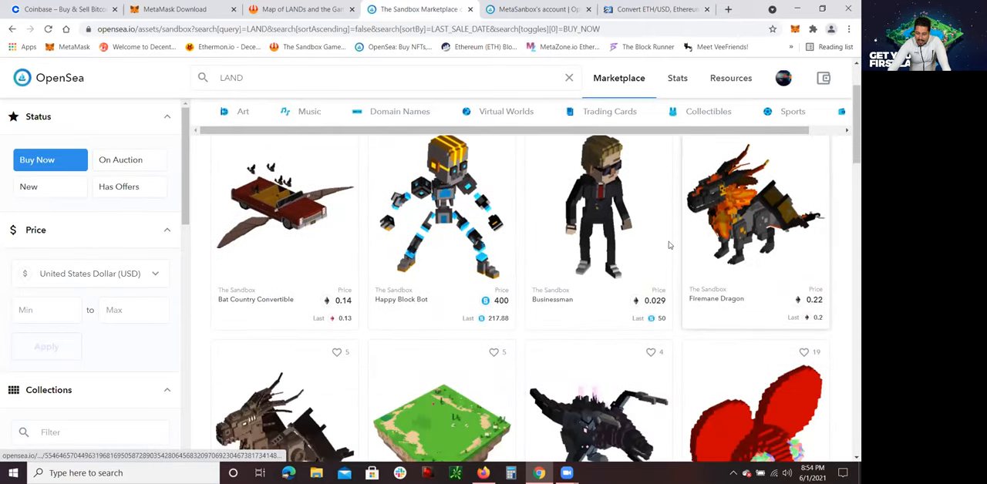
{"action": "scroll", "scroll_direction": "down", "scroll_amount": 3}
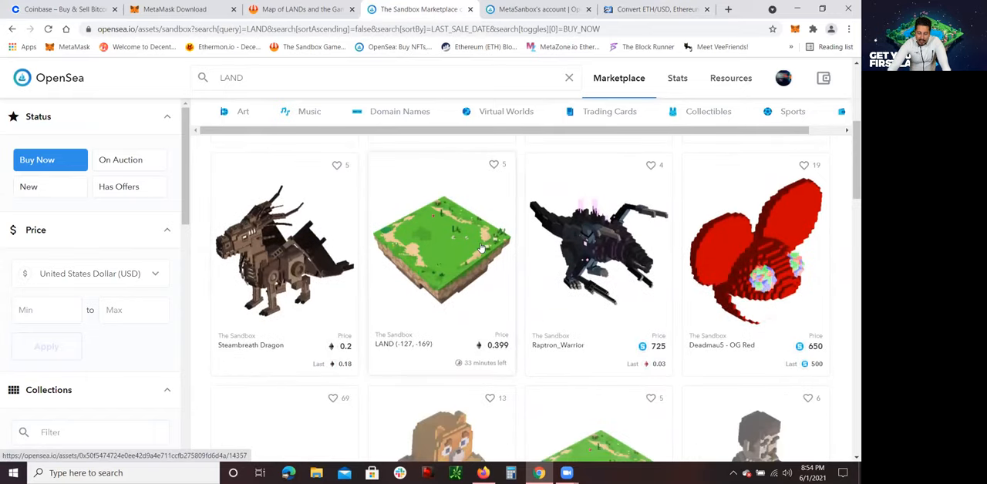
{"action": "scroll", "scroll_direction": "down", "scroll_amount": 3}
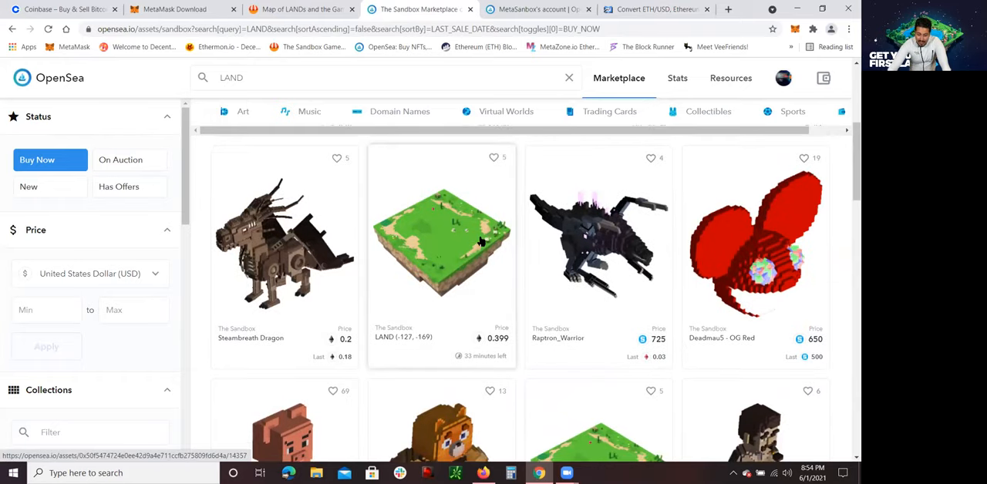
{"action": "scroll", "scroll_direction": "down", "scroll_amount": 3}
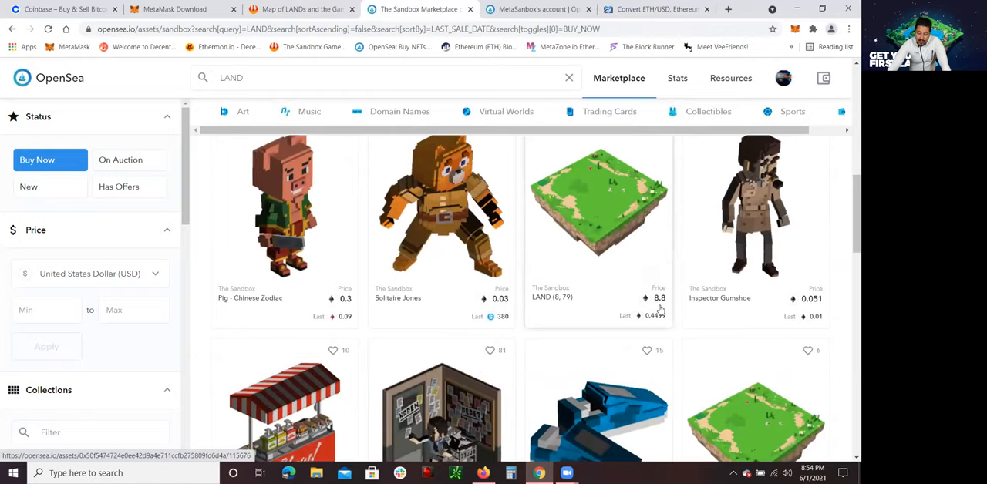
{"action": "left_click", "coordinate": [532, 9]}
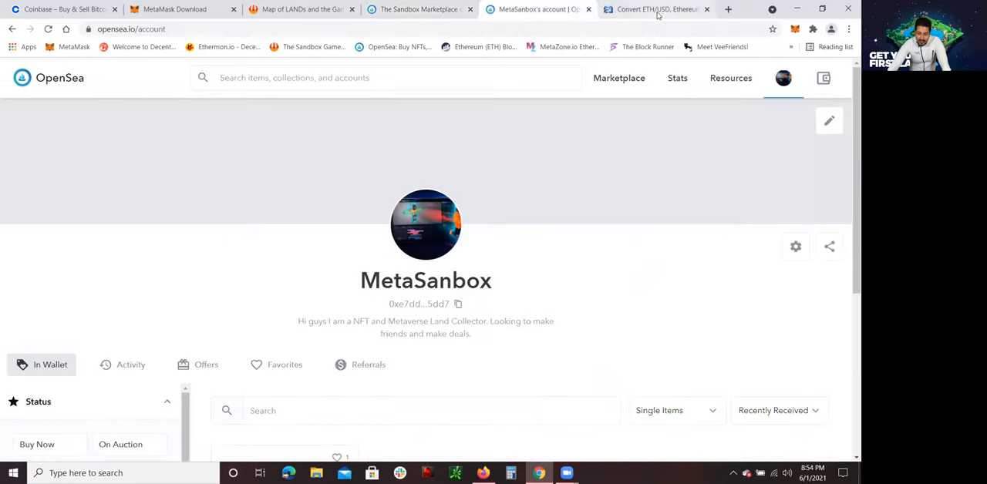
{"action": "left_click", "coordinate": [655, 9]}
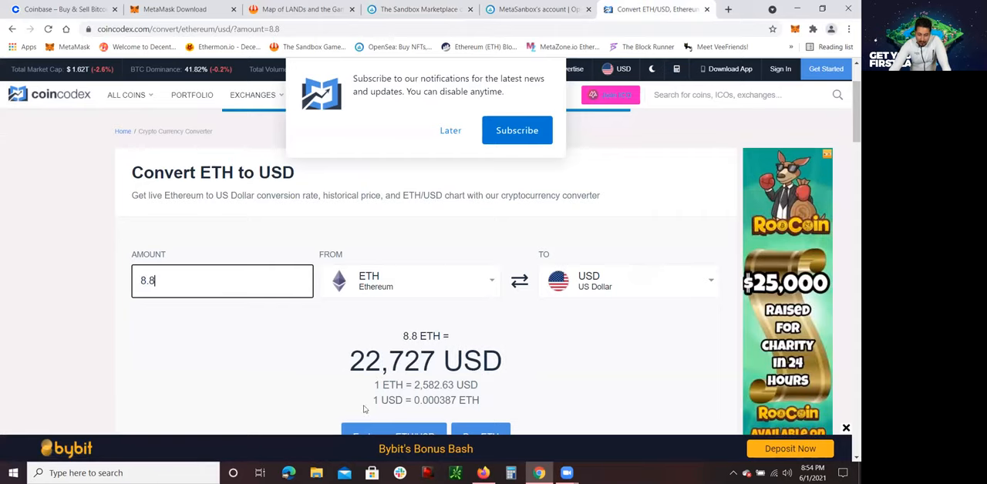
{"action": "left_click", "coordinate": [417, 10]}
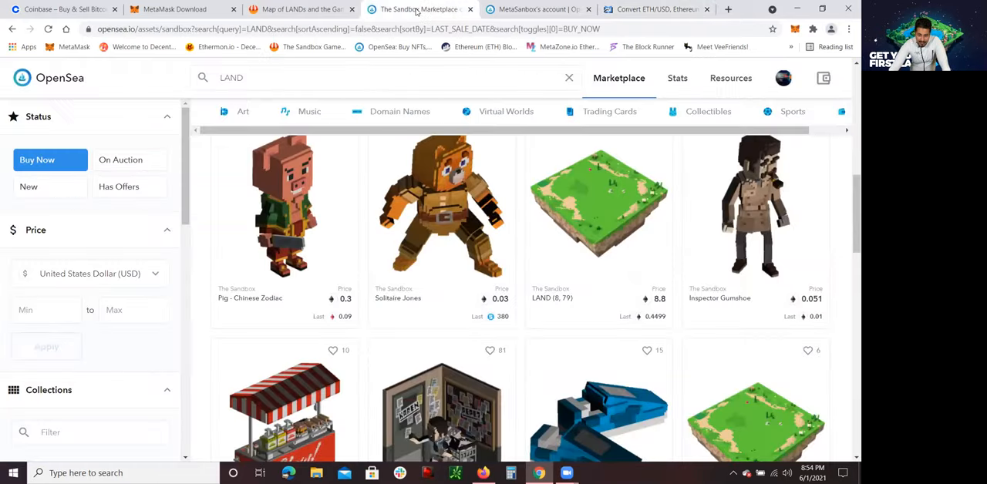
{"action": "scroll", "scroll_direction": "down", "scroll_amount": 3}
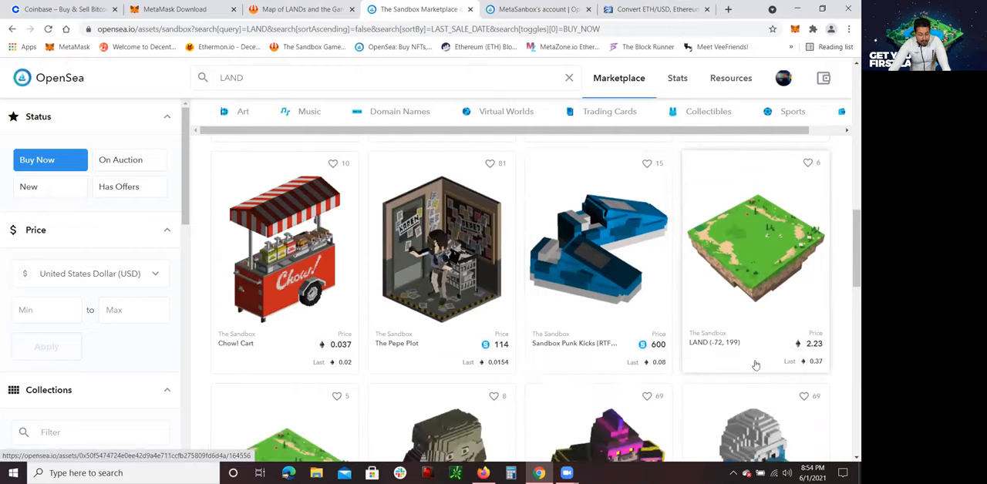
{"action": "scroll", "scroll_direction": "down", "scroll_amount": 3}
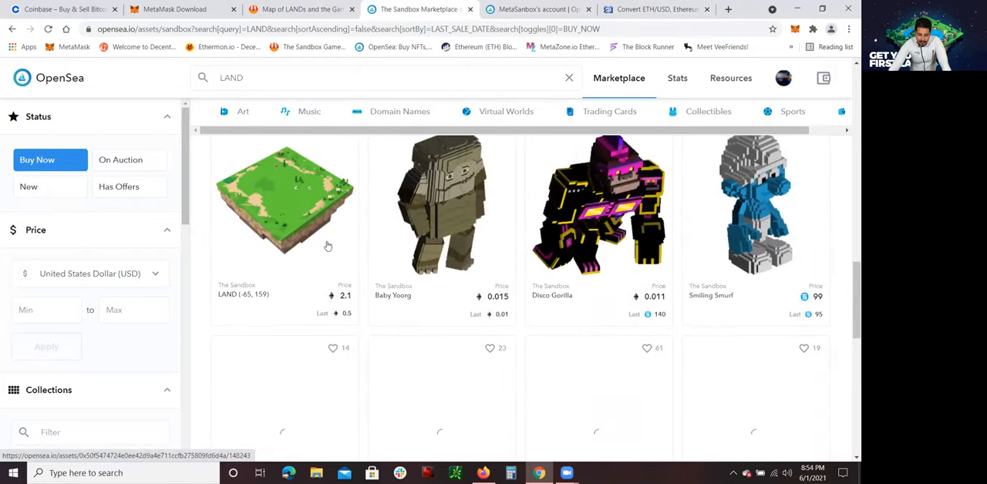
{"action": "scroll", "scroll_direction": "down", "scroll_amount": 3}
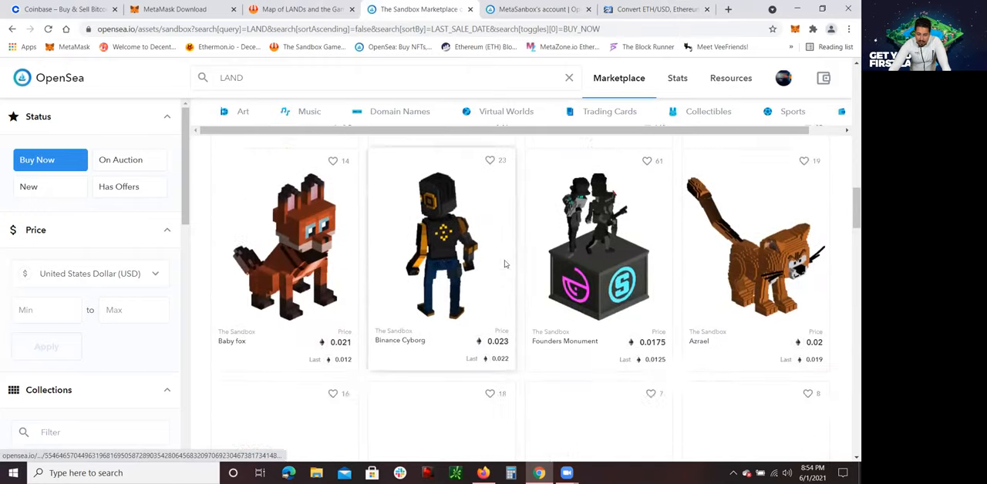
{"action": "scroll", "scroll_direction": "down", "scroll_amount": 3}
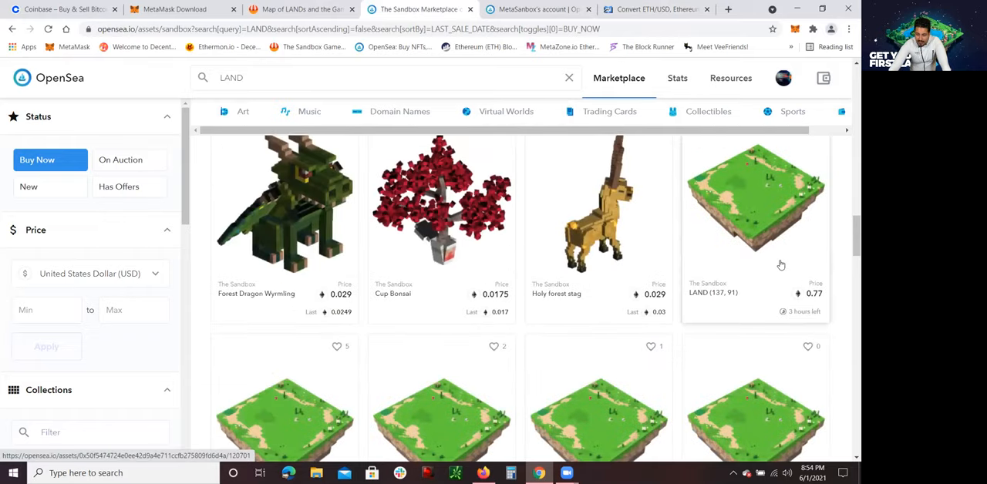
{"action": "scroll", "scroll_direction": "down", "scroll_amount": 3}
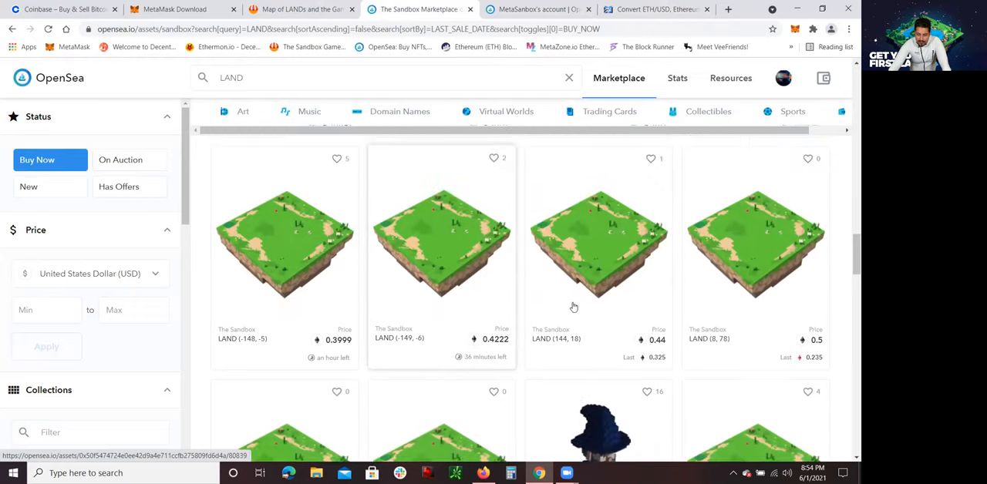
{"action": "scroll", "scroll_direction": "down", "scroll_amount": 3}
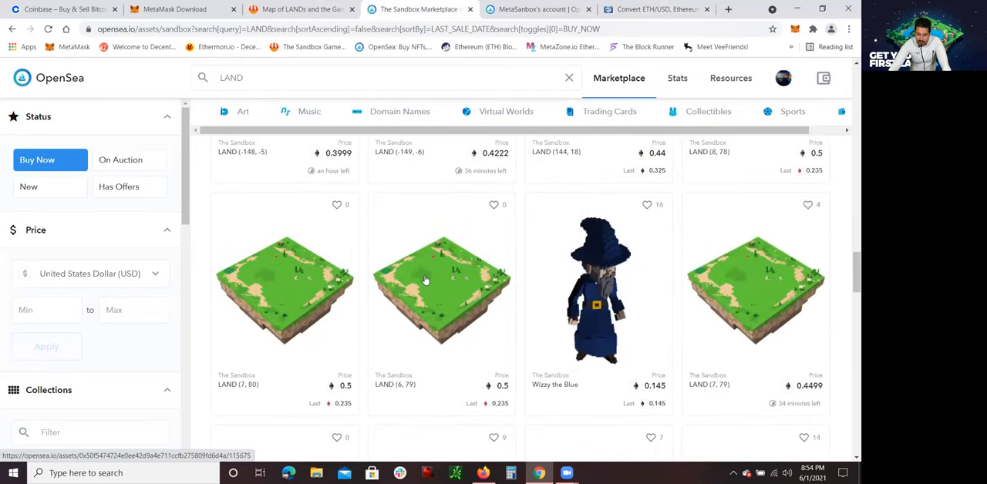
{"action": "scroll", "scroll_direction": "down", "scroll_amount": 3}
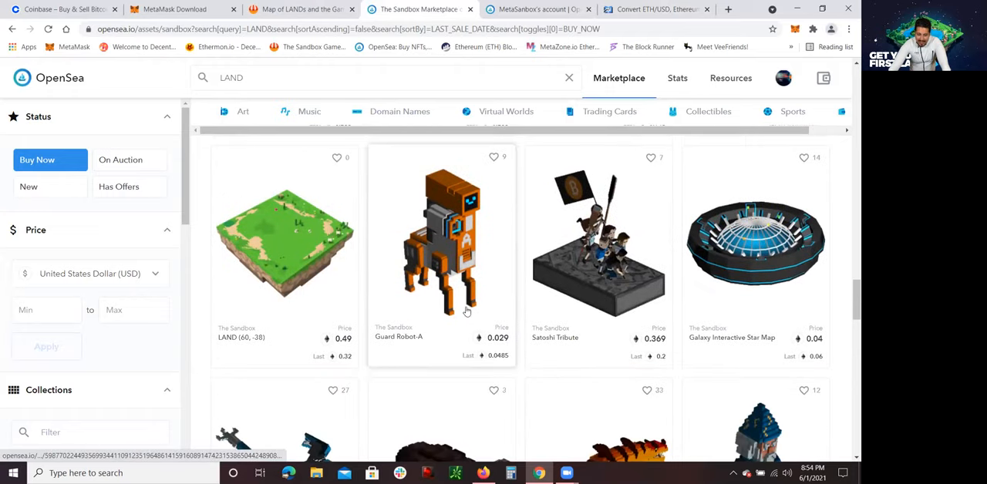
{"action": "scroll", "scroll_direction": "down", "scroll_amount": 3}
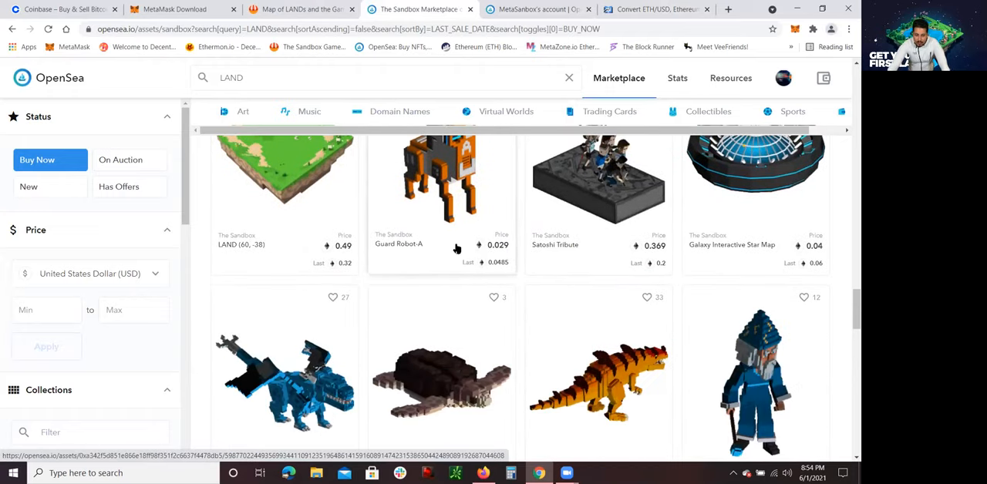
{"action": "scroll", "scroll_direction": "down", "scroll_amount": 3}
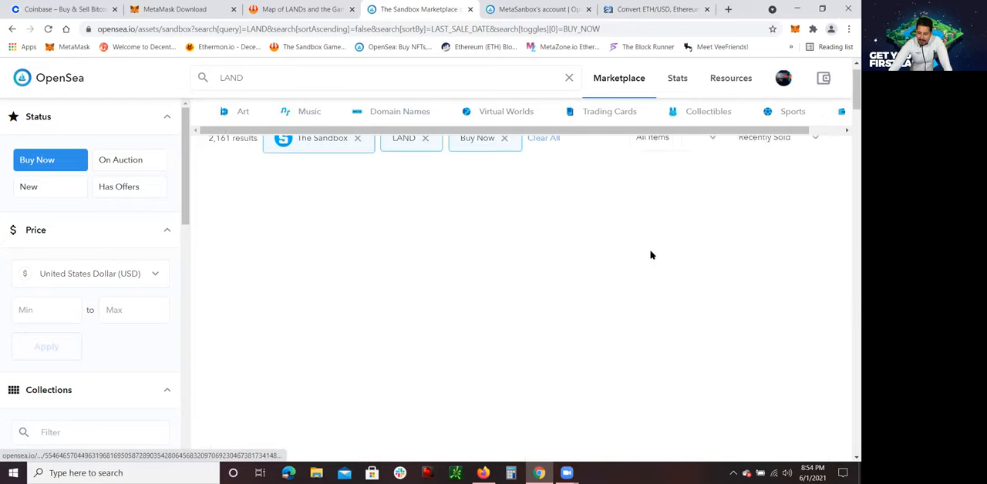
{"action": "left_click", "coordinate": [783, 77]}
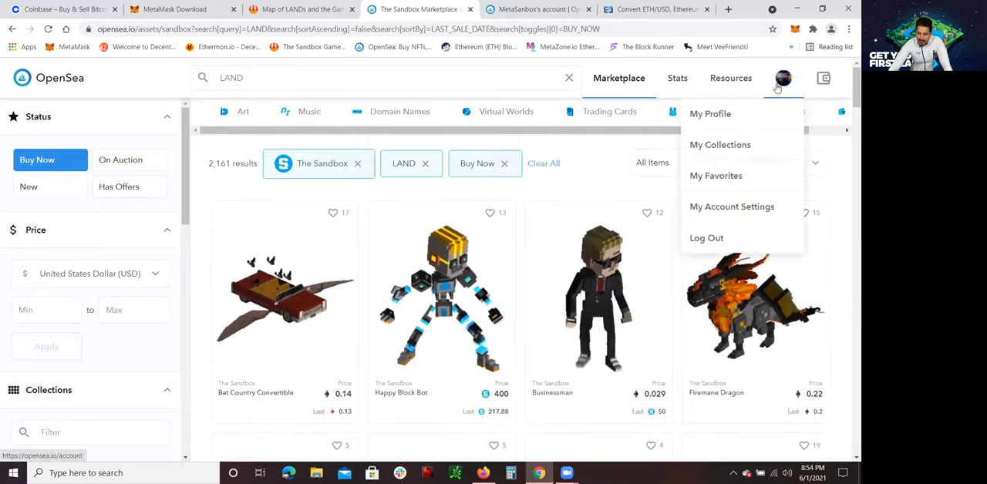
{"action": "left_click", "coordinate": [711, 114]}
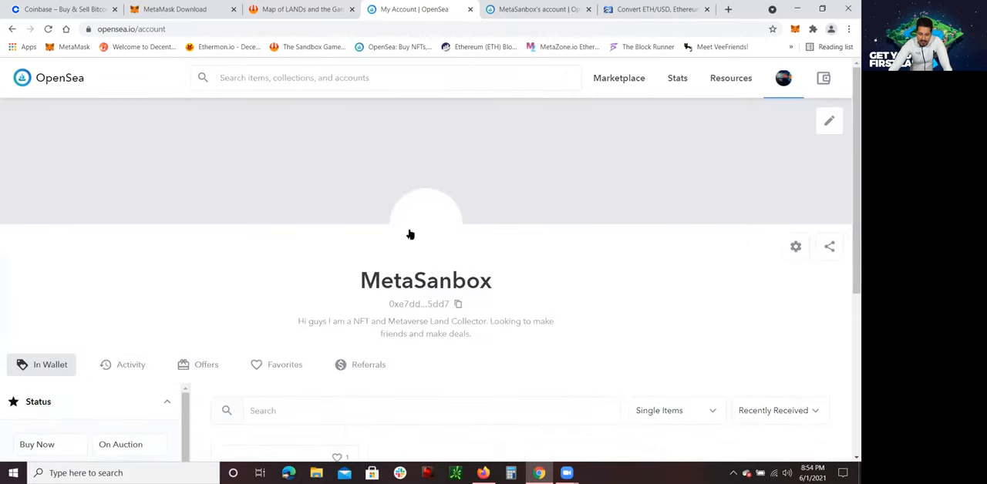
{"action": "scroll", "scroll_direction": "down", "scroll_amount": 3}
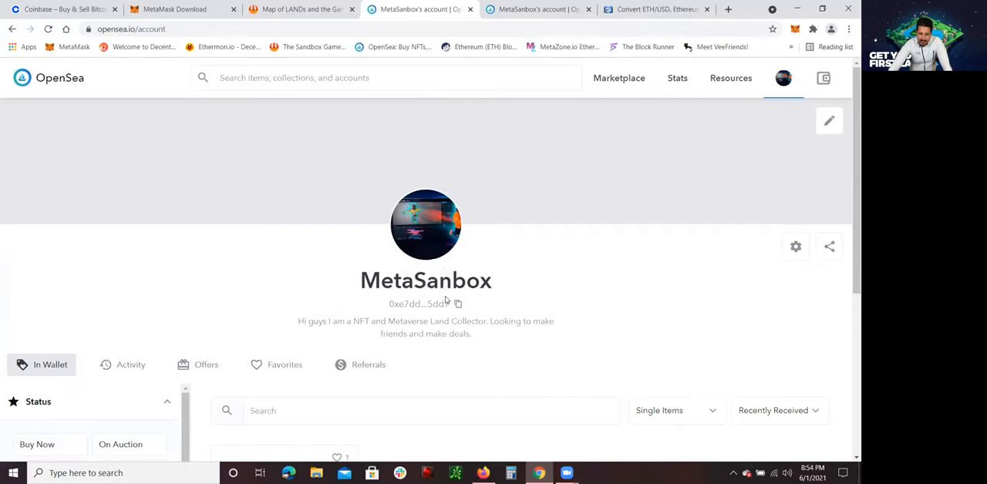
{"action": "scroll", "scroll_direction": "down", "scroll_amount": 3}
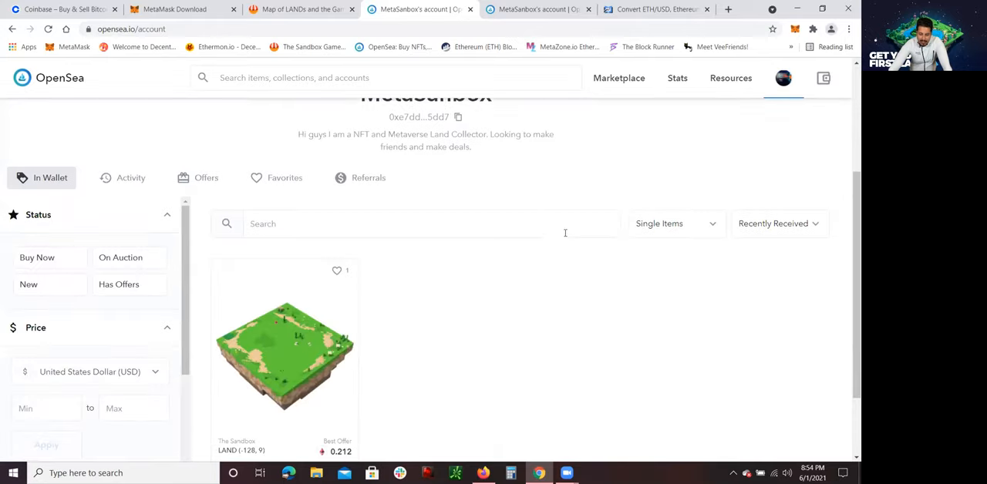
{"action": "scroll", "scroll_direction": "down", "scroll_amount": 3}
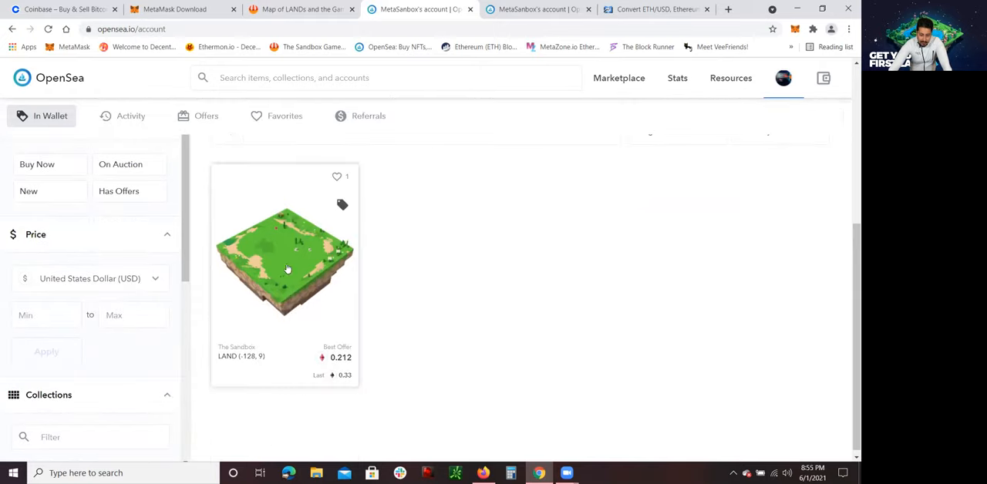
{"action": "scroll", "scroll_direction": "up", "scroll_amount": 3}
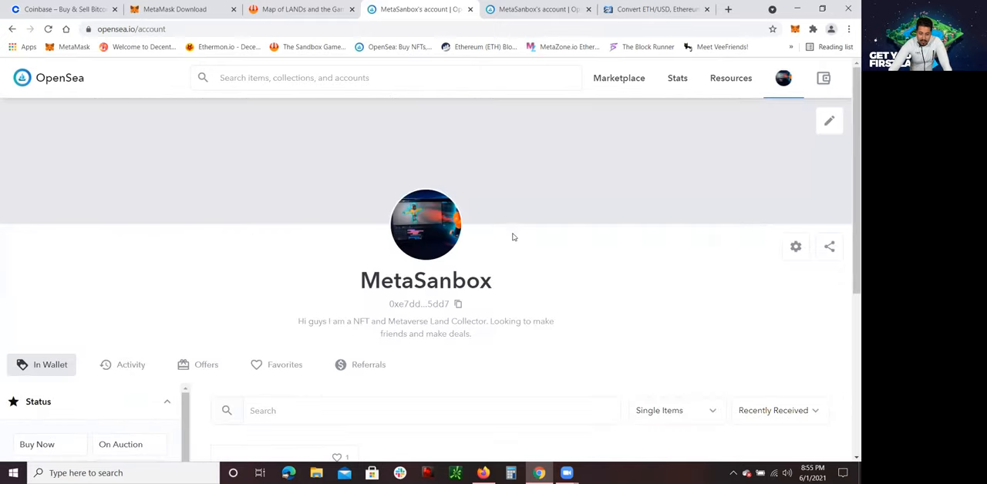
{"action": "scroll", "scroll_direction": "down", "scroll_amount": 3}
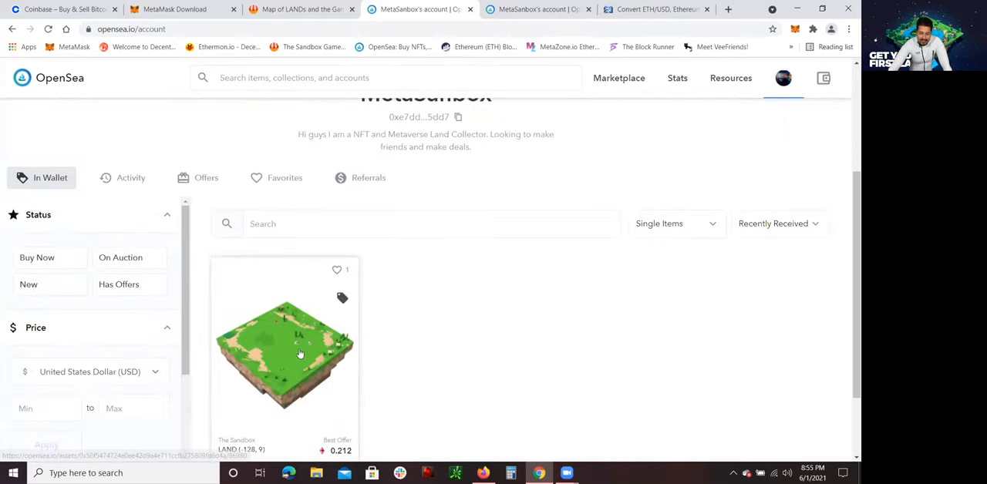
Open LAND (-128, 9) and select the top 0.212 WETH offer's value (about $544).
{"action": "left_click", "coordinate": [286, 351]}
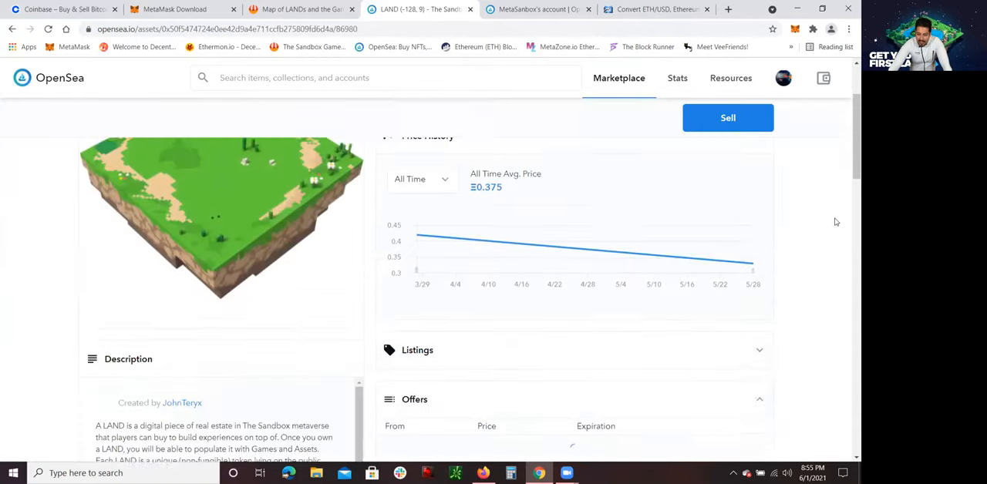
{"action": "scroll", "scroll_direction": "down", "scroll_amount": 3}
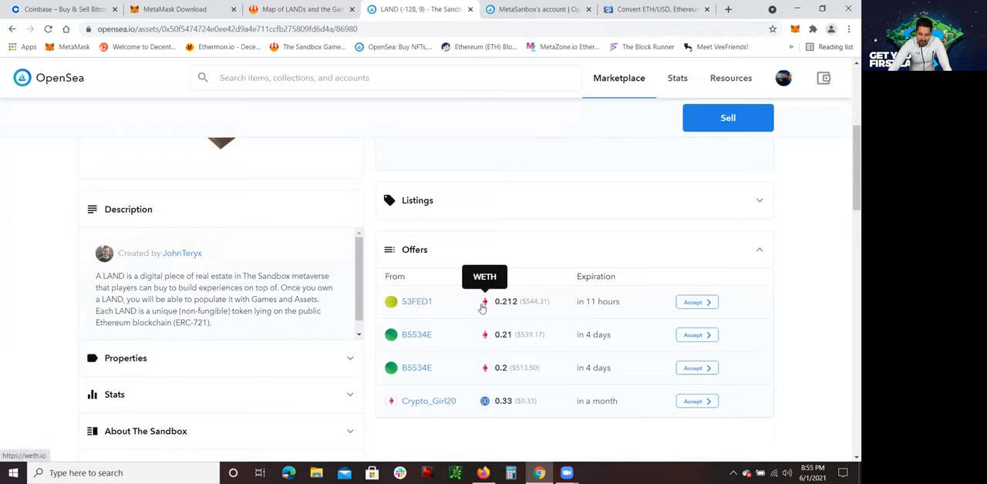
{"action": "mouse_move", "coordinate": [530, 356]}
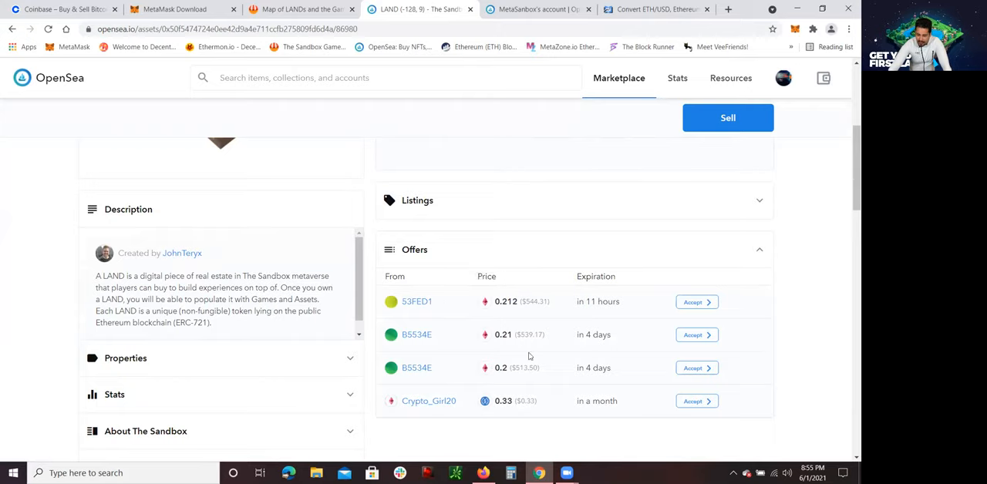
{"action": "double_click", "coordinate": [535, 302]}
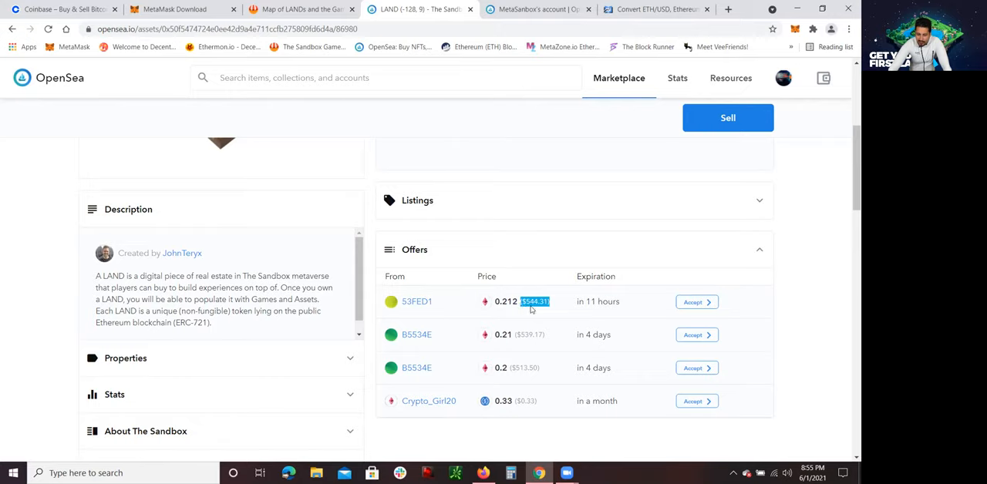
{"action": "mouse_move", "coordinate": [547, 351]}
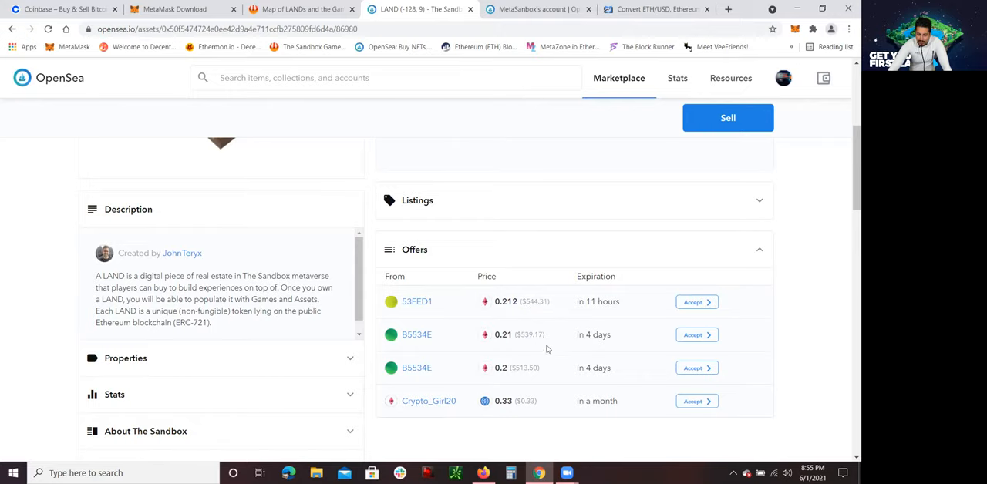
{"action": "scroll", "scroll_direction": "down", "scroll_amount": 3}
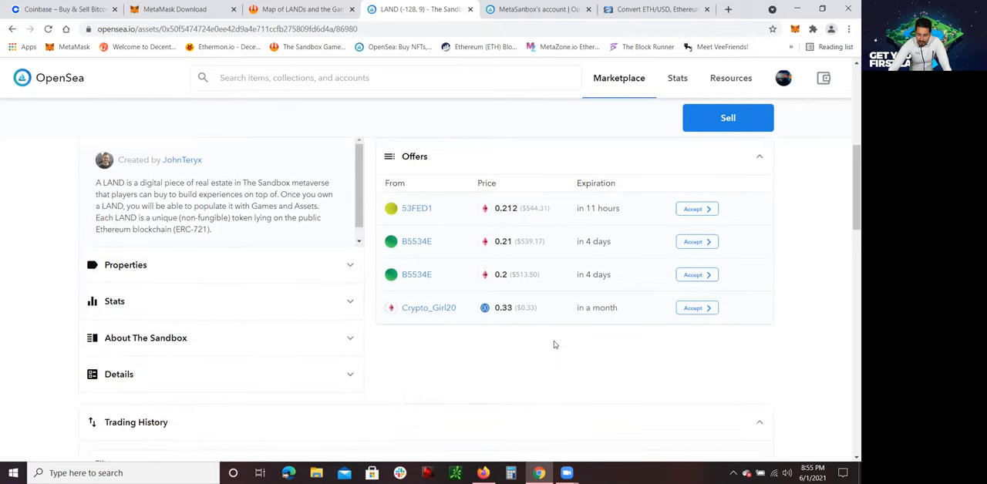
{"action": "scroll", "scroll_direction": "down", "scroll_amount": 3}
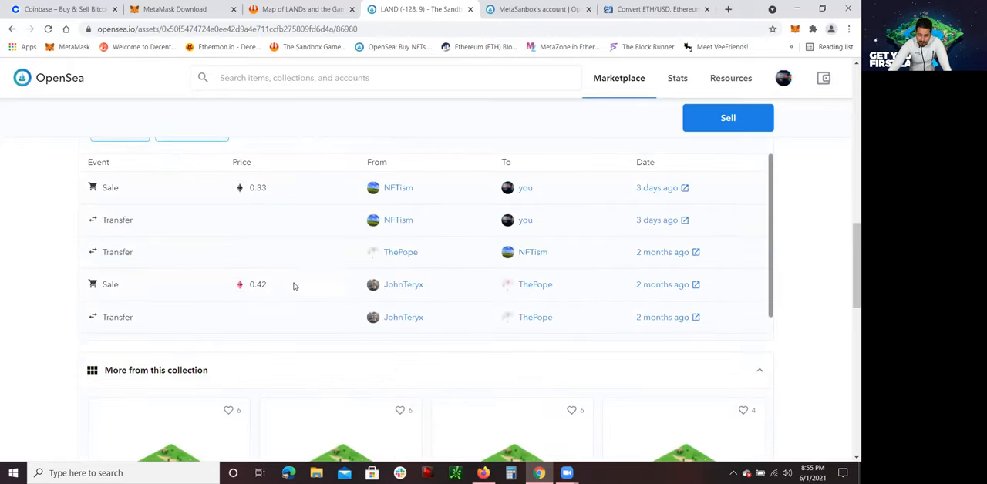
{"action": "mouse_move", "coordinate": [226, 291]}
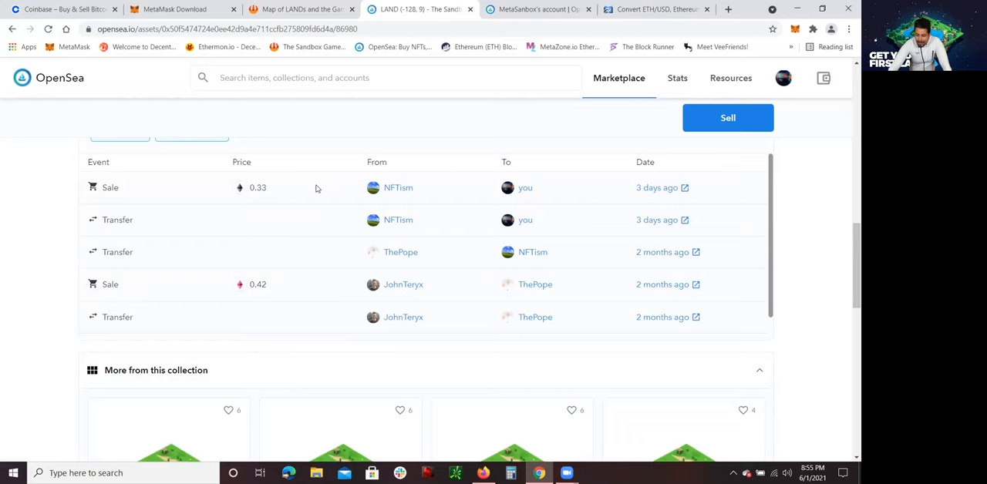
{"action": "mouse_move", "coordinate": [632, 206]}
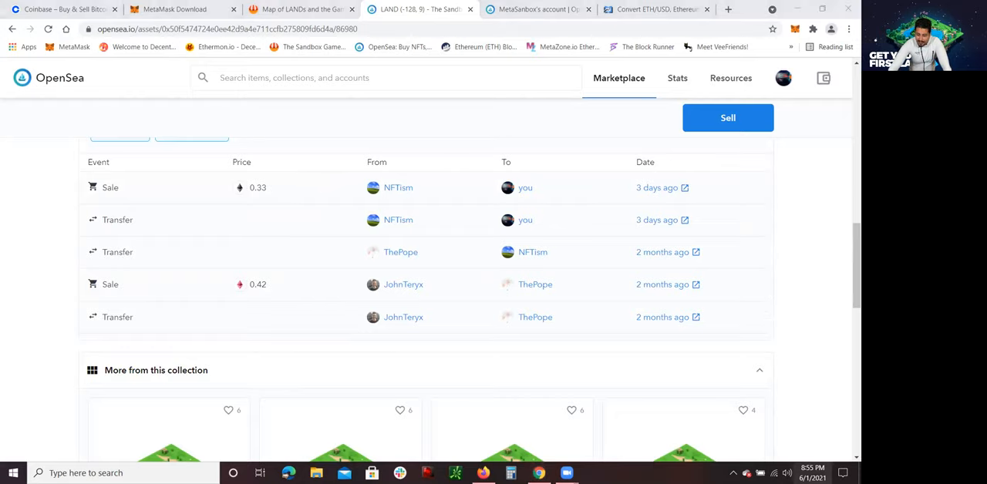
{"action": "left_click", "coordinate": [812, 473]}
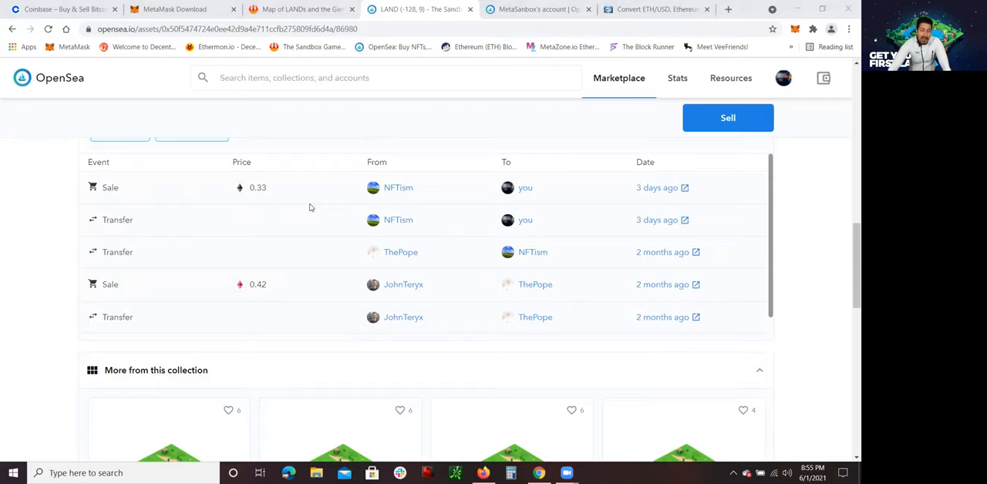
{"action": "mouse_move", "coordinate": [392, 223]}
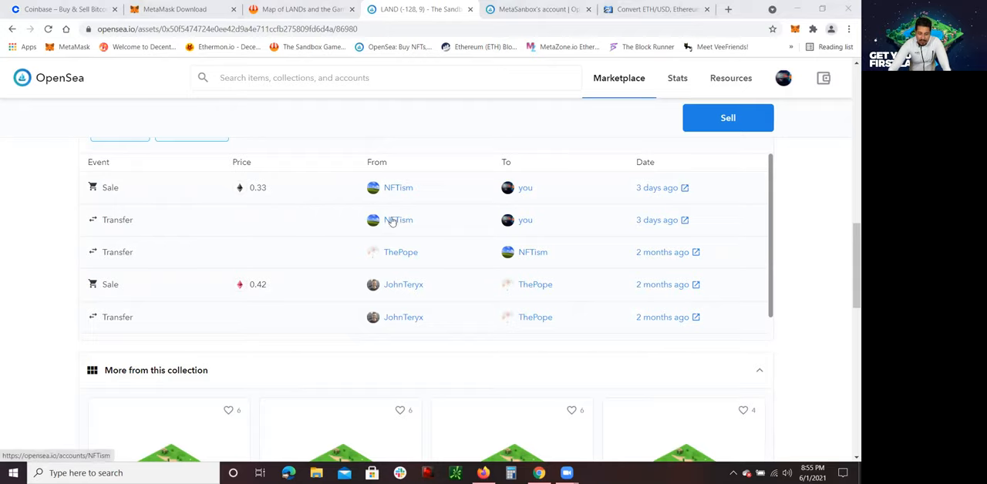
{"action": "mouse_move", "coordinate": [399, 220]}
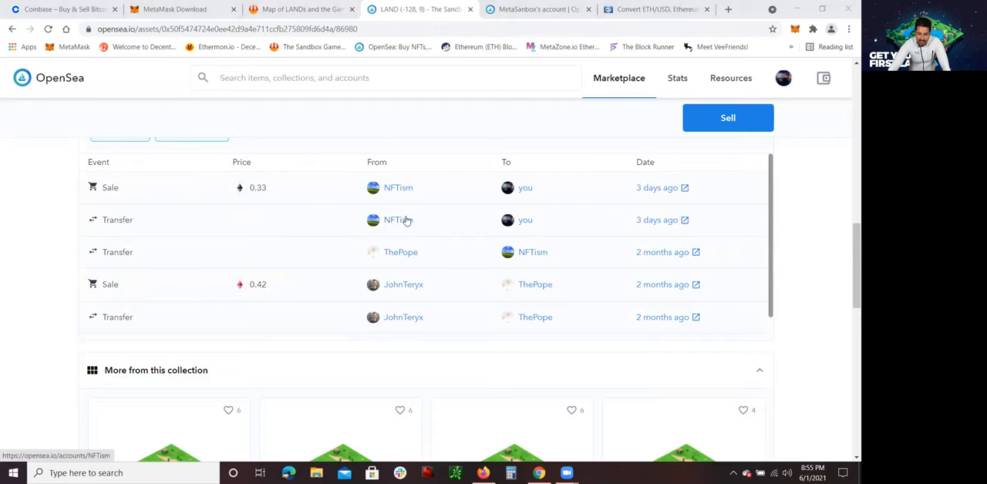
{"action": "scroll", "scroll_direction": "up", "scroll_amount": 3}
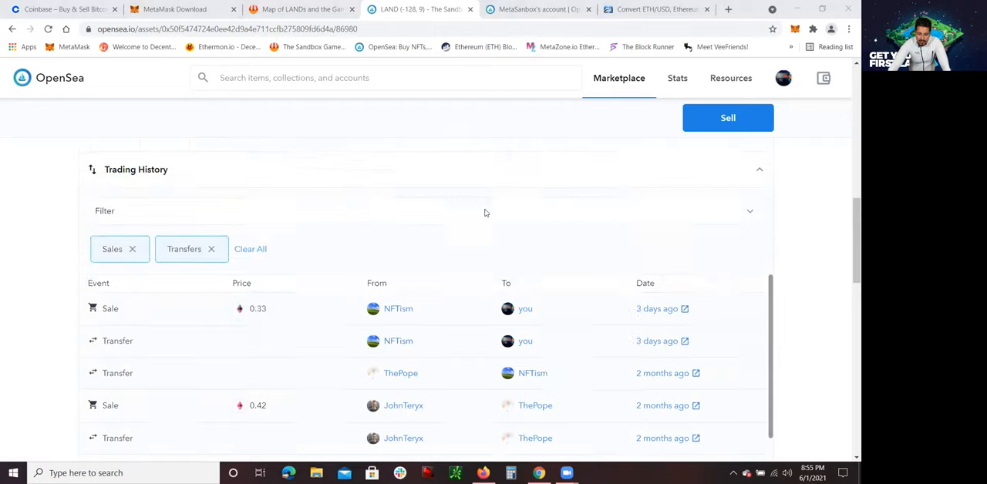
{"action": "scroll", "scroll_direction": "up", "scroll_amount": 3}
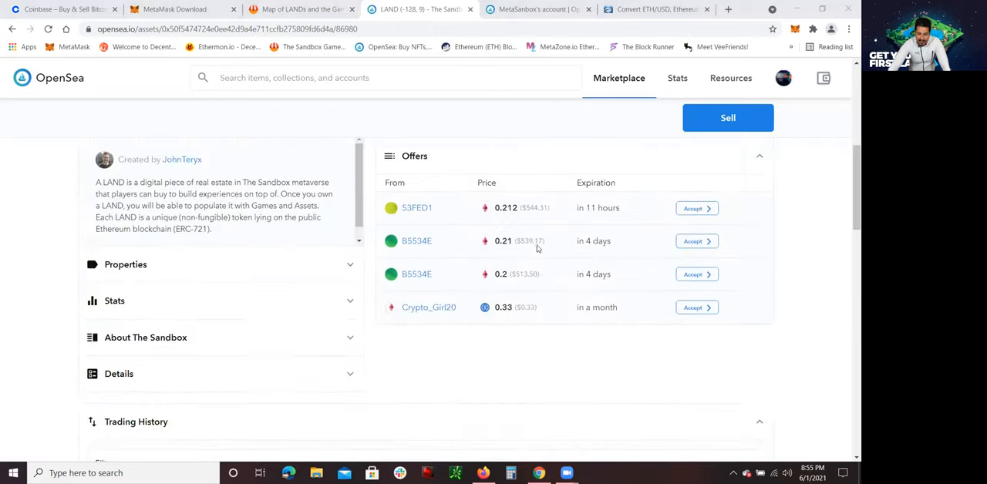
{"action": "scroll", "scroll_direction": "down", "scroll_amount": 3}
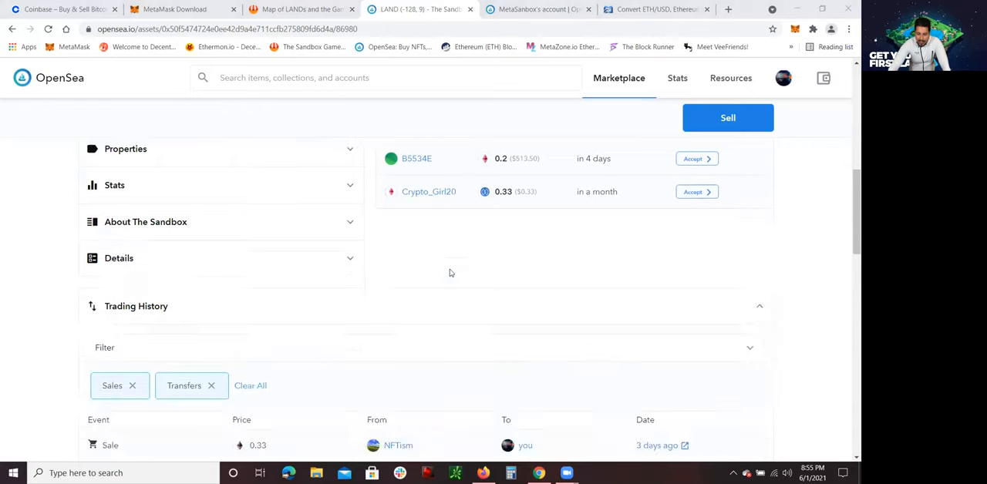
{"action": "scroll", "scroll_direction": "down", "scroll_amount": 3}
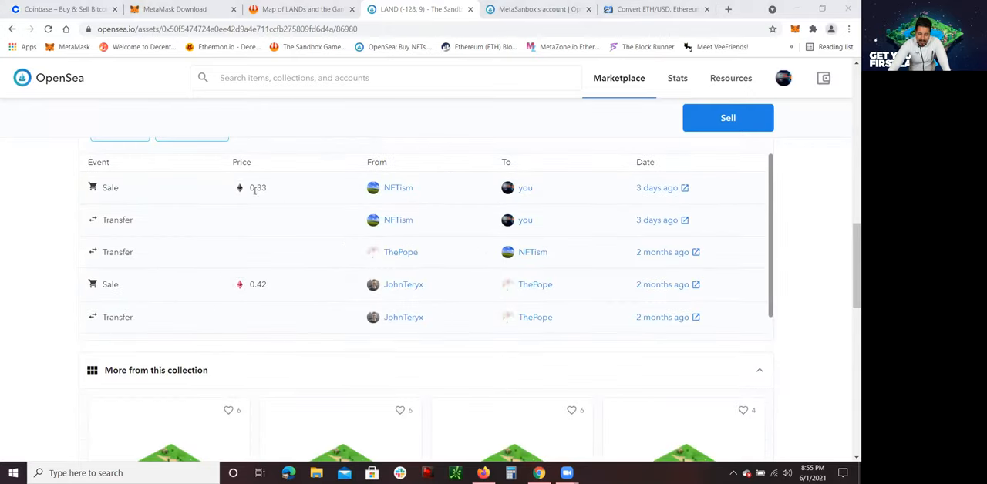
{"action": "mouse_move", "coordinate": [508, 285]}
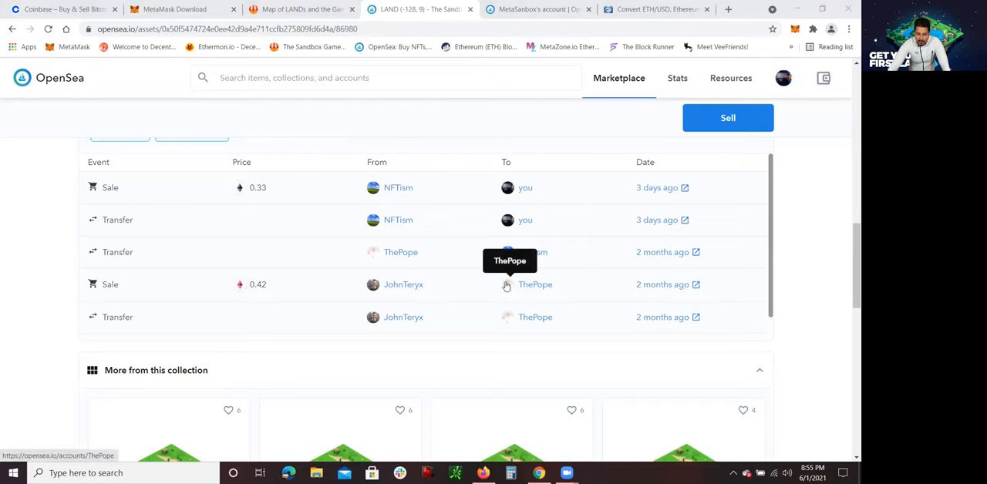
{"action": "scroll", "scroll_direction": "up", "scroll_amount": 3}
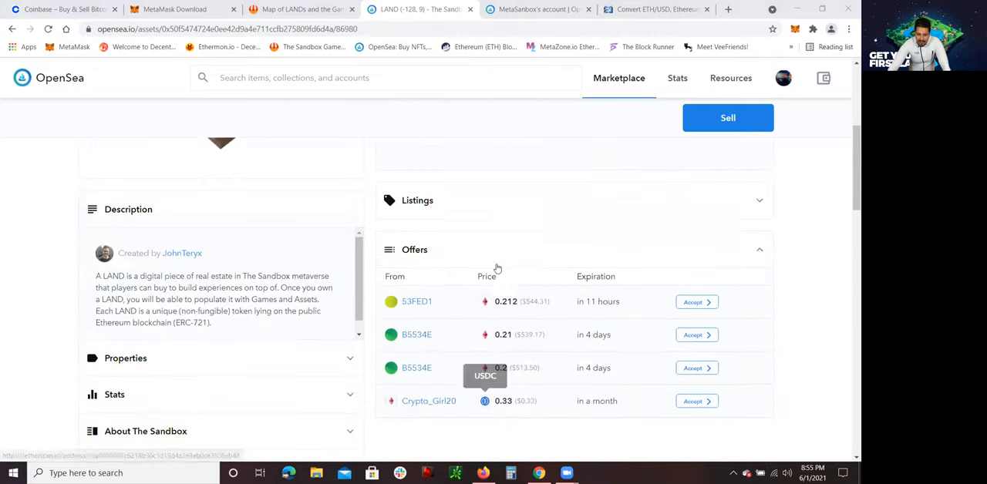
{"action": "scroll", "scroll_direction": "down", "scroll_amount": 3}
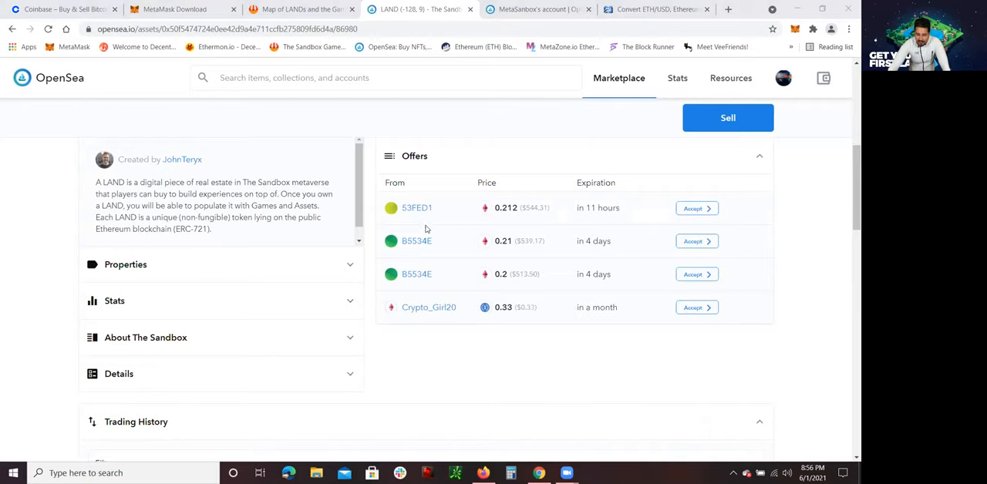
{"action": "mouse_move", "coordinate": [550, 282]}
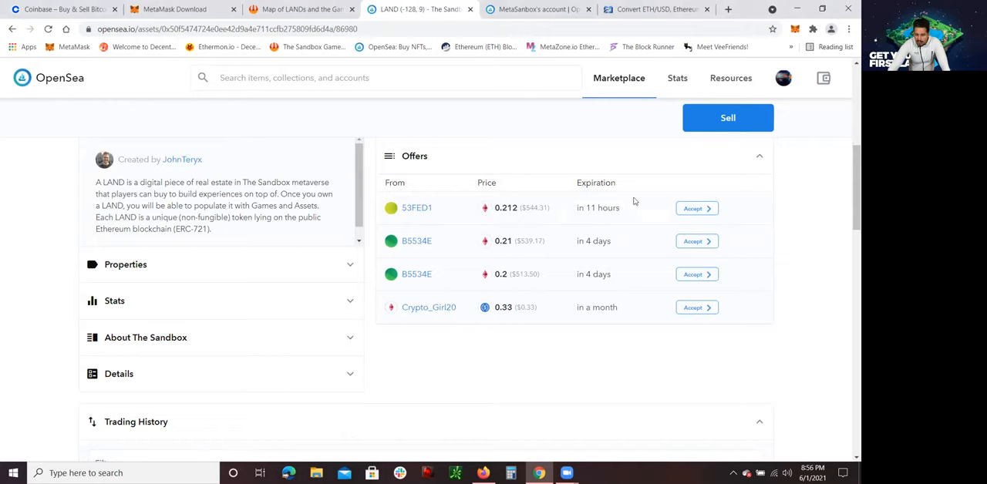
{"action": "mouse_move", "coordinate": [575, 227]}
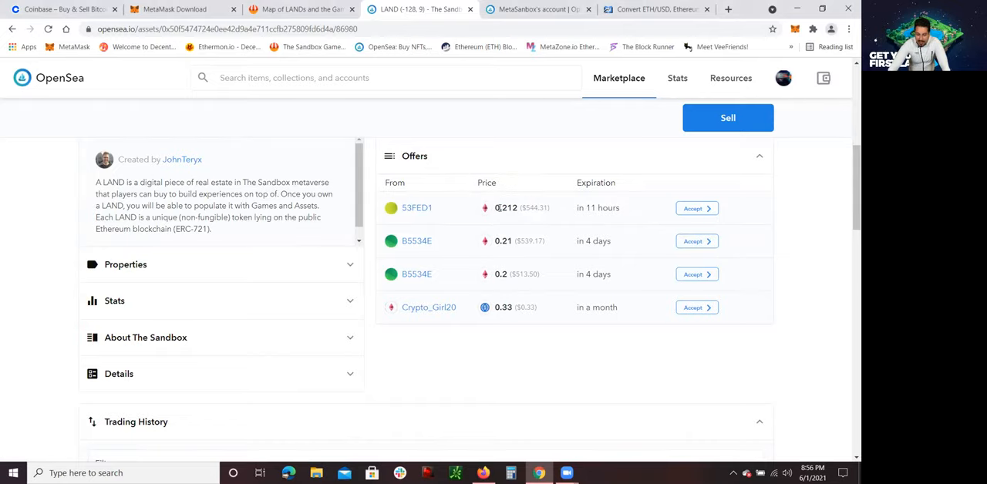
{"action": "mouse_move", "coordinate": [559, 216]}
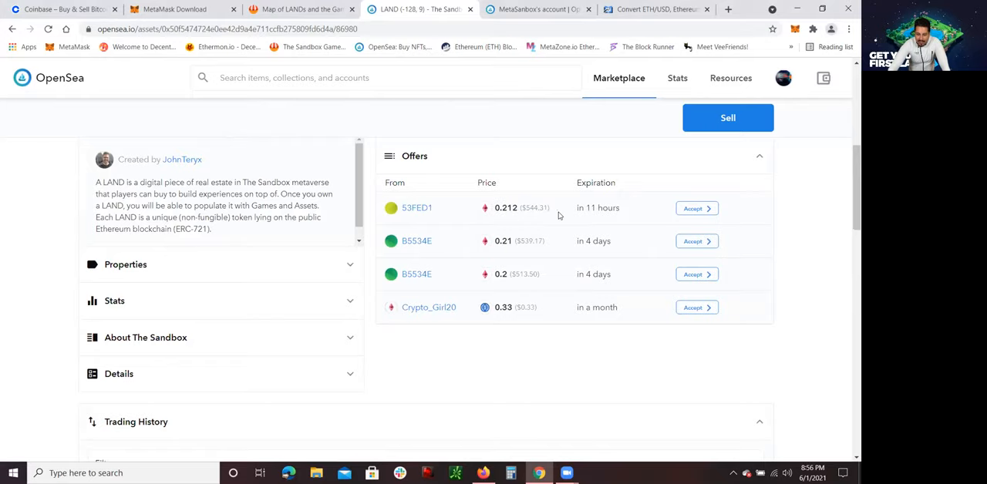
{"action": "left_click", "coordinate": [759, 156]}
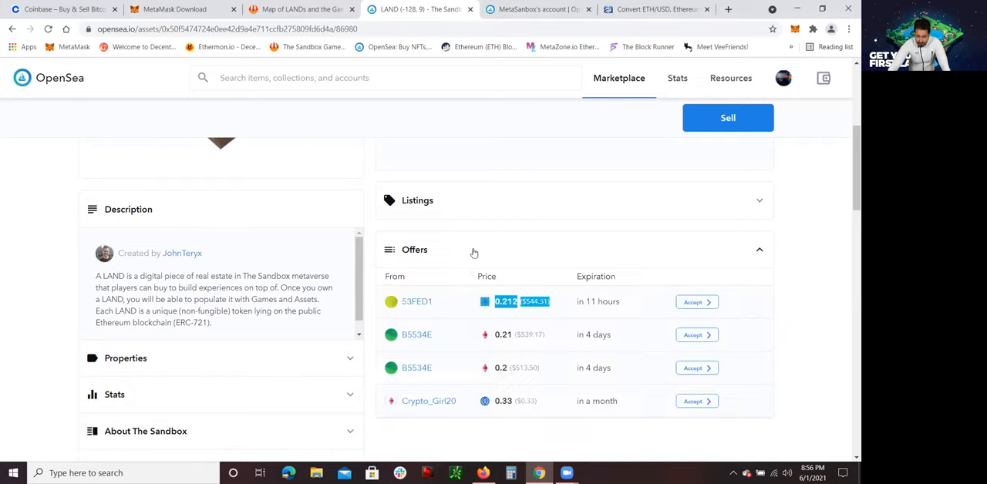
{"action": "scroll", "scroll_direction": "up", "scroll_amount": 3}
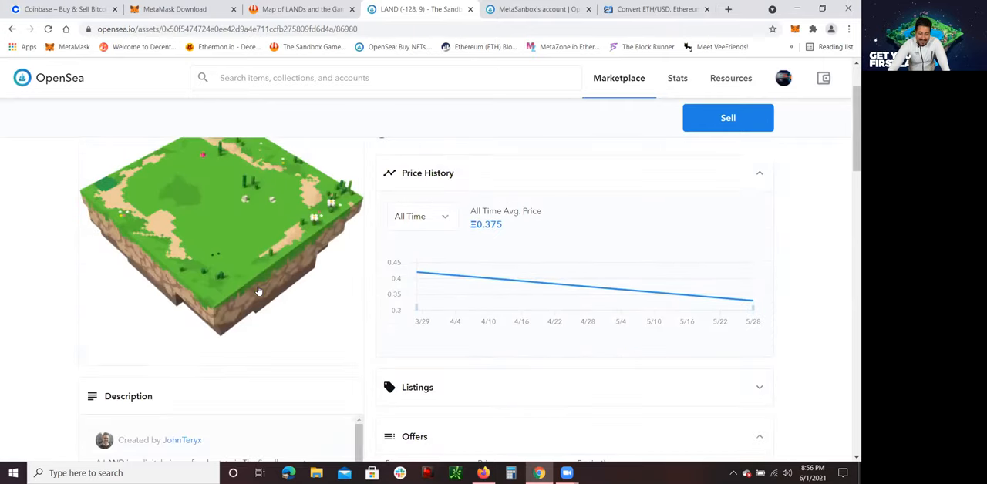
{"action": "mouse_move", "coordinate": [566, 276]}
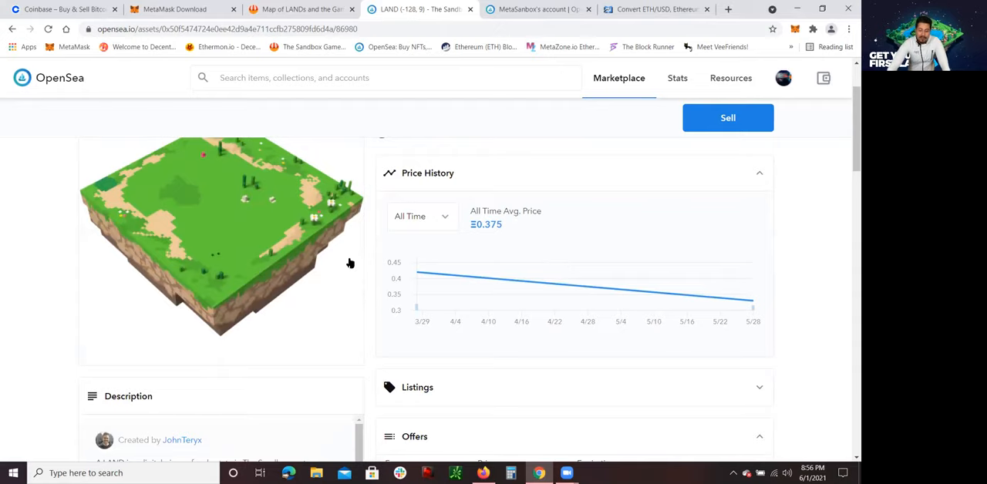
{"action": "scroll", "scroll_direction": "up", "scroll_amount": 3}
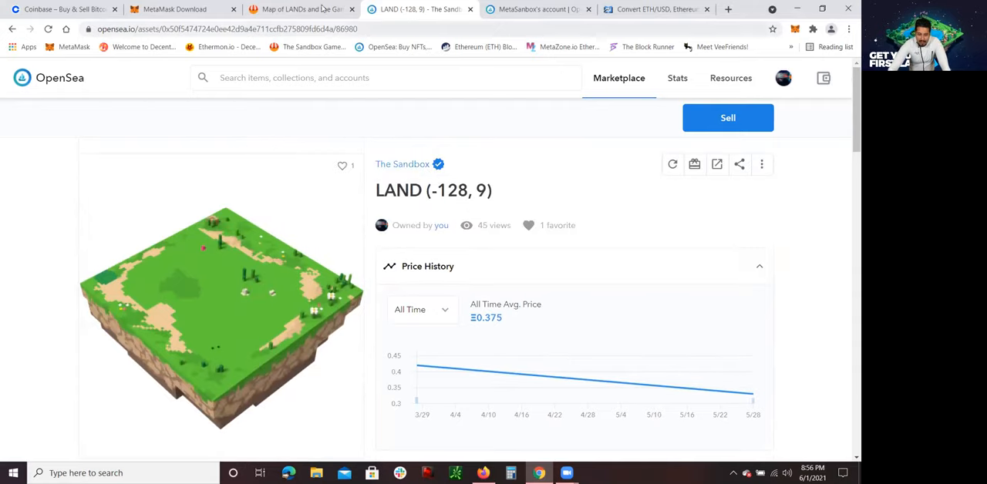
{"action": "mouse_move", "coordinate": [513, 191]}
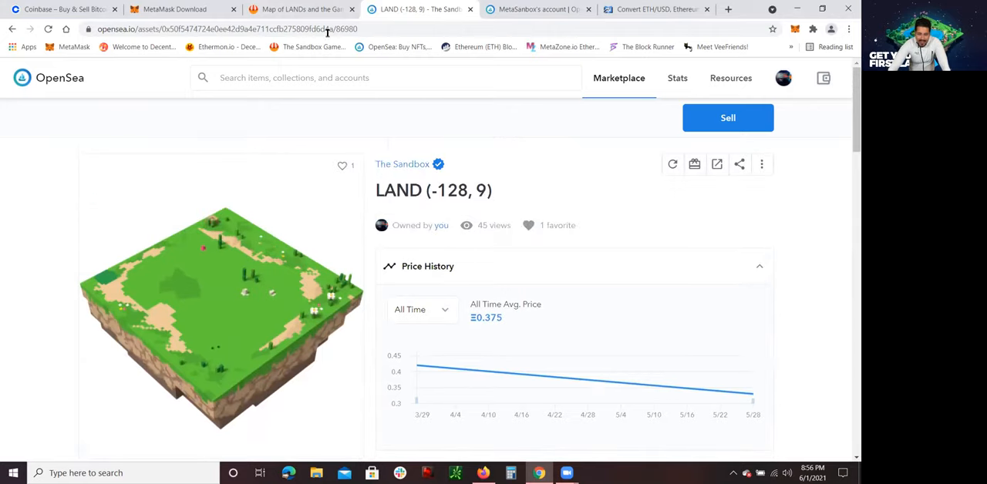
List the Sandbox account's owned lands, showing the premium 1x1 LAND at -128, 9.
{"action": "left_click", "coordinate": [300, 8]}
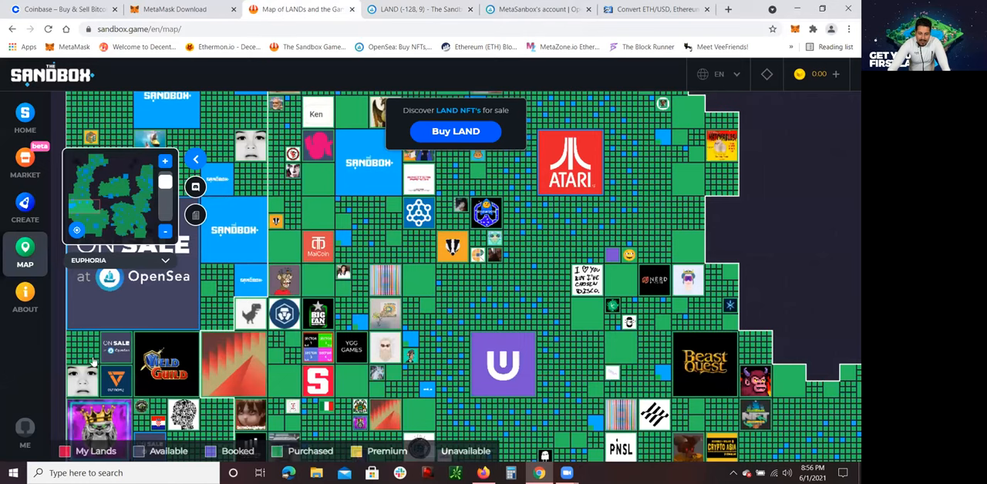
{"action": "mouse_move", "coordinate": [27, 428]}
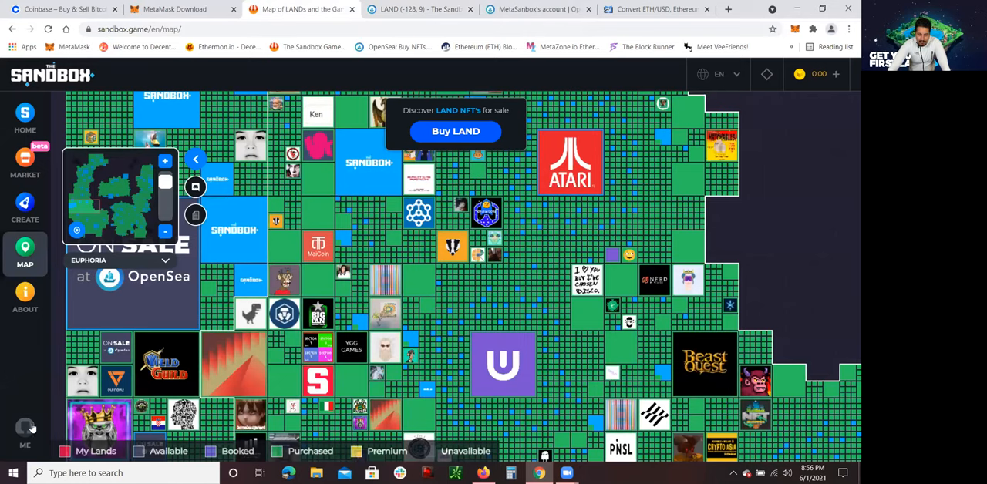
{"action": "left_click", "coordinate": [25, 432]}
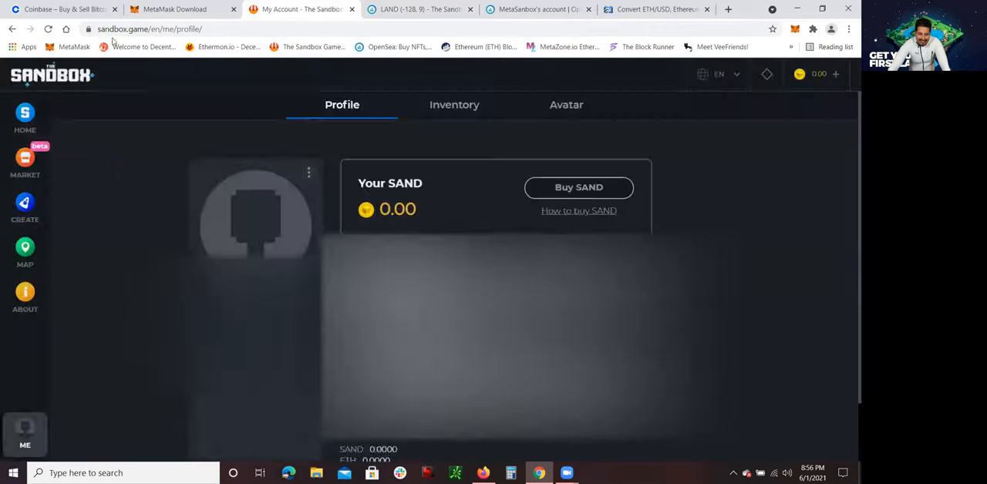
{"action": "left_click", "coordinate": [455, 104]}
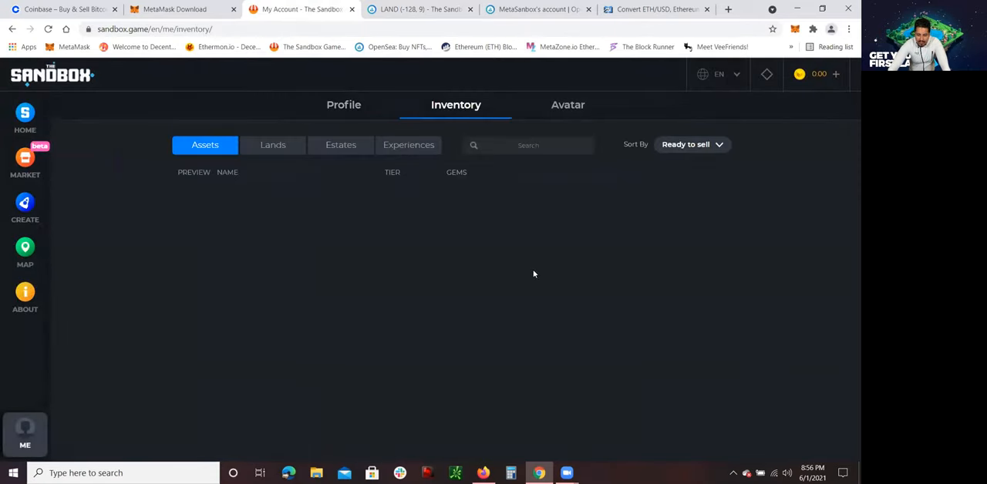
{"action": "left_click", "coordinate": [272, 144]}
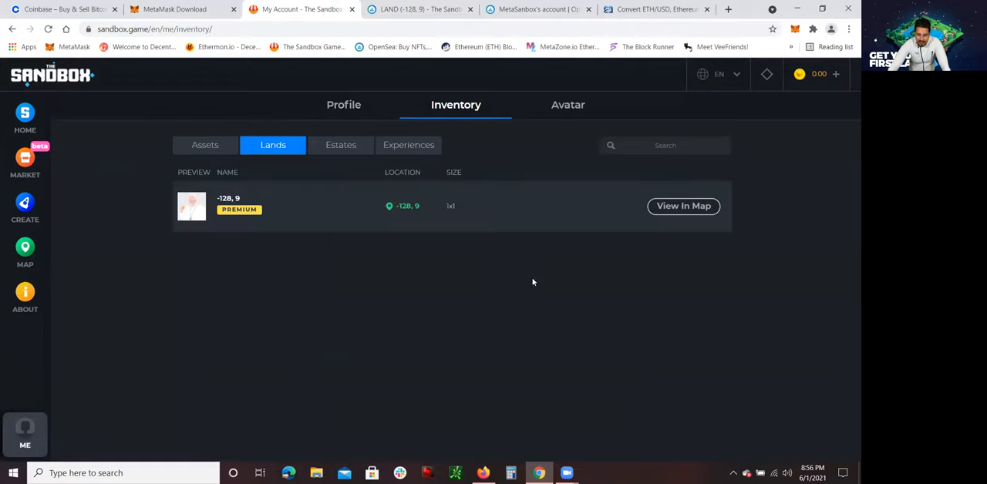
{"action": "mouse_move", "coordinate": [517, 286]}
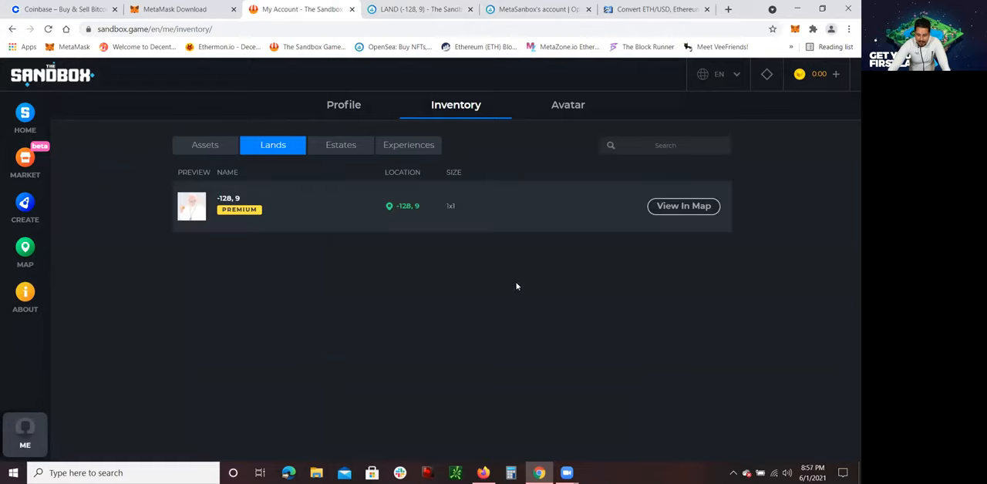
{"action": "mouse_move", "coordinate": [416, 235]}
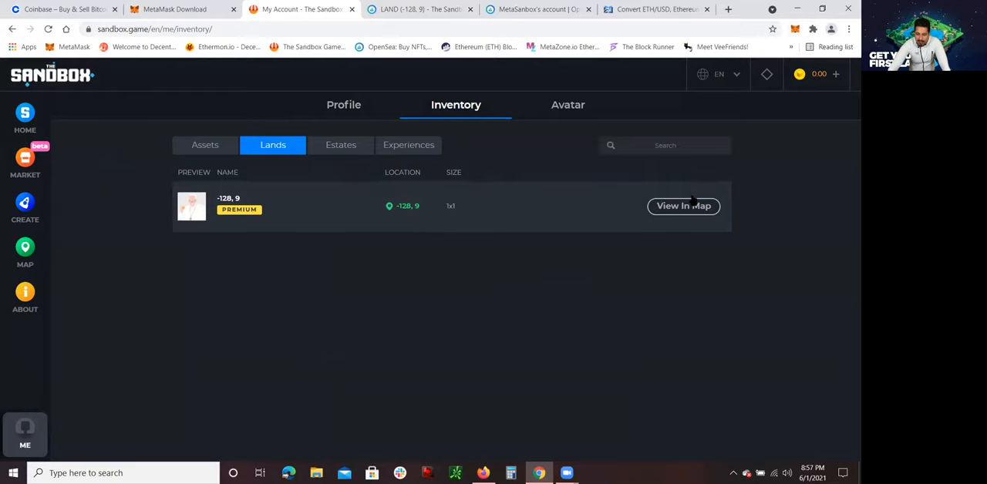
{"action": "mouse_move", "coordinate": [790, 43]}
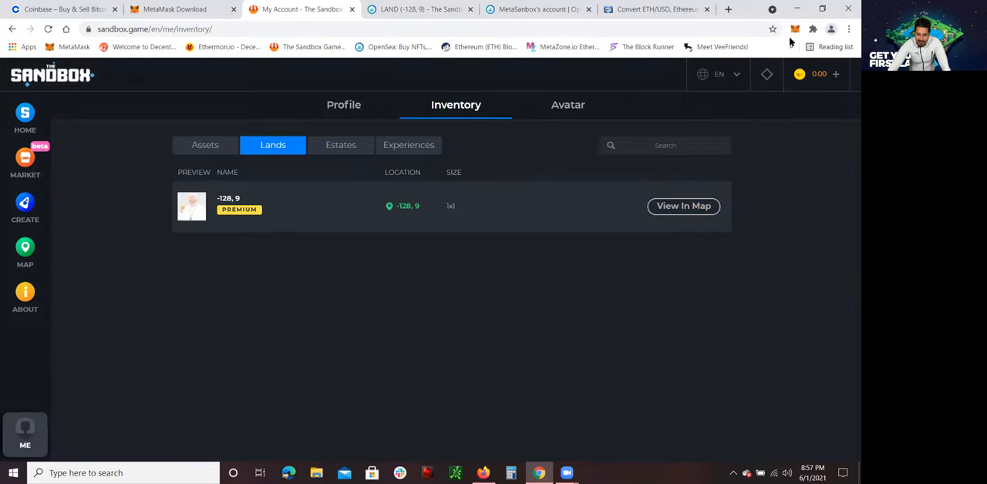
{"action": "mouse_move", "coordinate": [525, 288]}
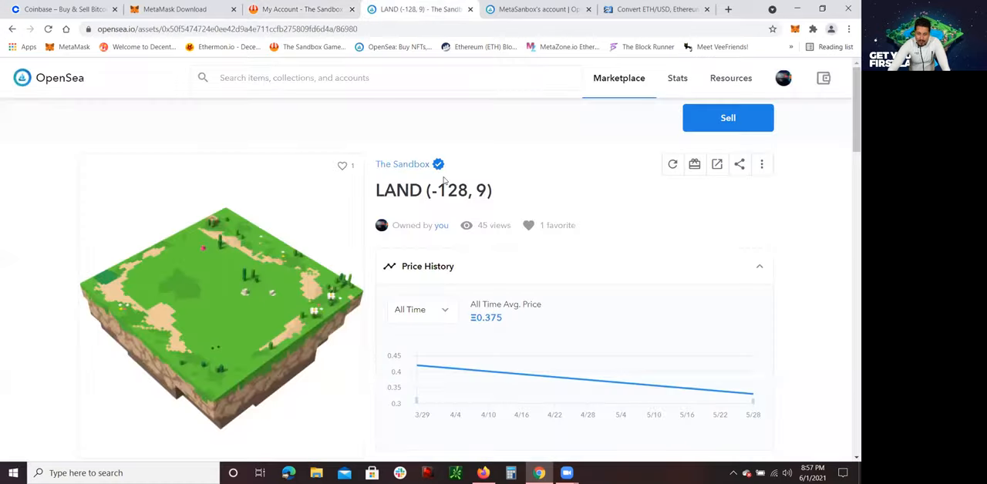
Review the LAND (-128, 9) offers and highlight phrases in its Description.
{"action": "scroll", "scroll_direction": "down", "scroll_amount": 3}
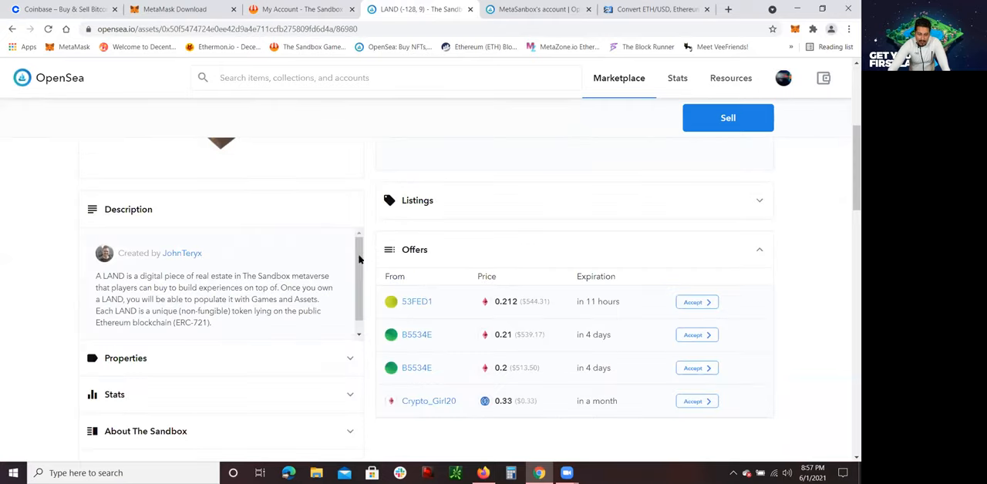
{"action": "scroll", "scroll_direction": "down", "scroll_amount": 3}
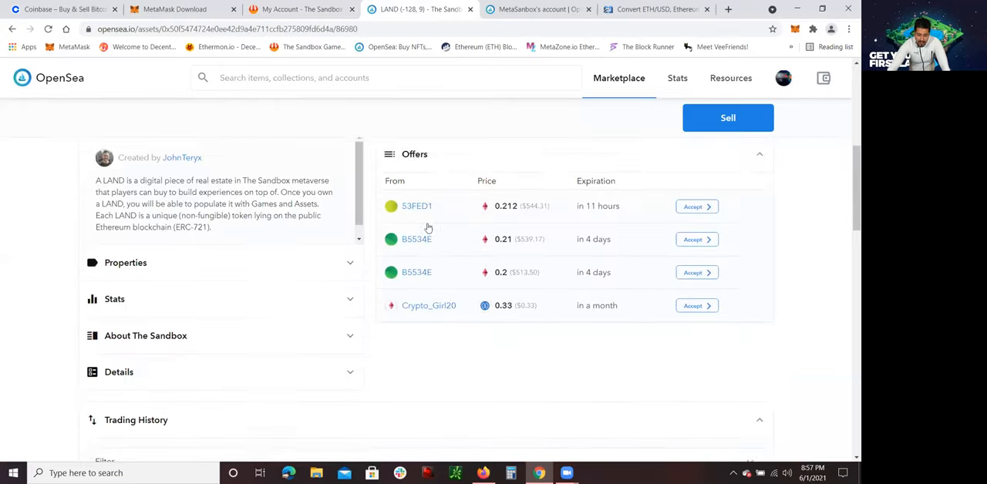
{"action": "scroll", "scroll_direction": "up", "scroll_amount": 3}
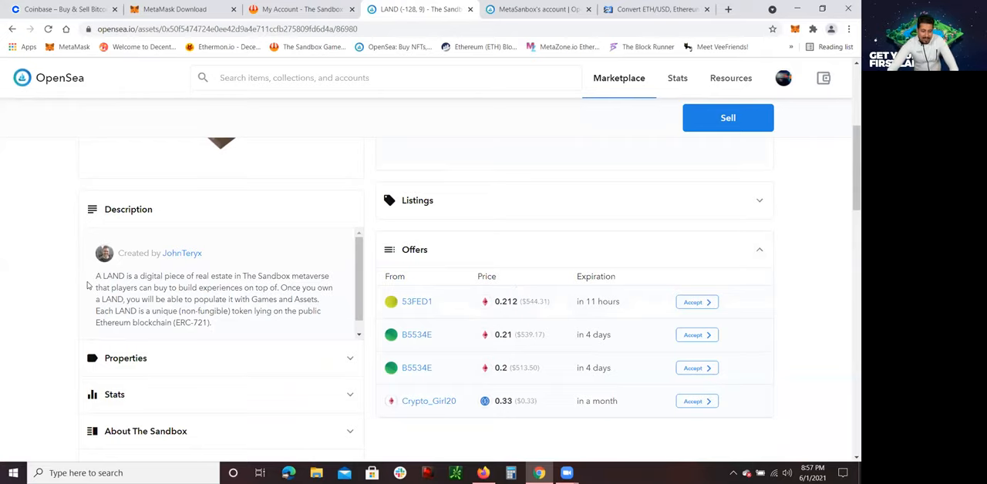
{"action": "double_click", "coordinate": [207, 276]}
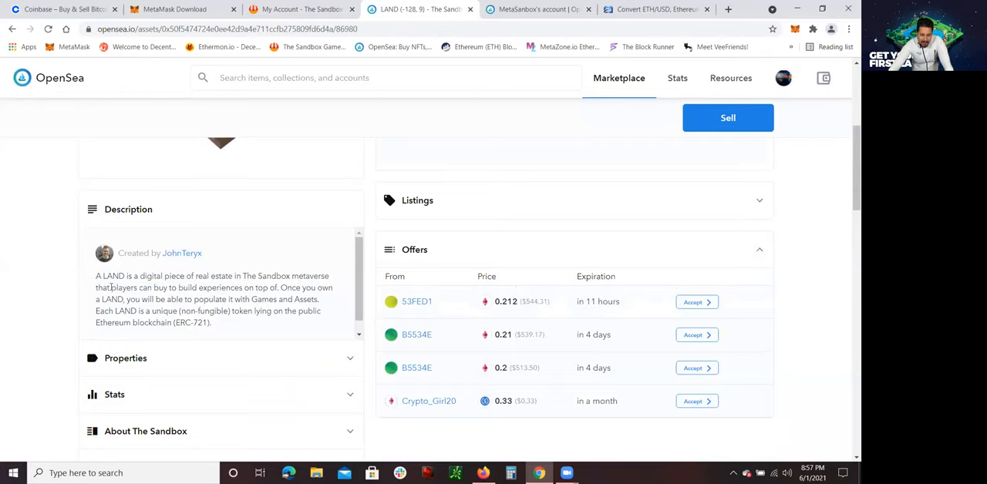
{"action": "left_click_drag", "start_coordinate": [110, 288], "coordinate": [204, 287]}
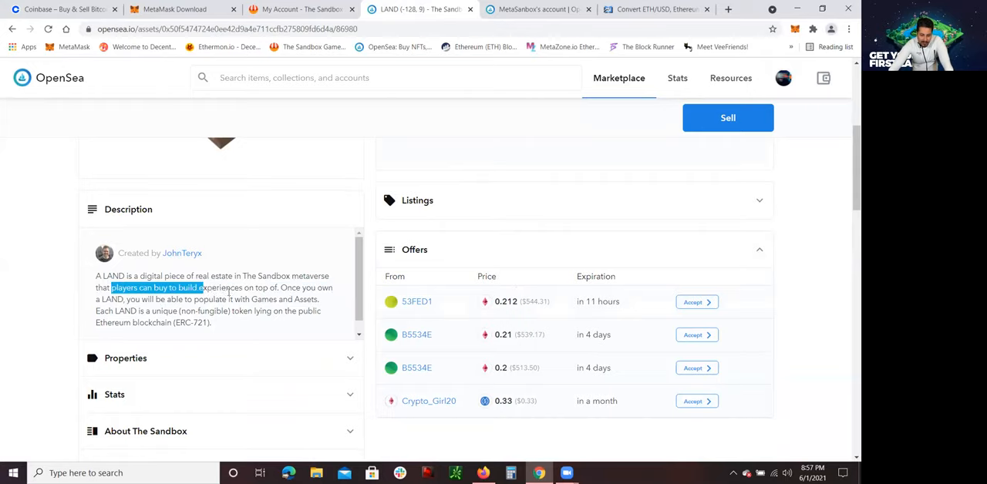
{"action": "double_click", "coordinate": [287, 288]}
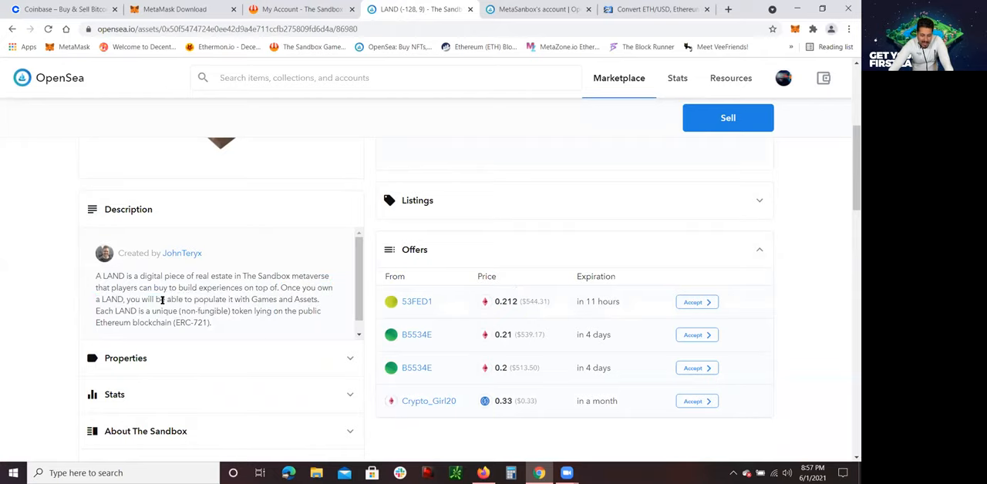
{"action": "left_click_drag", "start_coordinate": [157, 299], "coordinate": [319, 300]}
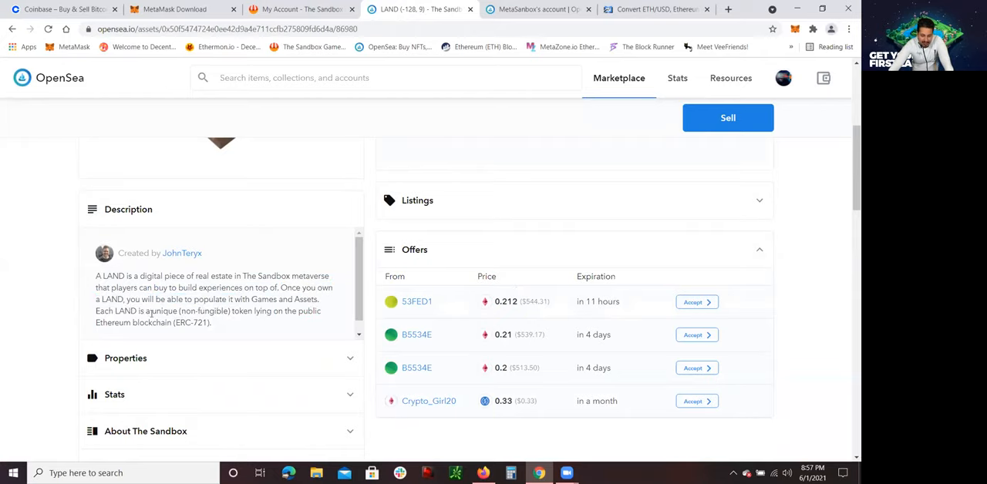
{"action": "left_click_drag", "start_coordinate": [154, 311], "coordinate": [262, 310]}
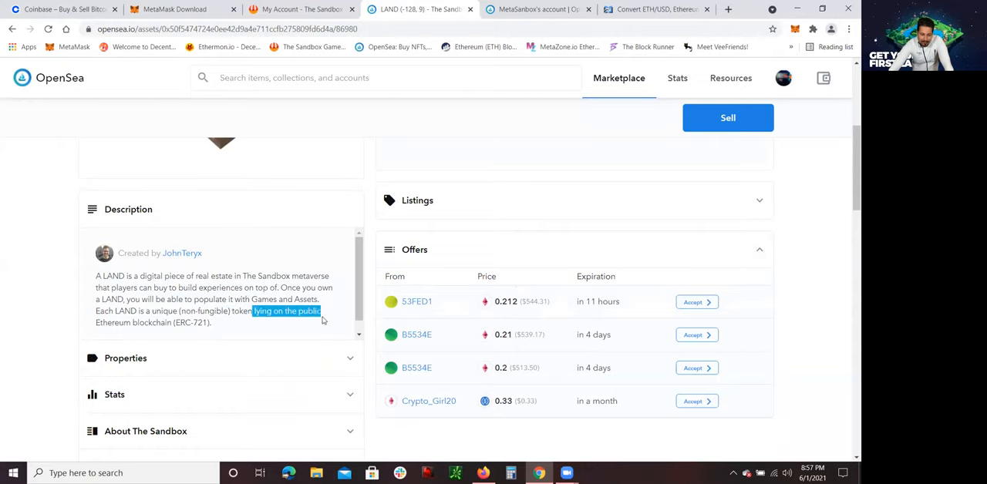
{"action": "left_click_drag", "start_coordinate": [324, 317], "coordinate": [213, 322]}
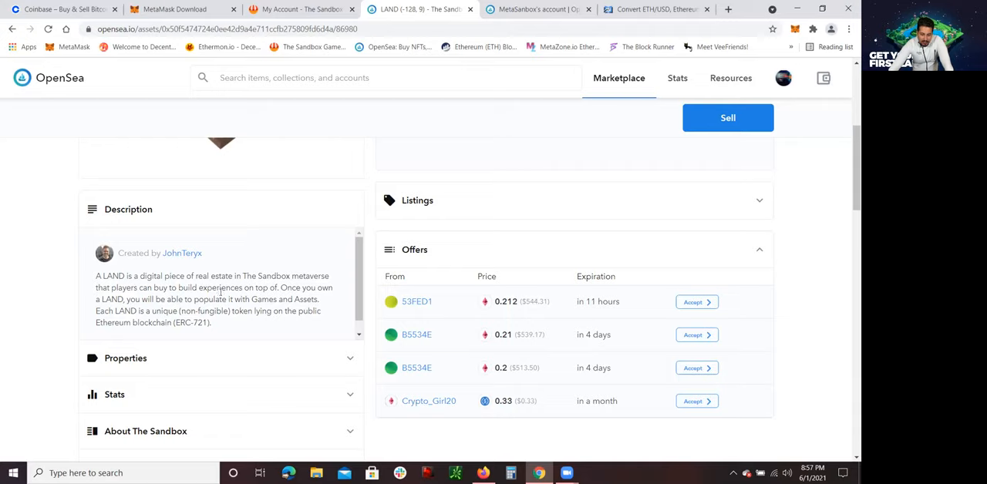
{"action": "left_click_drag", "start_coordinate": [158, 300], "coordinate": [257, 311]}
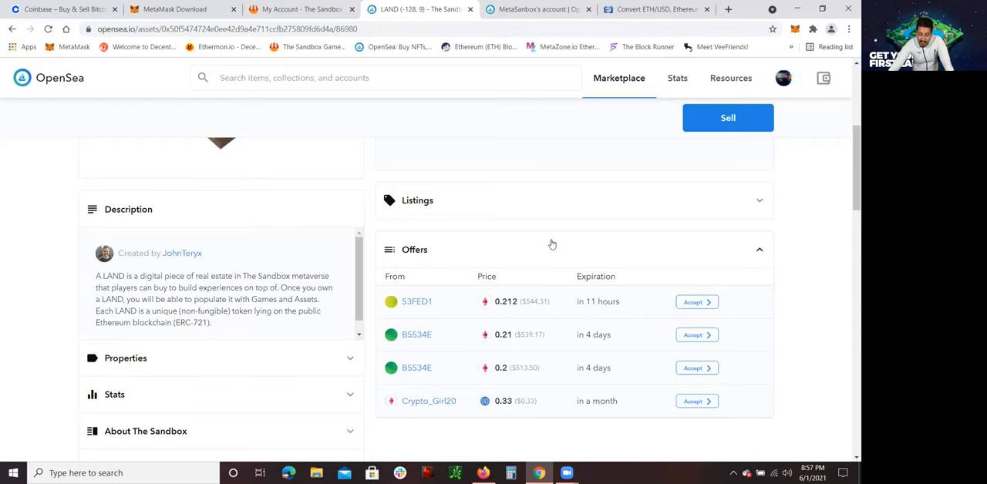
{"action": "scroll", "scroll_direction": "up", "scroll_amount": 3}
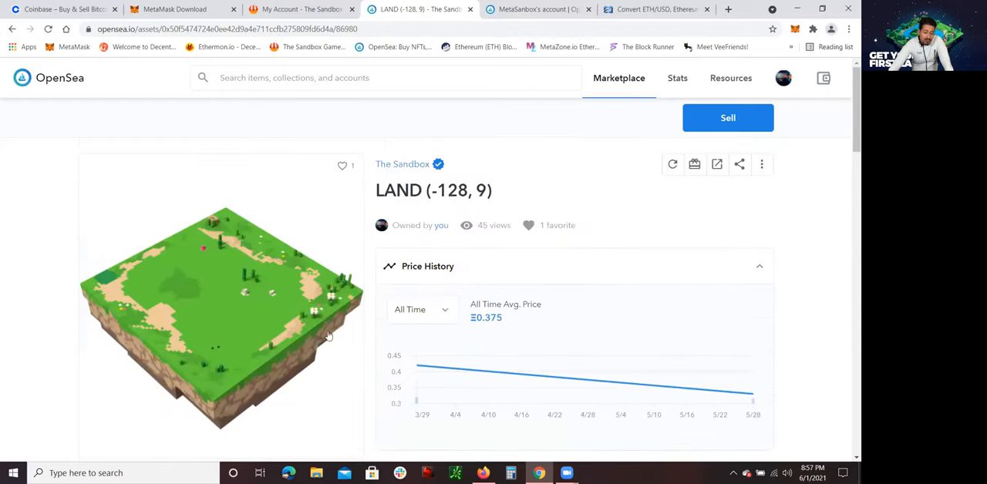
{"action": "mouse_move", "coordinate": [368, 329]}
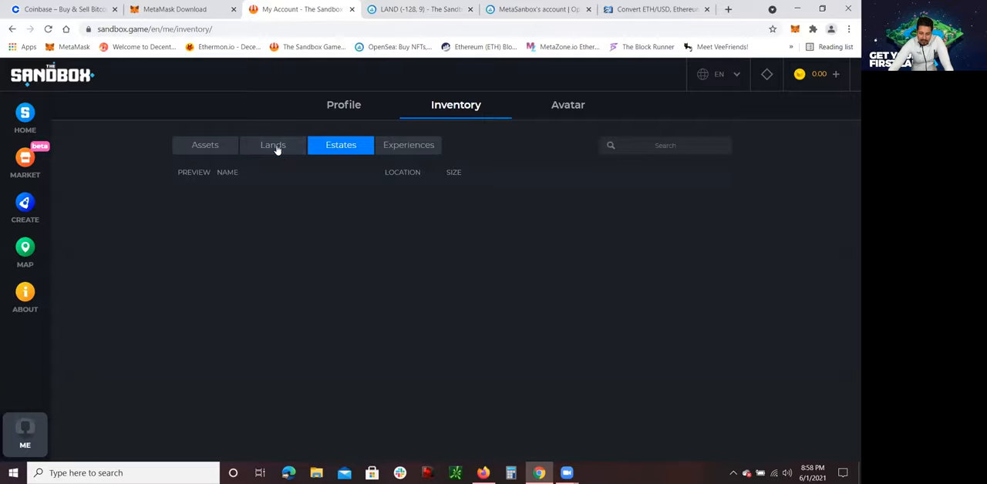
From the inventory Lands list, locate LAND -128, 9 on the map.
{"action": "left_click", "coordinate": [273, 145]}
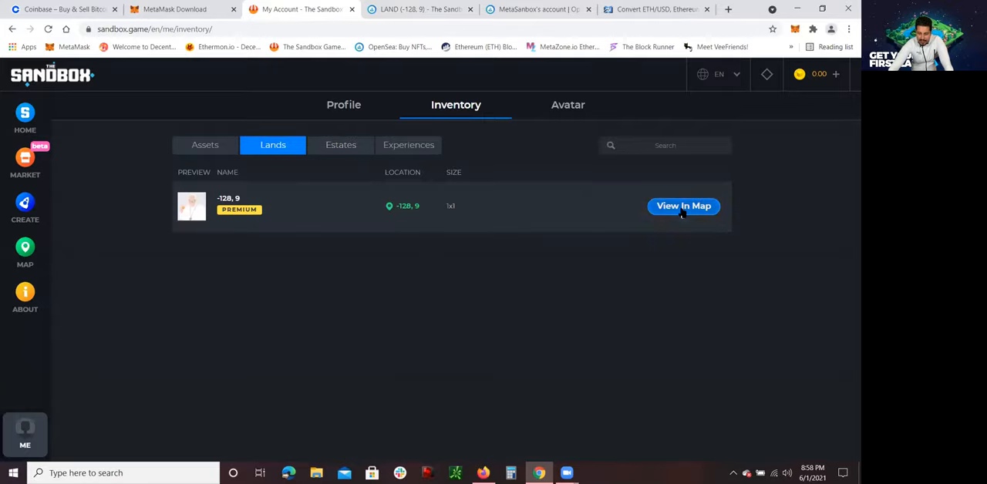
{"action": "left_click", "coordinate": [684, 206]}
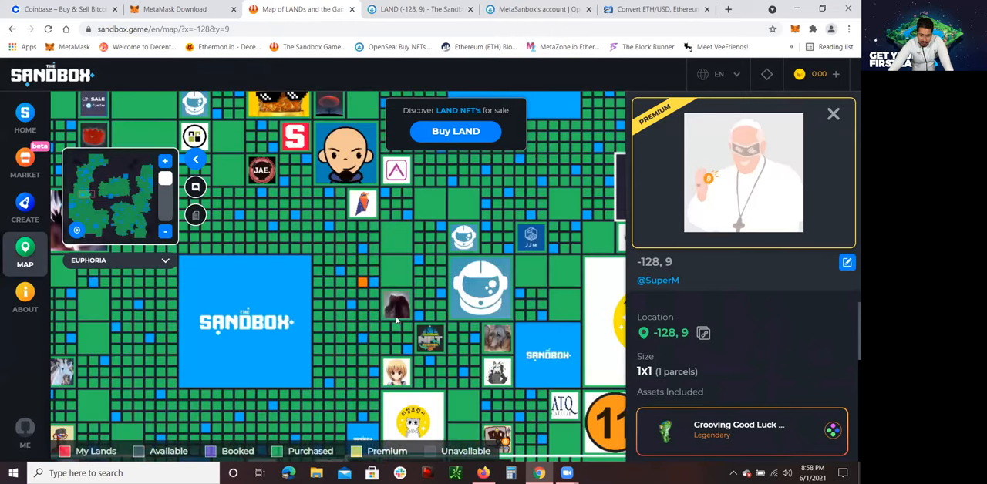
Open the EURODNS estate at -120, 6 and view its 3D land preview.
{"action": "left_click", "coordinate": [459, 285]}
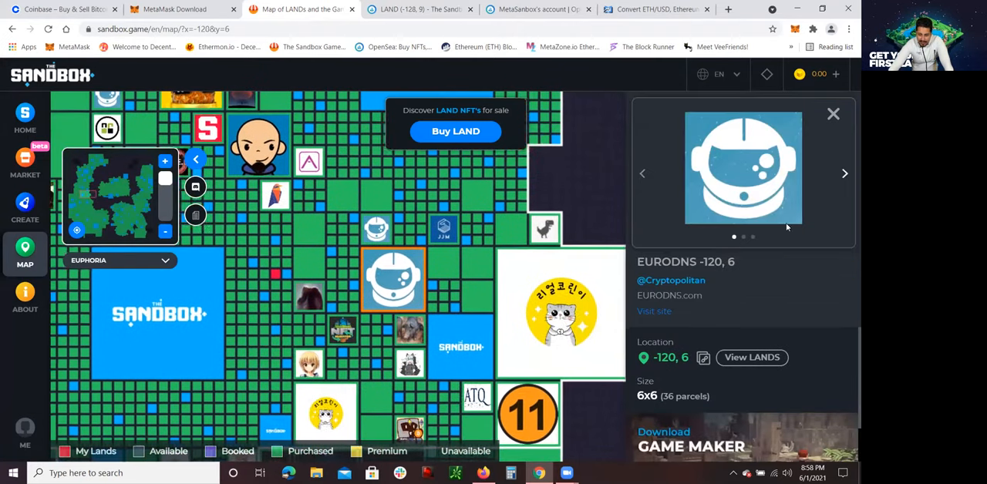
{"action": "left_click", "coordinate": [844, 172]}
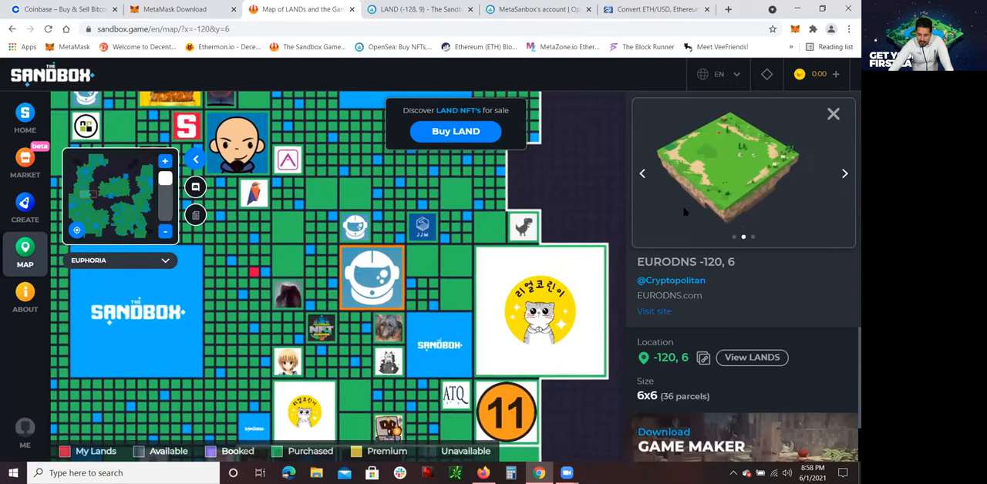